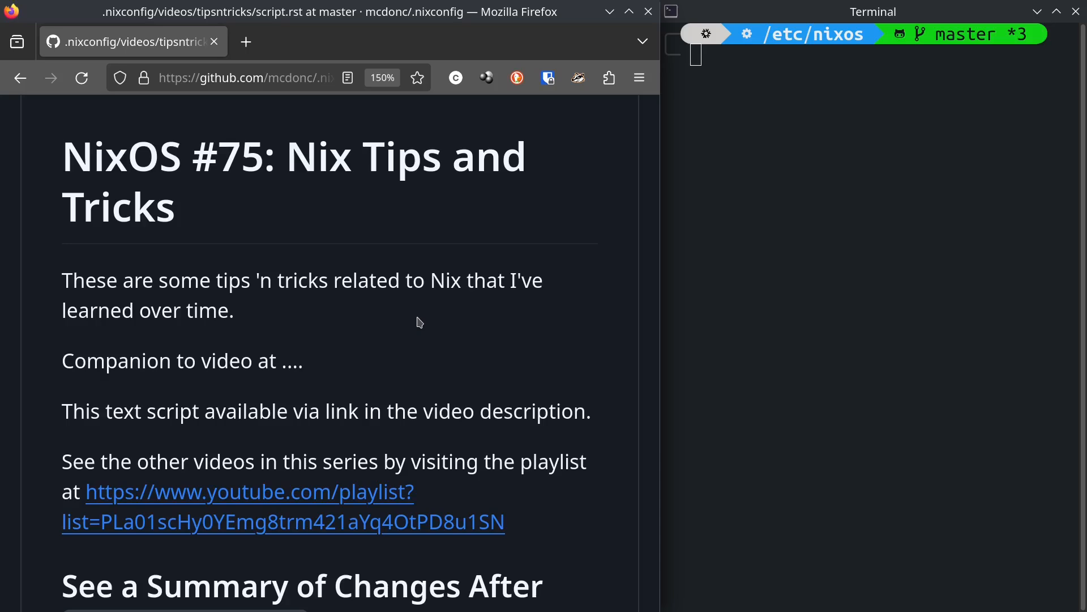
pyautogui.moveTo(495, 443)
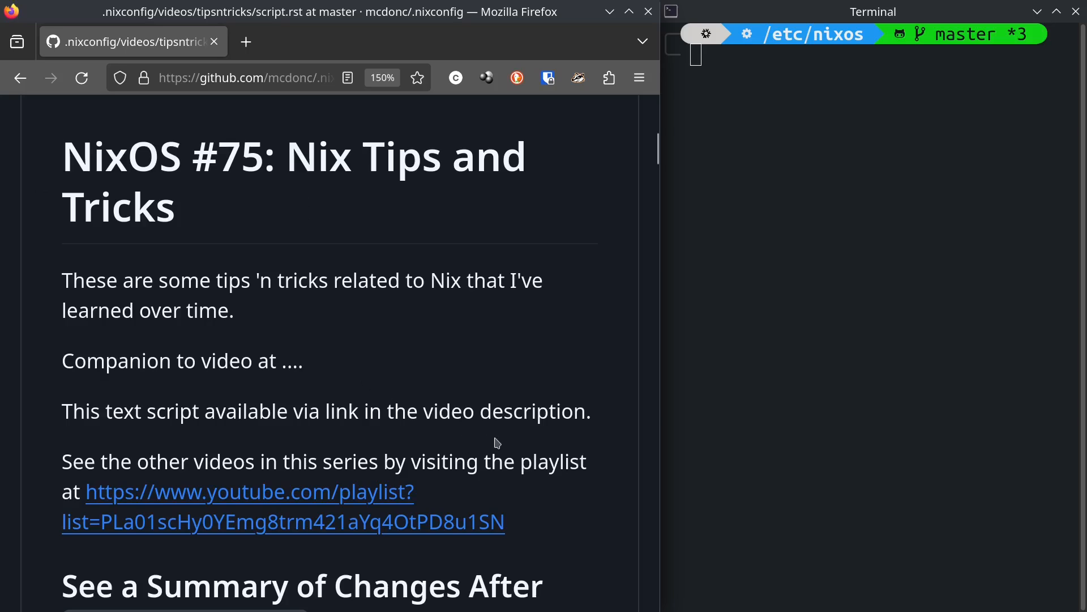
# - Scroll script.rst down to the 'See a Summary of Changes After nixos-rebuild' tip
pyautogui.scroll(-3)
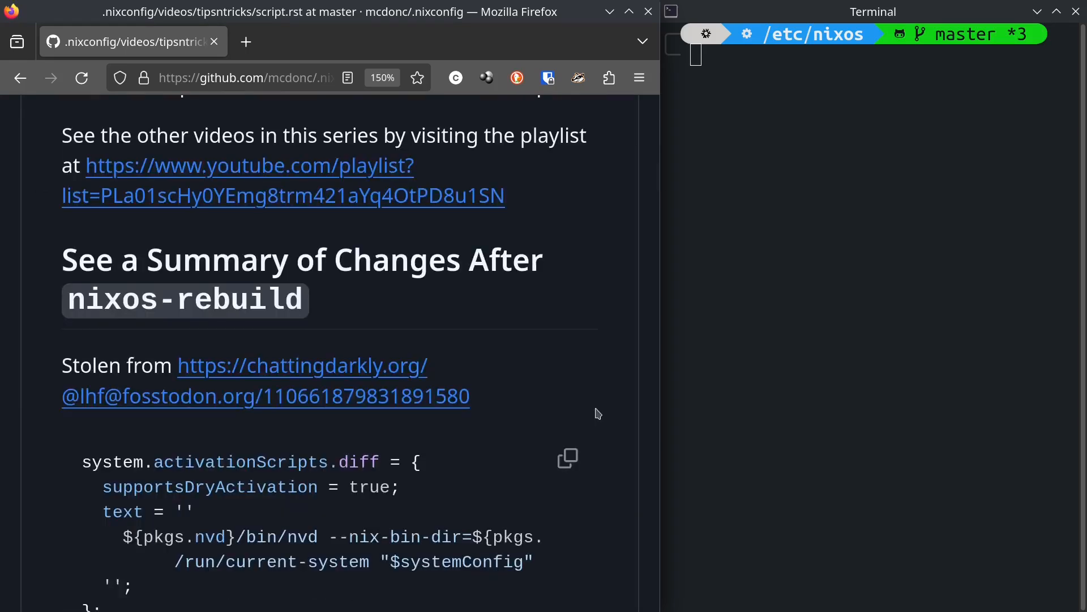
pyautogui.moveTo(506, 259)
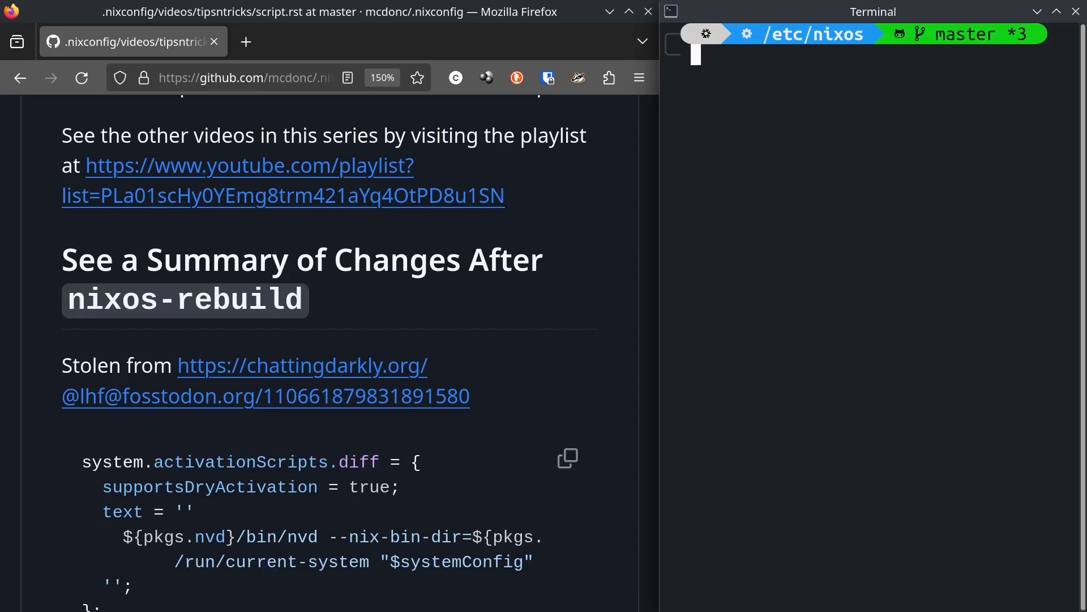
pyautogui.moveTo(575, 363)
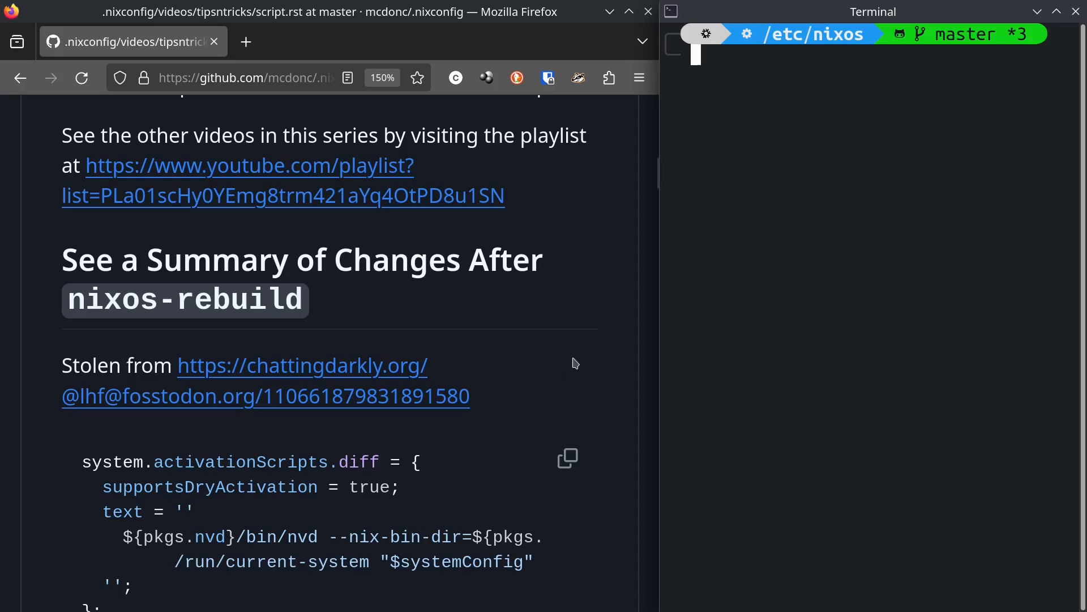
pyautogui.scroll(-3)
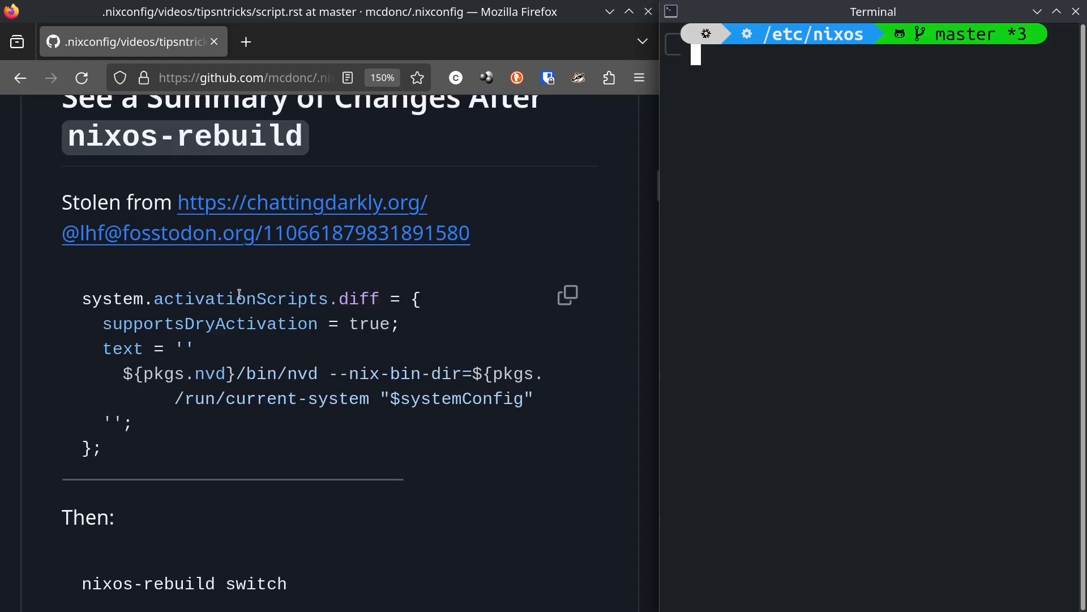
pyautogui.moveTo(781, 406)
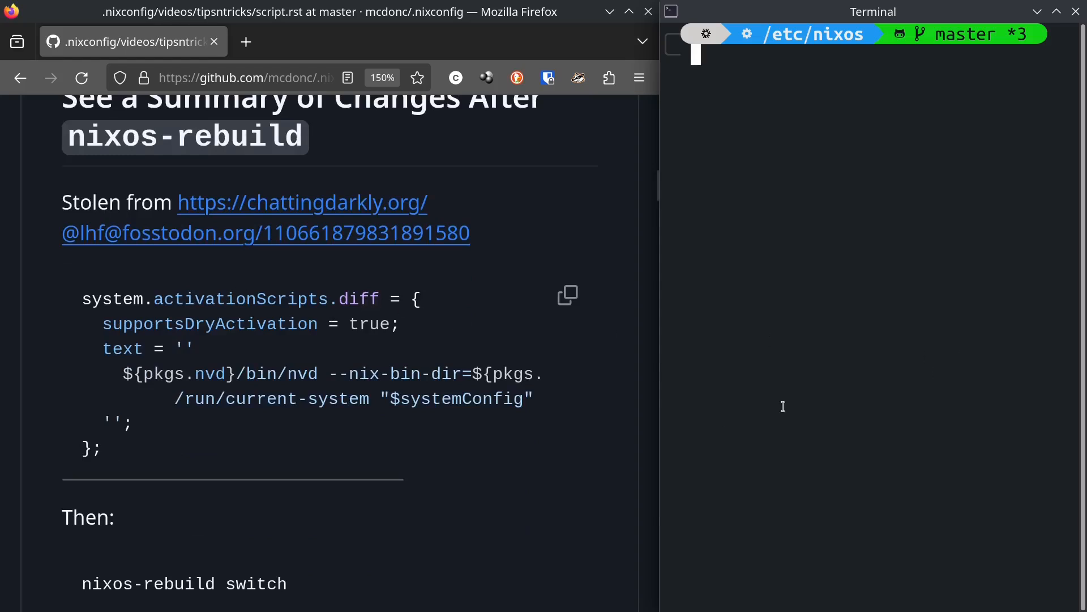
# - Uncomment the sops entry at the end of common.nix's package list and save
pyautogui.write('edit common.nix')
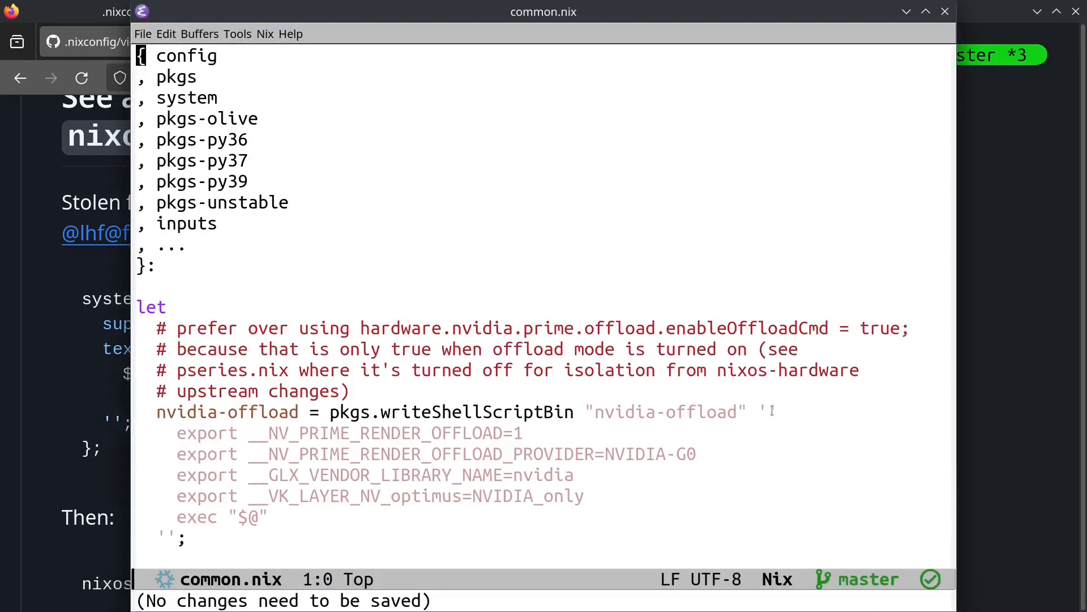
pyautogui.scroll(-3)
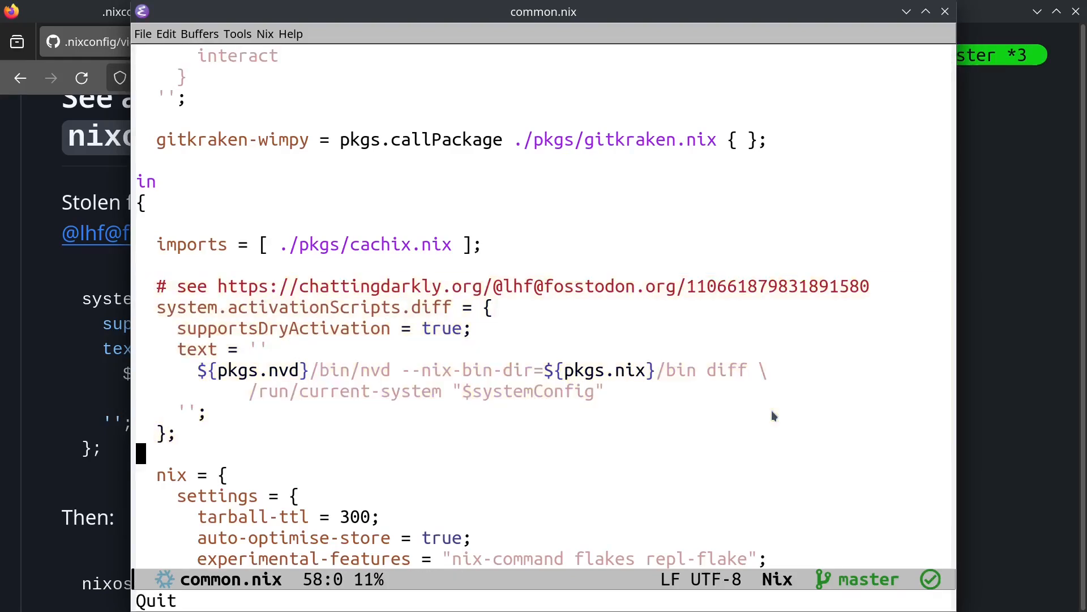
pyautogui.moveTo(1041, 287)
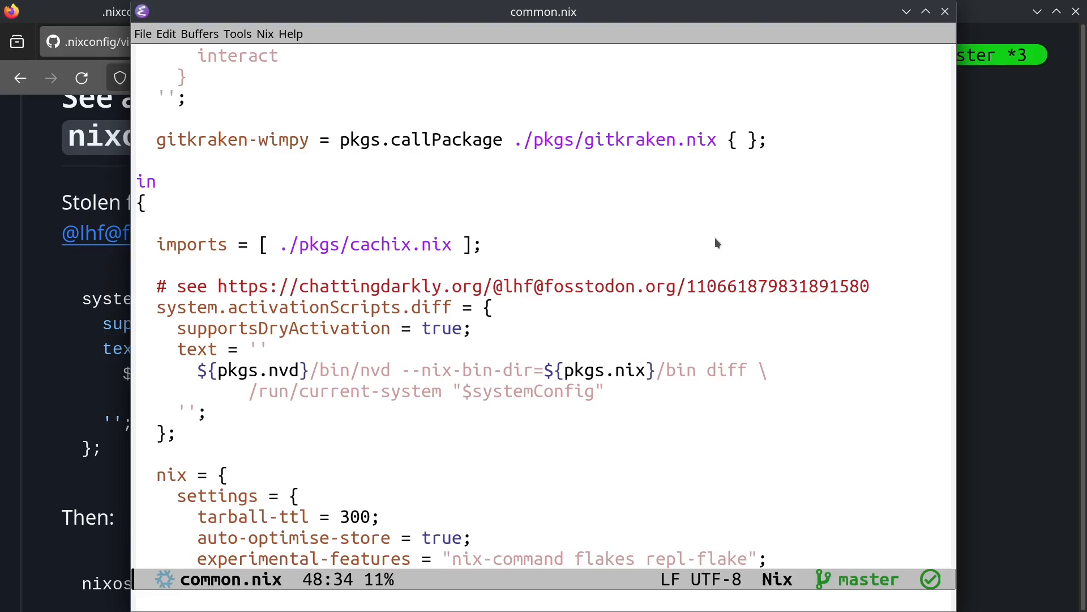
pyautogui.press('End')
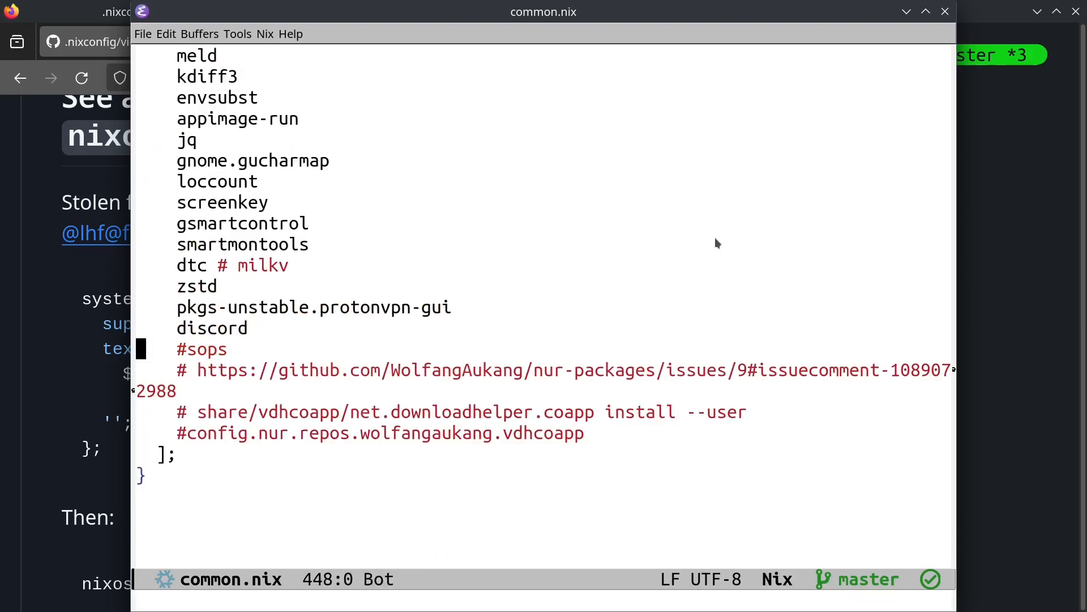
pyautogui.press('ctrl+s')
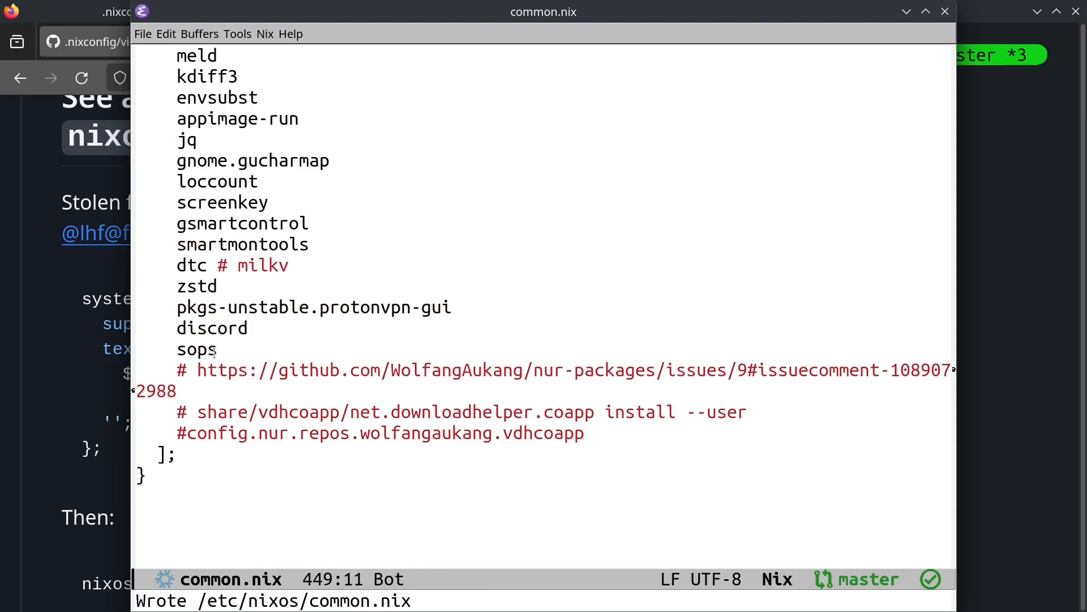
pyautogui.scroll(3)
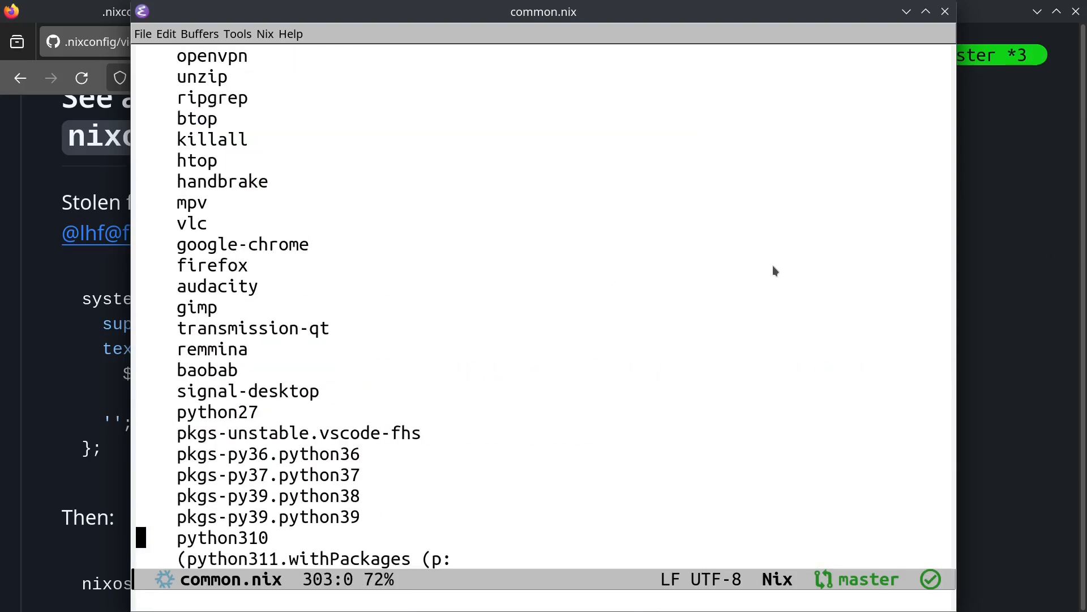
pyautogui.scroll(3)
pyautogui.write('sudo nixos-rebuild switch')
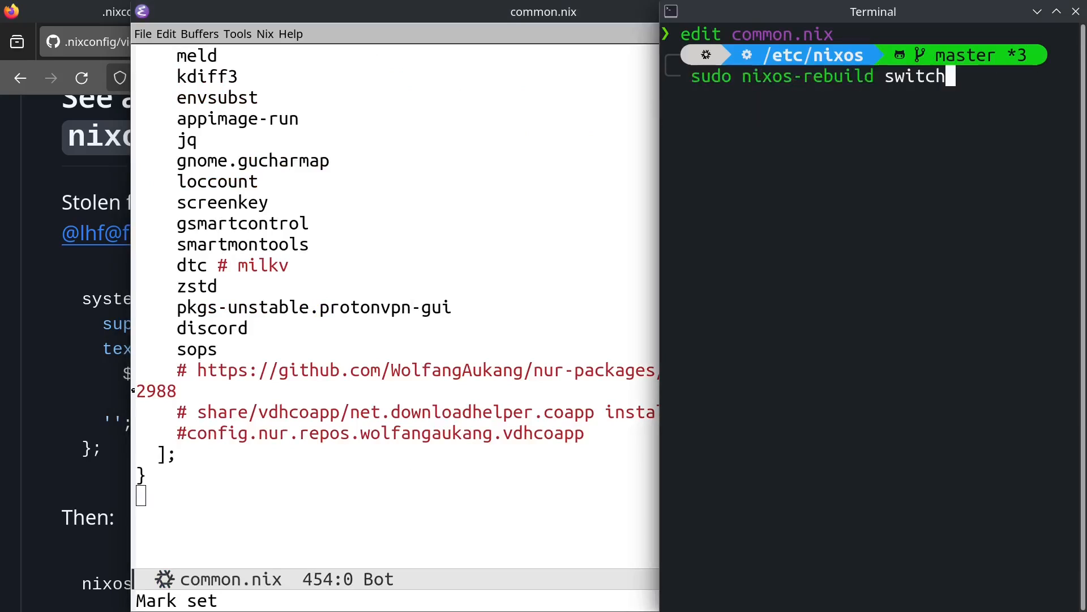
# - Run 'sudo nixos-rebuild switch' to apply the updated configuration
pyautogui.press('Return')
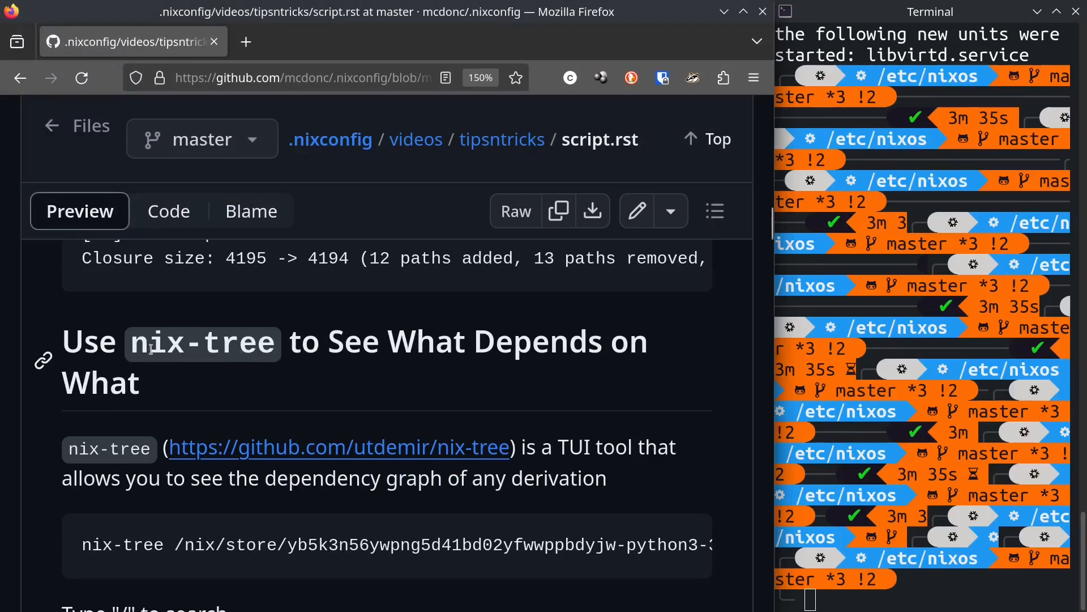
pyautogui.moveTo(197, 345)
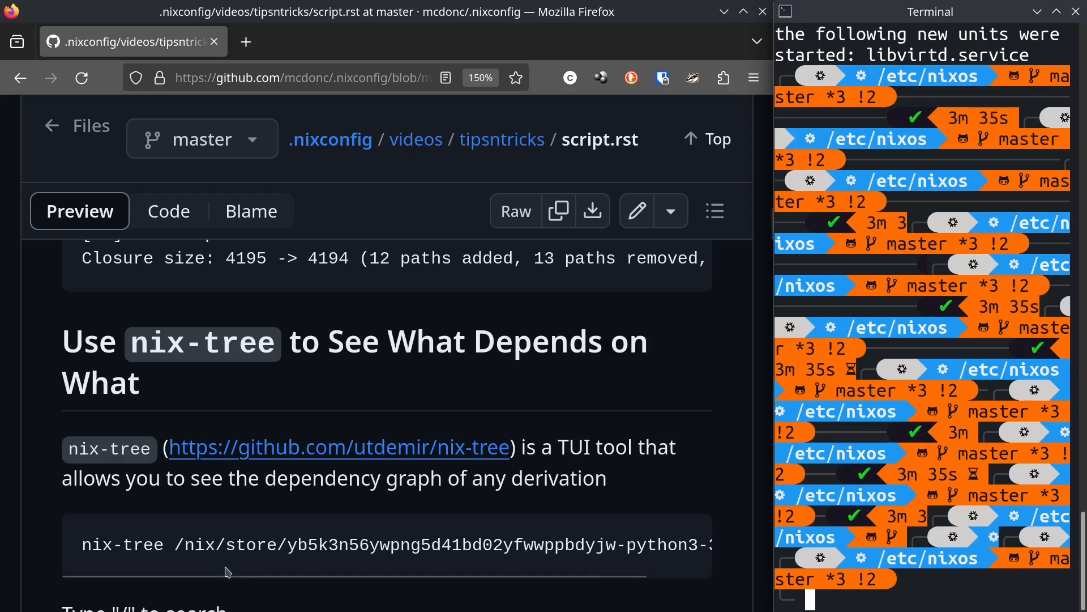
pyautogui.moveTo(405, 457)
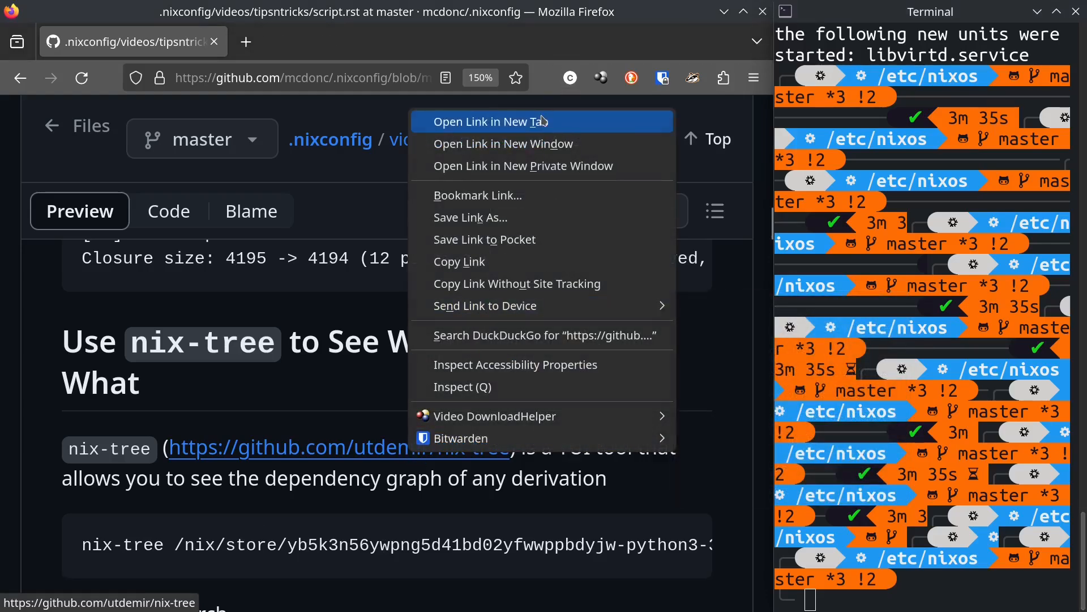
# - Open the nix-tree repository link in a new tab, then go back to script.rst
pyautogui.click(489, 121)
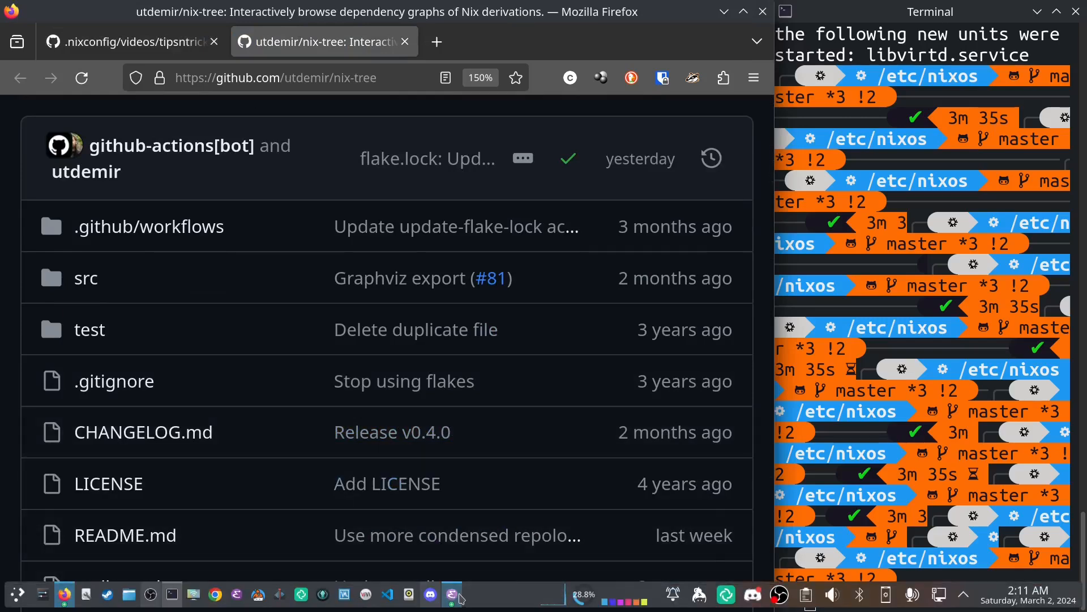
pyautogui.click(458, 594)
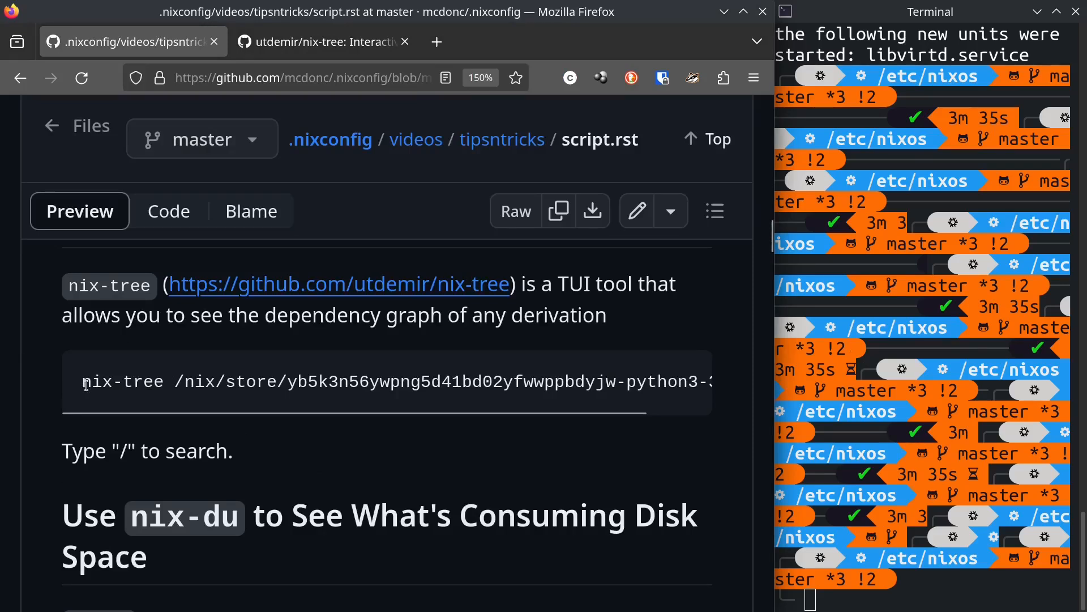
pyautogui.moveTo(83, 386)
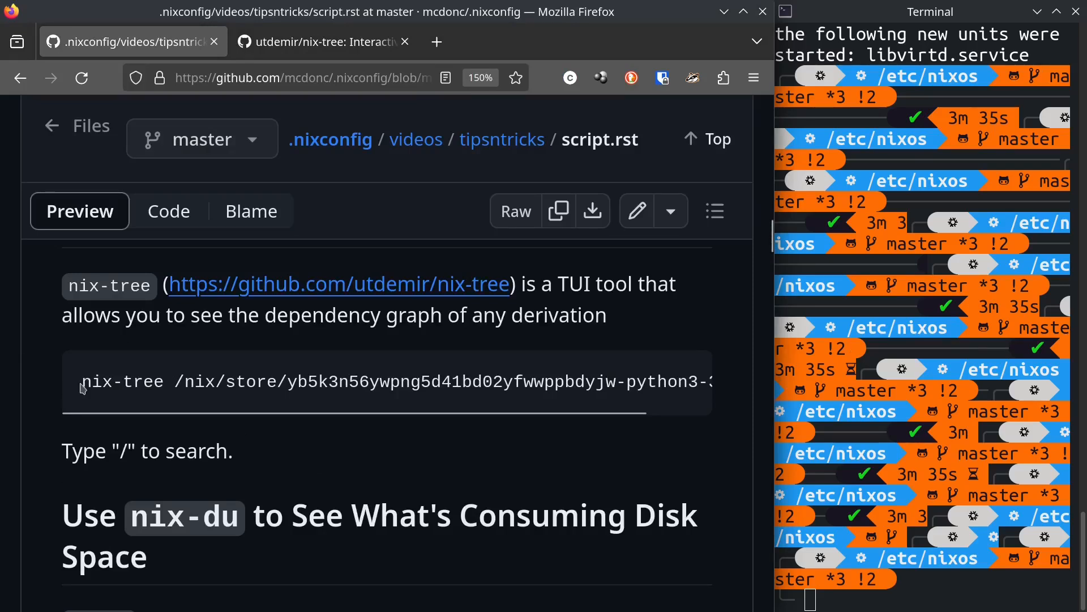
pyautogui.moveTo(83, 380)
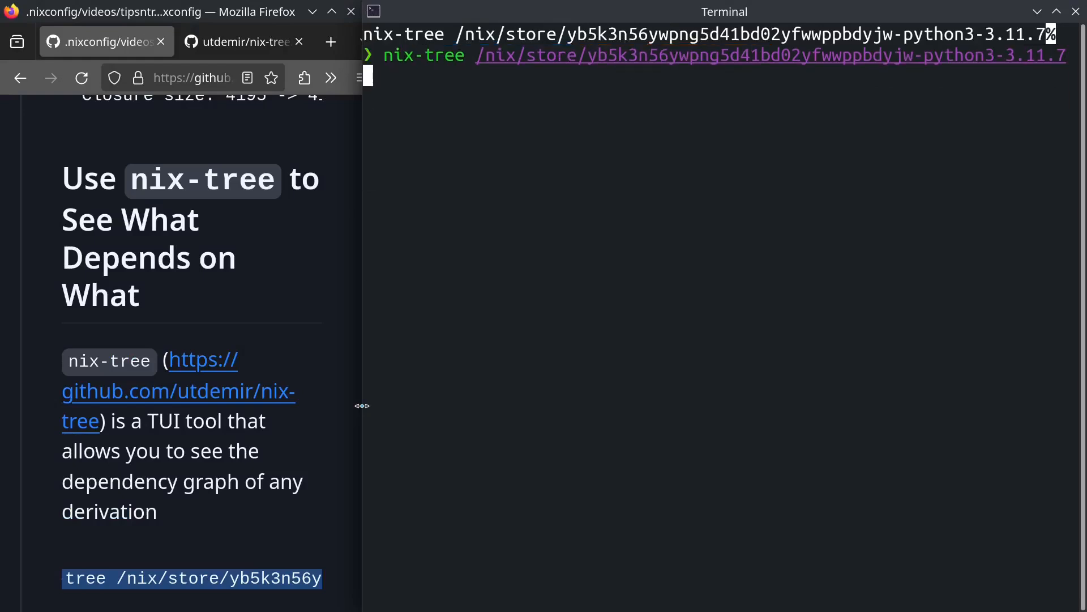
# - Run nix-tree on the Python 3.11.7 store path and search 'libc' to reach glibc-2.38-44
pyautogui.press('Return')
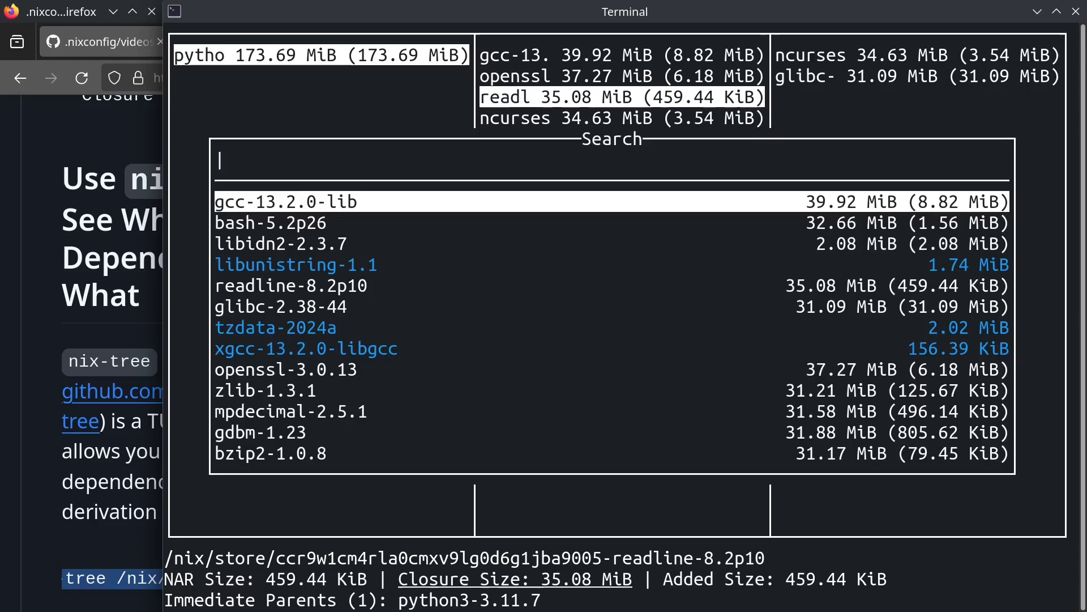
pyautogui.write('l')
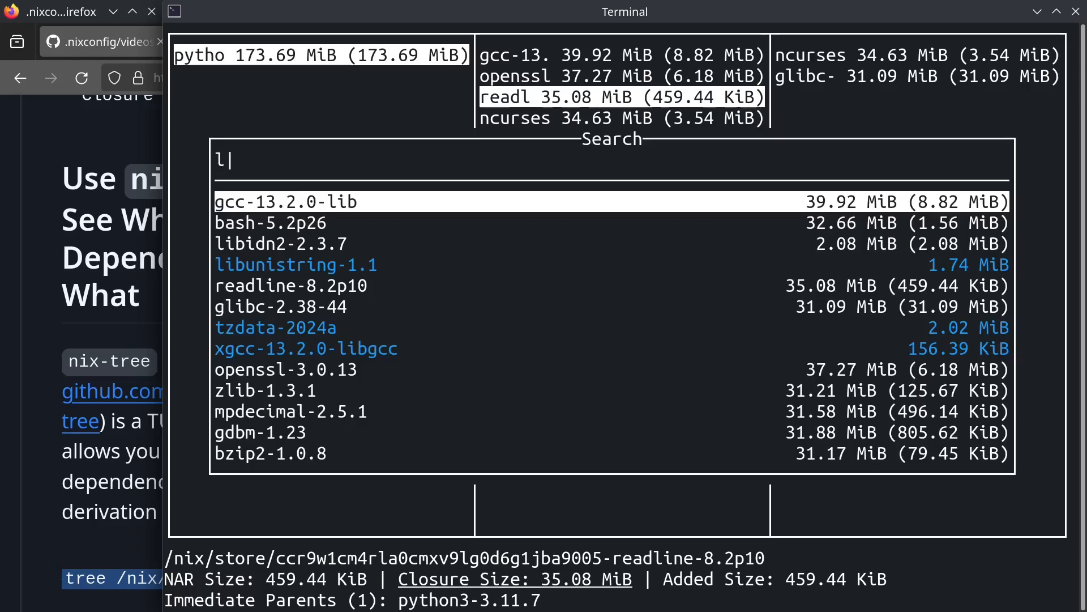
pyautogui.write('ibc')
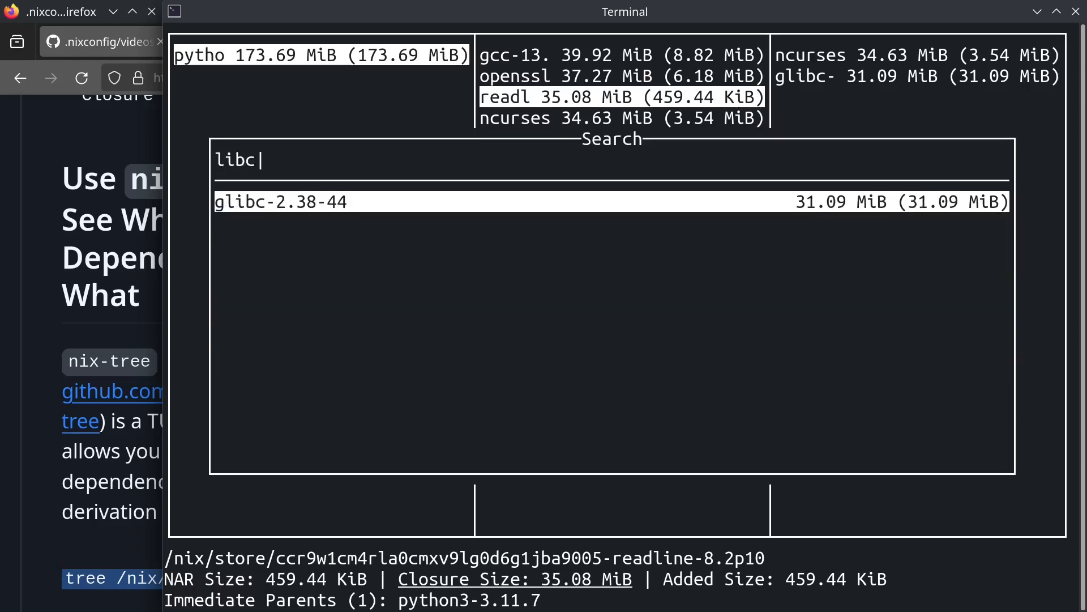
pyautogui.press('Return')
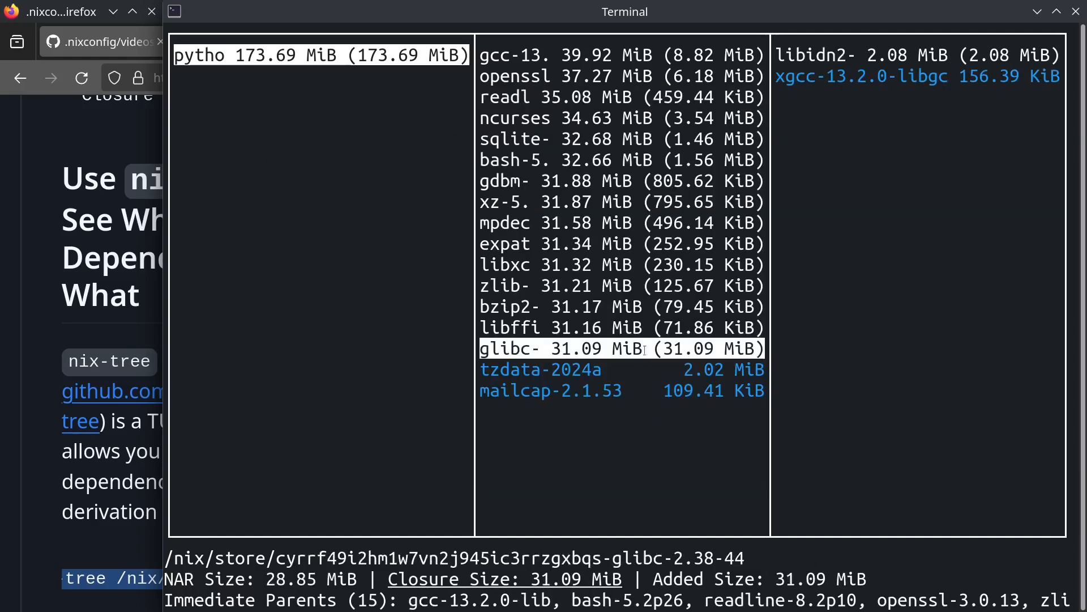
pyautogui.moveTo(581, 297)
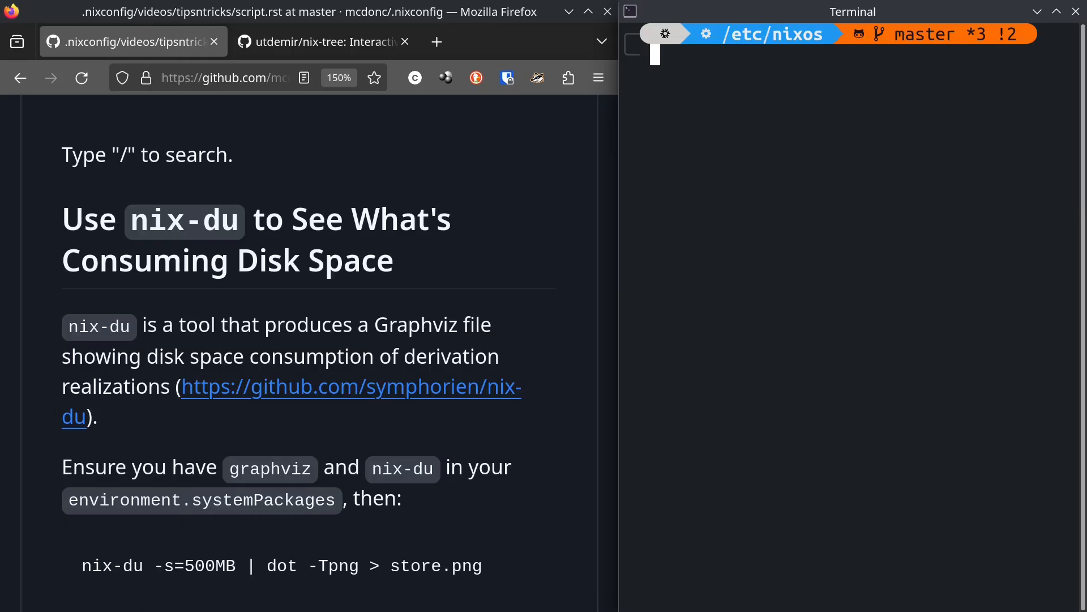
pyautogui.moveTo(567, 339)
pyautogui.write('nix-du -s=500MB | dot -Tpng > /tmp/store.png')
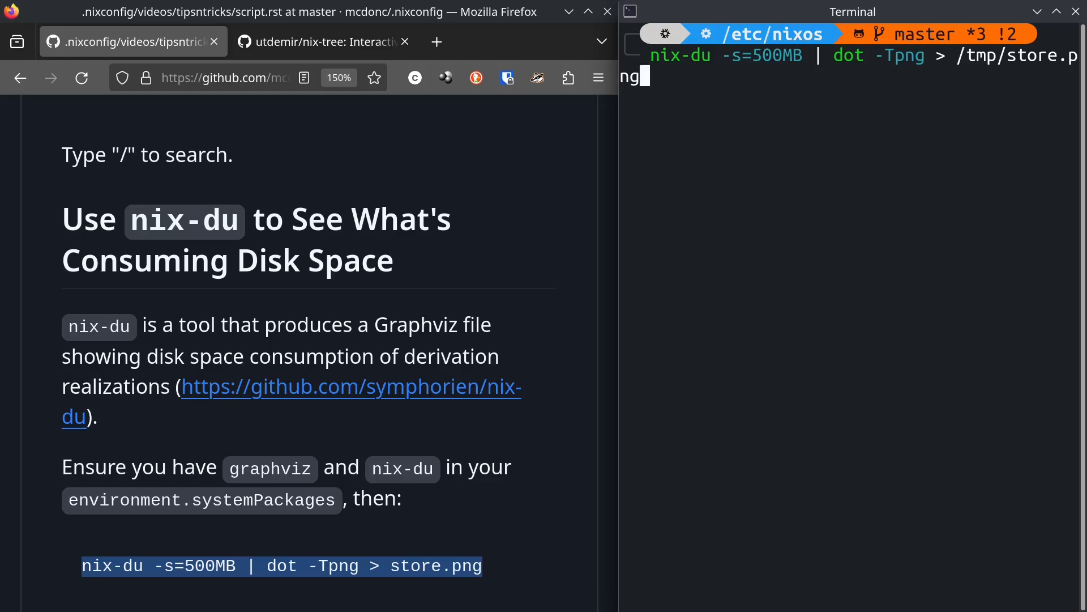
# - Generate the nix-du store graph and open /tmp/store.png in Gwenview
pyautogui.press('Return')
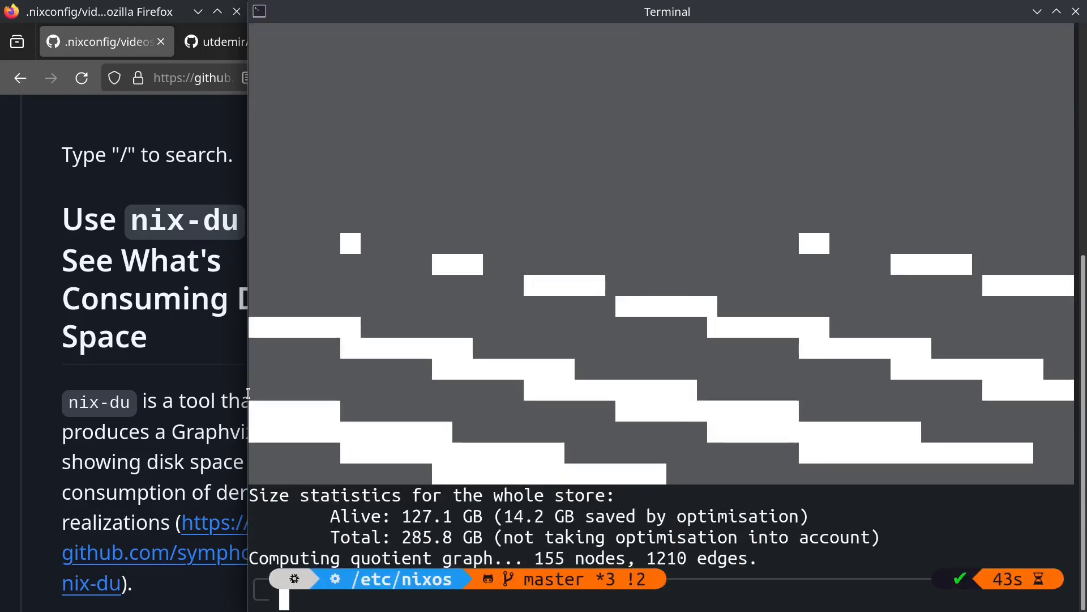
pyautogui.write('open store.png')
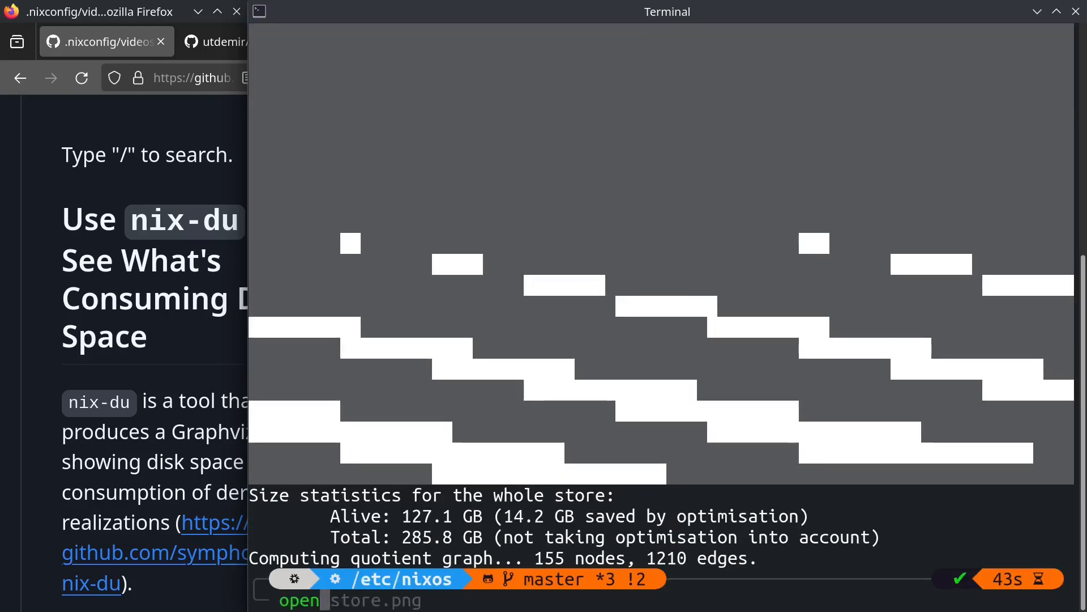
pyautogui.write('/tmp/s')
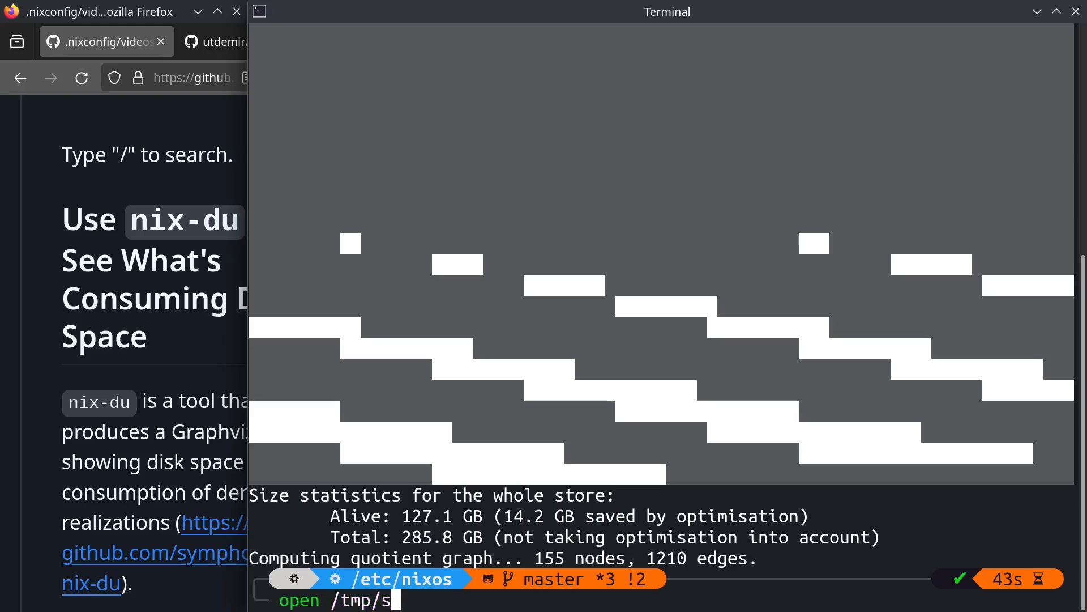
pyautogui.press('Return')
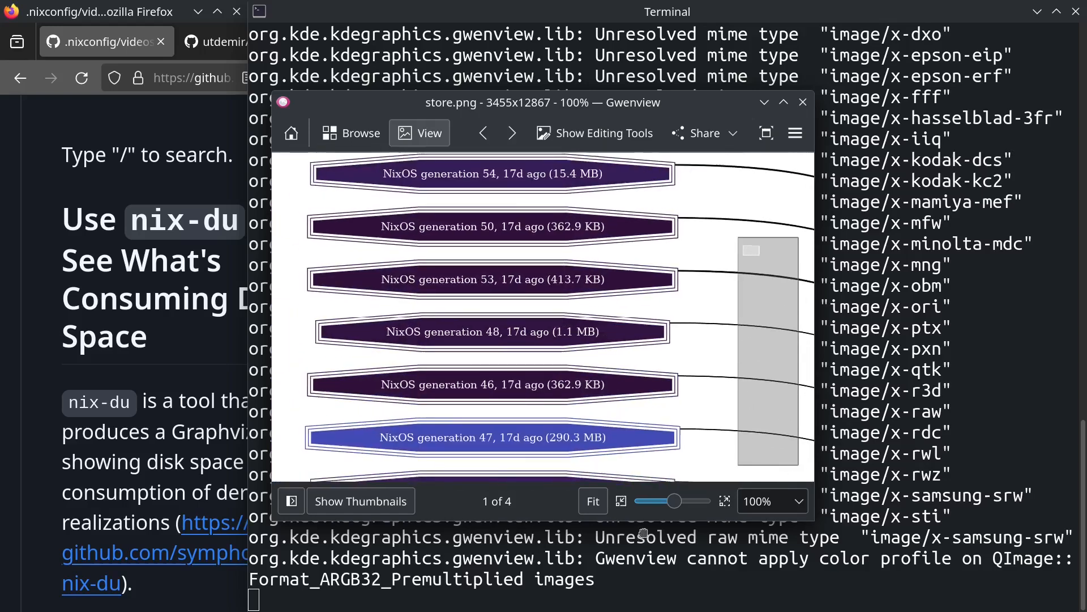
# - Scroll up to the red 43.2 GB macos-ventura-base-image.qcow2 node
pyautogui.scroll(3)
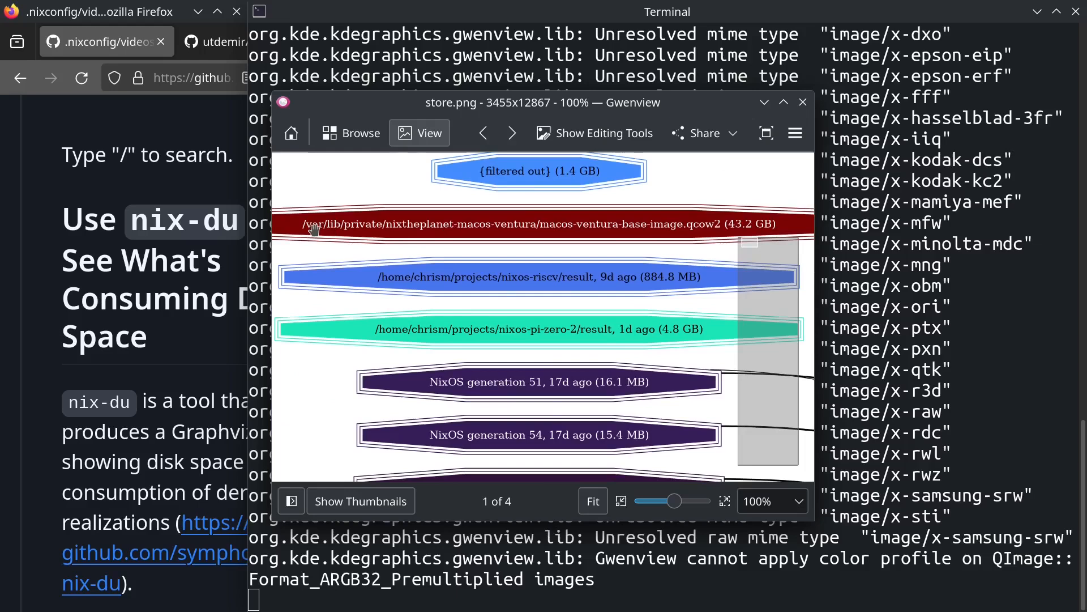
pyautogui.moveTo(538, 226)
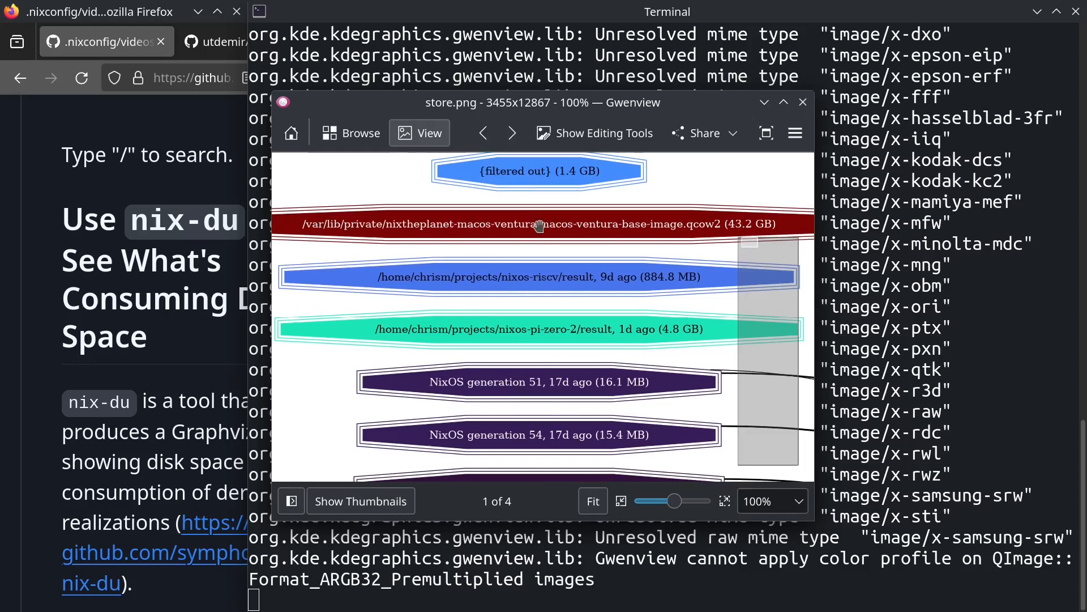
pyautogui.moveTo(732, 233)
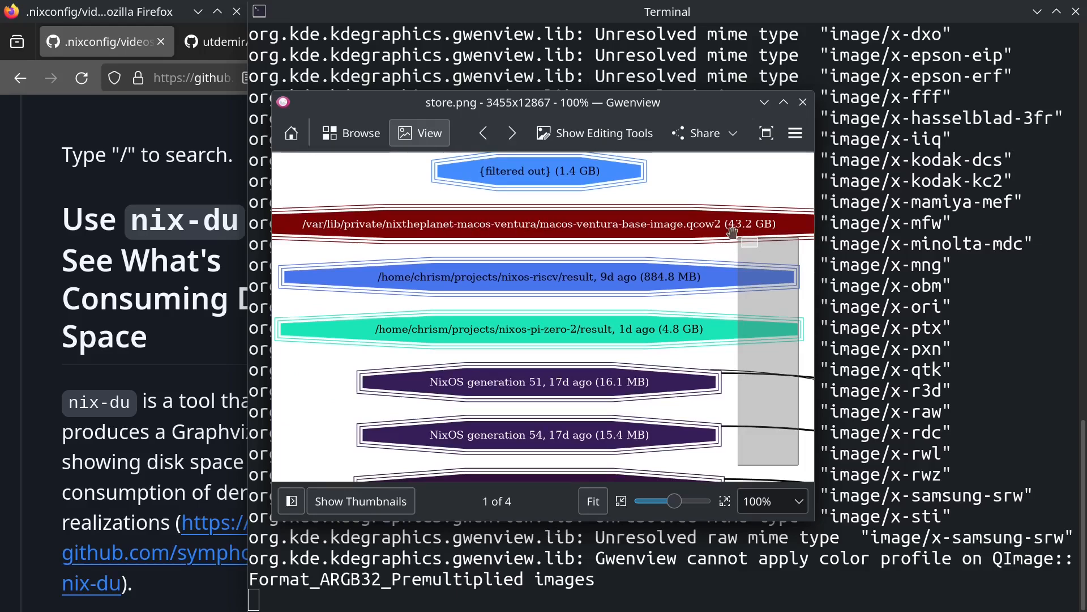
pyautogui.moveTo(711, 225)
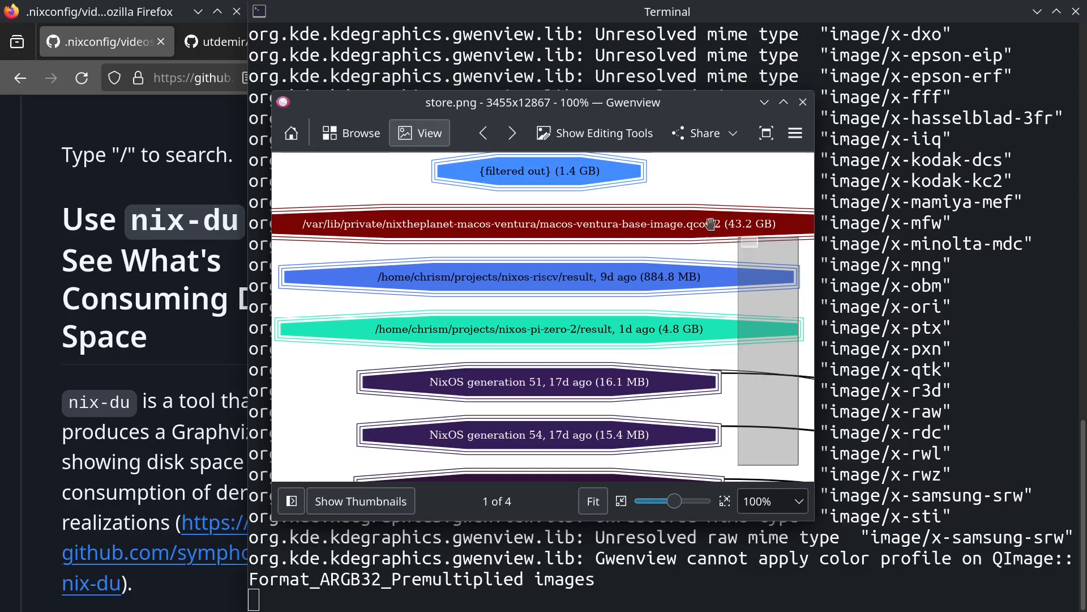
pyautogui.moveTo(576, 266)
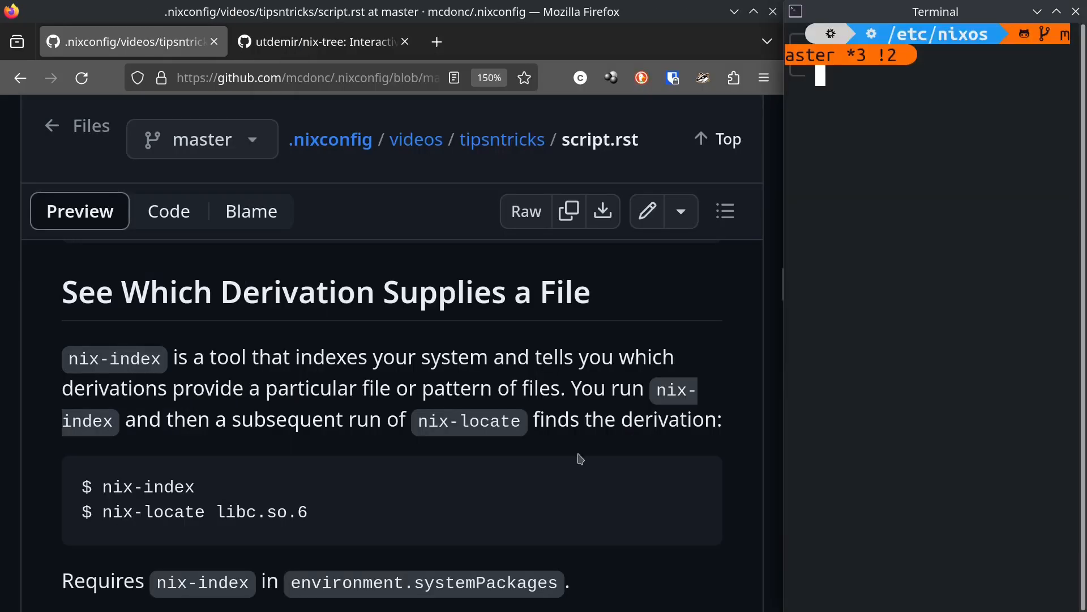
pyautogui.moveTo(240, 362)
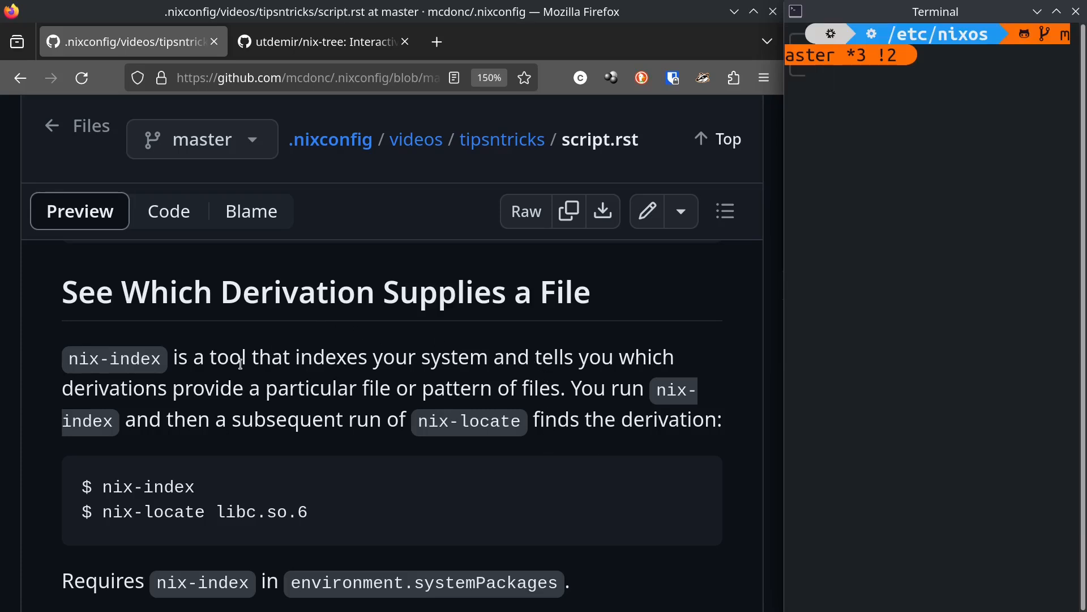
pyautogui.moveTo(547, 291)
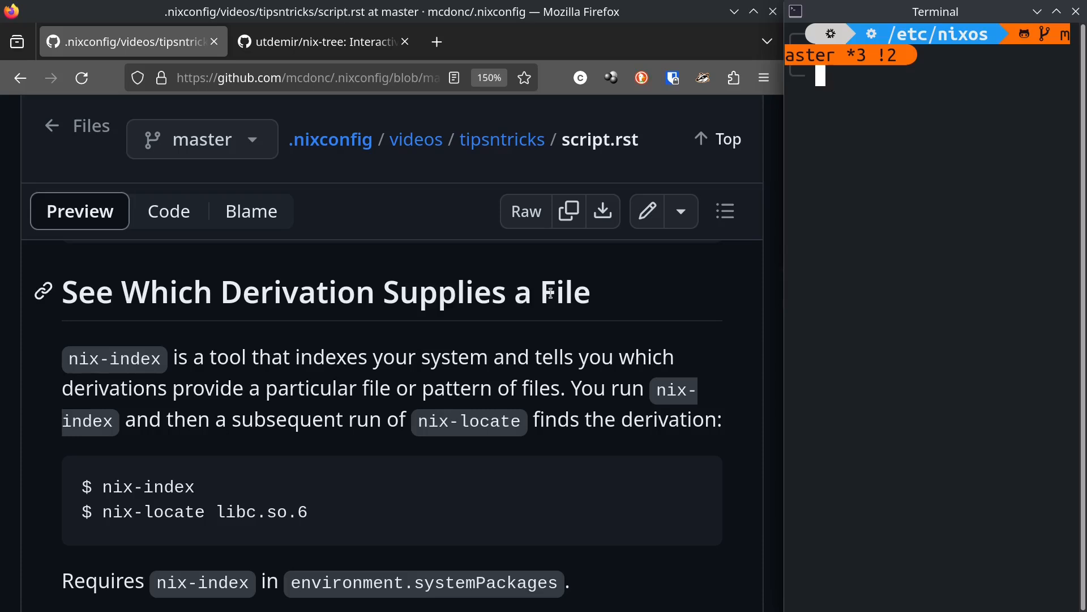
pyautogui.moveTo(431, 361)
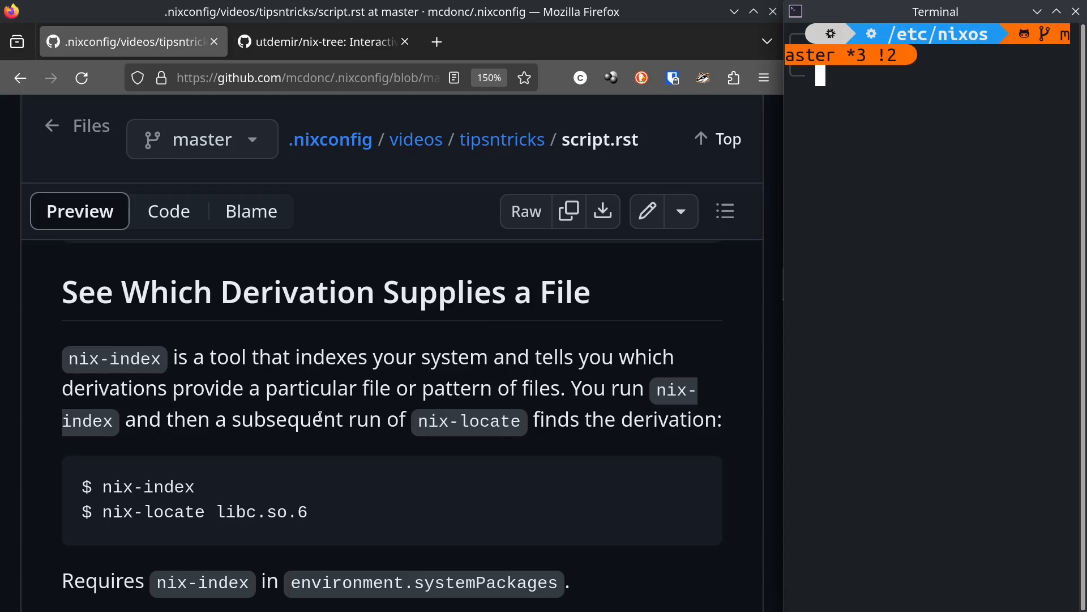
pyautogui.moveTo(826, 364)
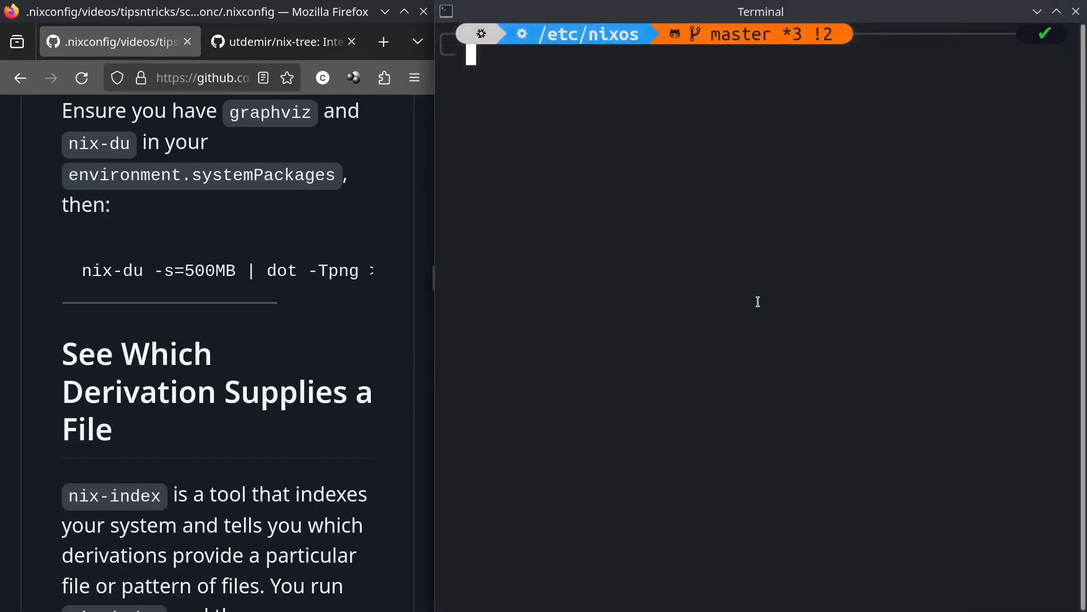
# - Run 'nix-locate libc.so.6|less', fix the file-name typo and rerun the lookup
pyautogui.scroll(-3)
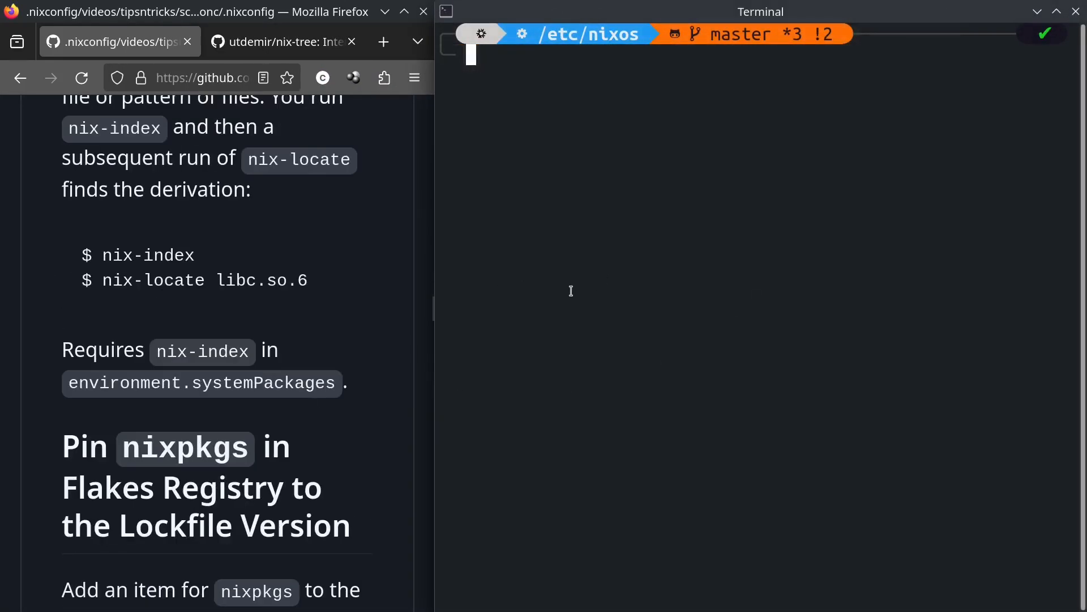
pyautogui.write('nix-locate libc.so.6|less')
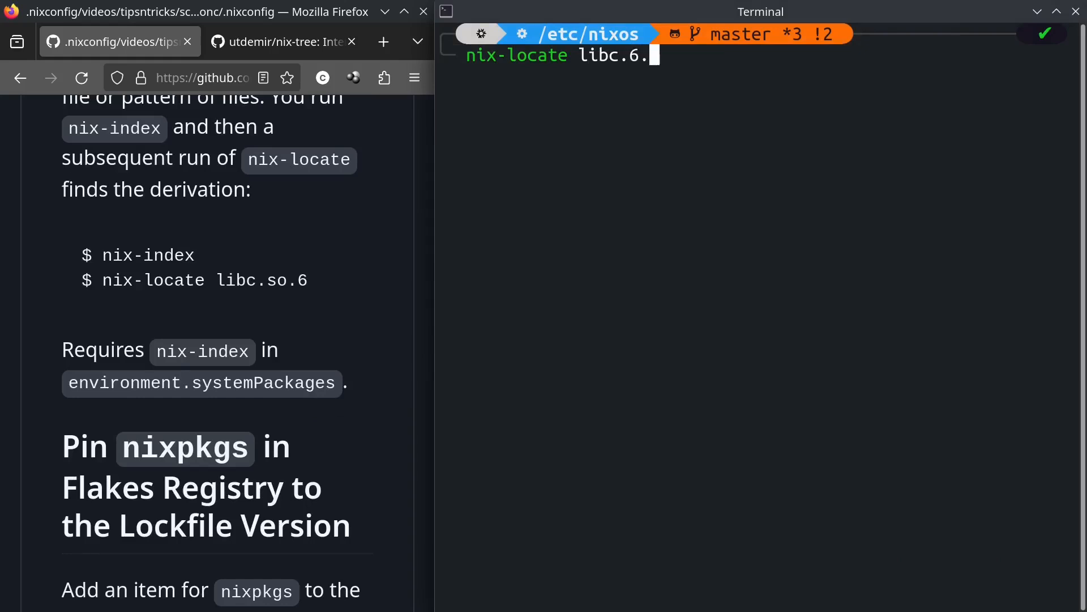
pyautogui.write('so|less')
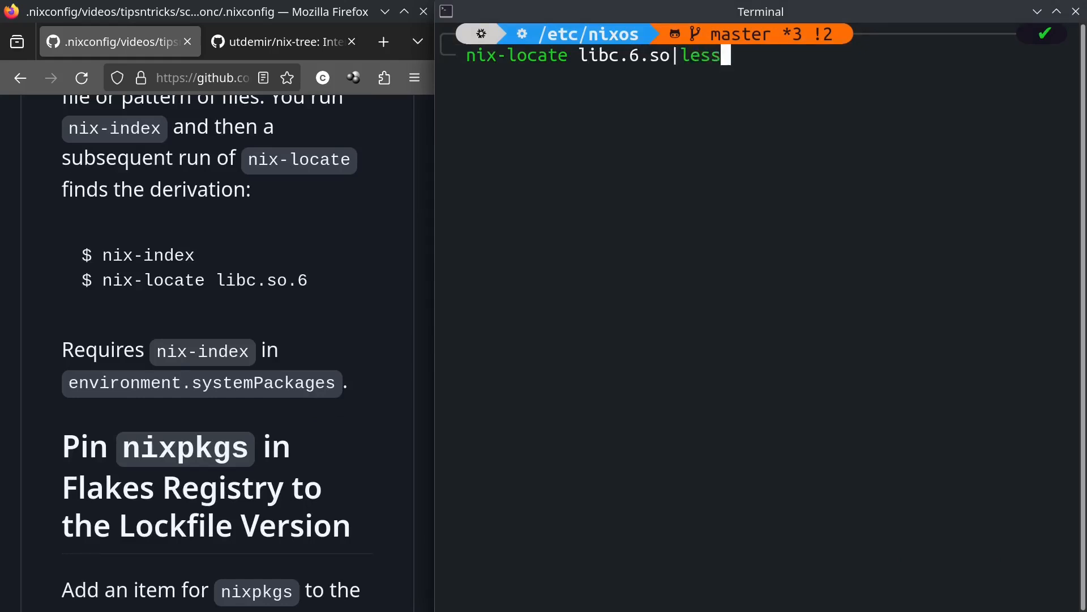
pyautogui.press('Return')
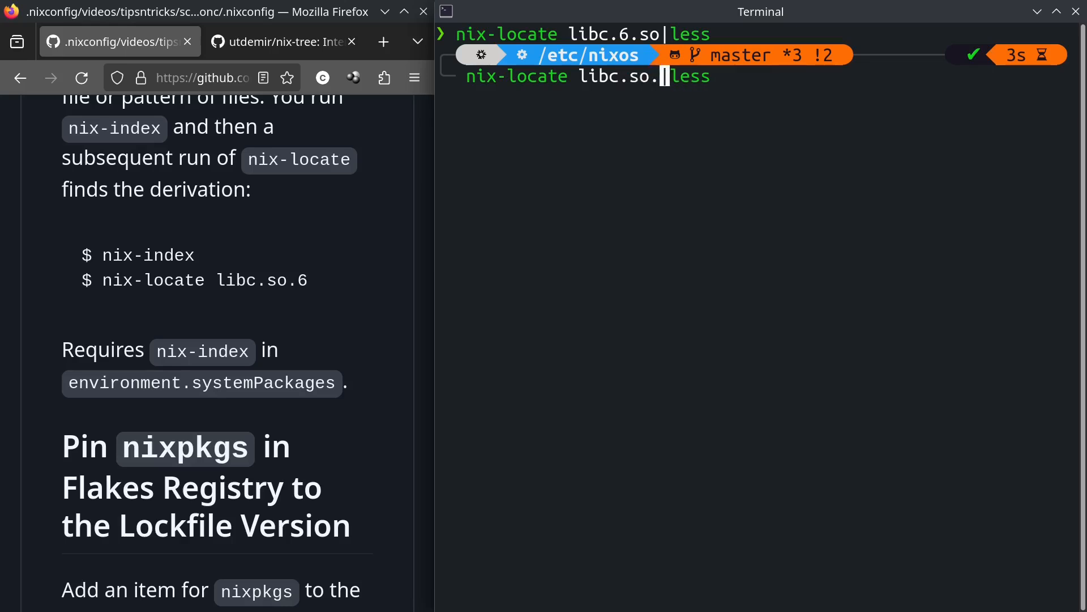
pyautogui.press('Return')
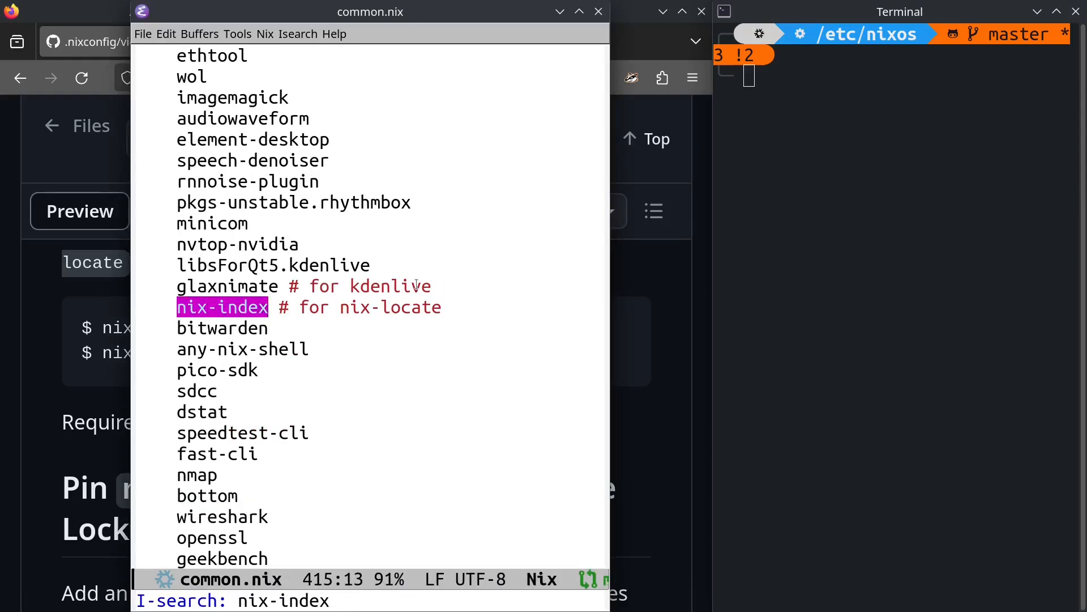
# - Search common.nix for 'nix-index', then switch back to the Firefox tips script
pyautogui.press('Return')
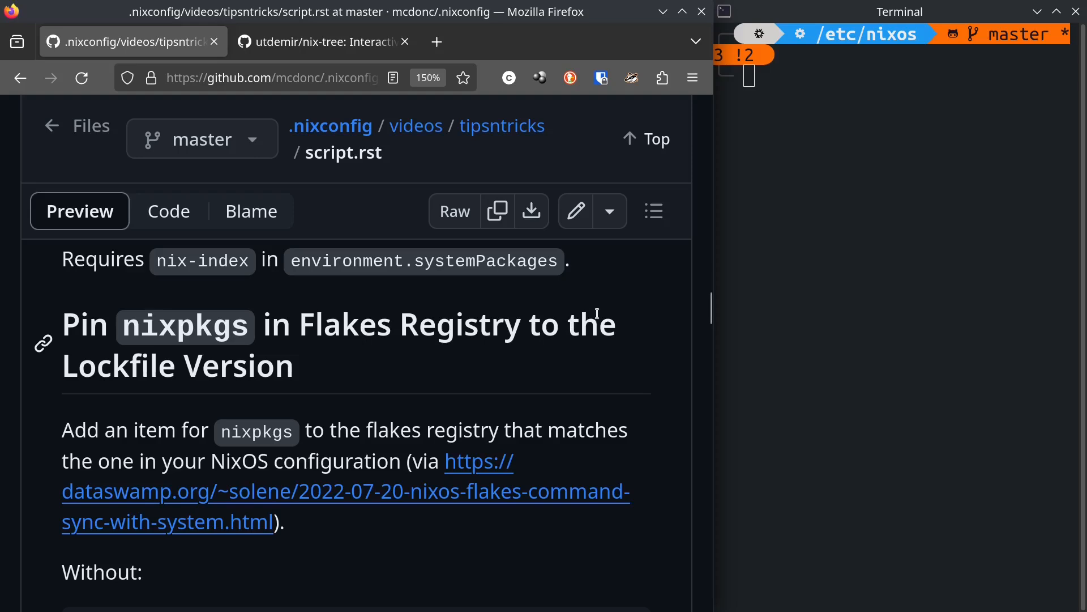
pyautogui.moveTo(544, 353)
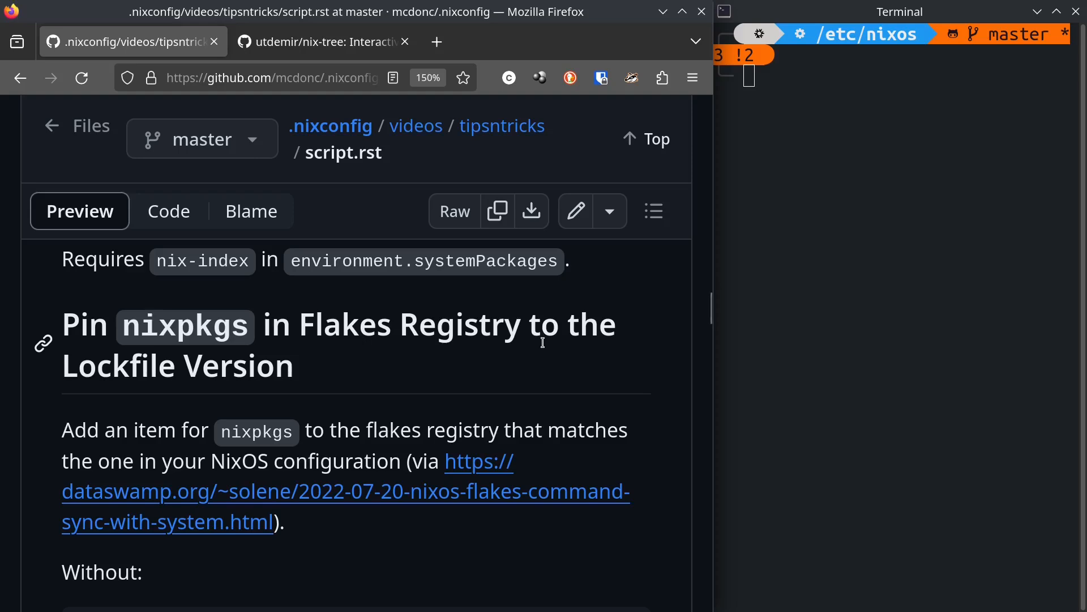
# - Scroll to the 'Pin nixpkgs in Flakes Registry' tip's 'Without:' registry list example
pyautogui.scroll(-3)
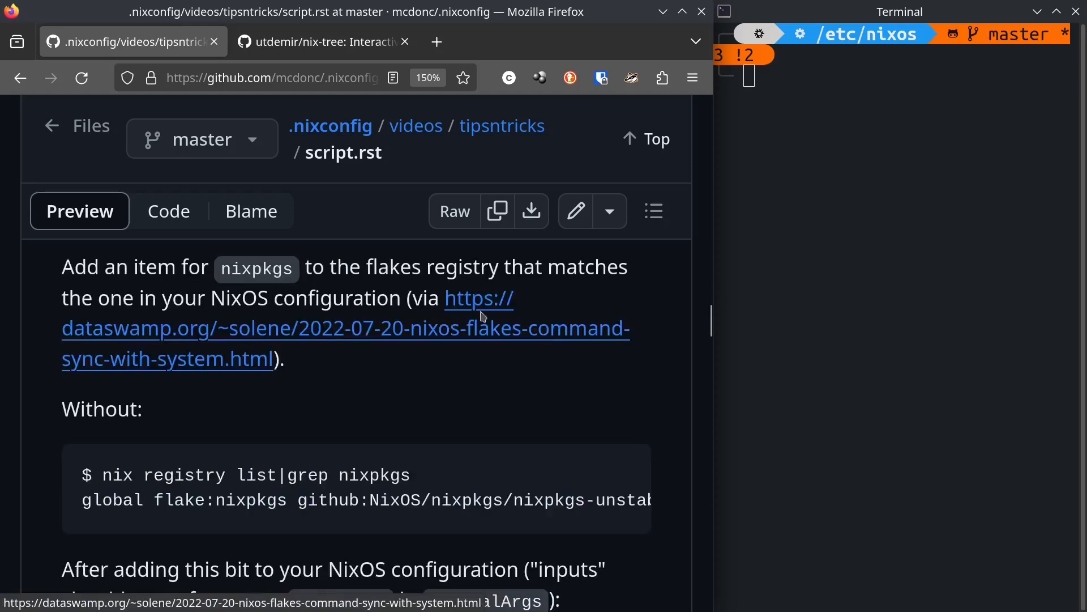
pyautogui.moveTo(496, 330)
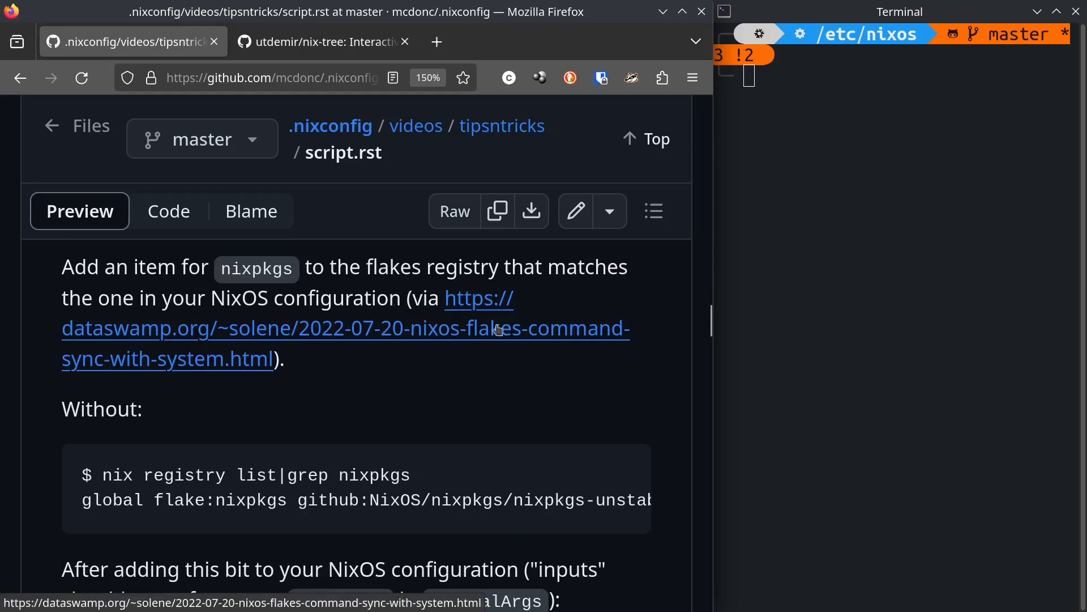
pyautogui.moveTo(555, 392)
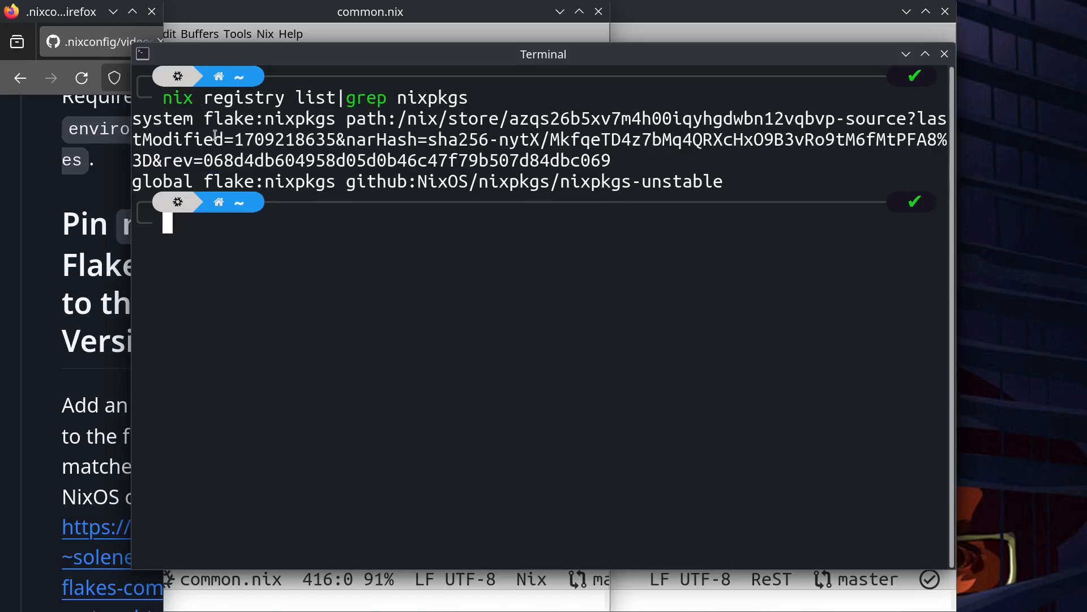
# - Rerun 'nix registry list|grep nixpkgs' with '|grep -v system' appended to hide the system entry
pyautogui.doubleClick(253, 118)
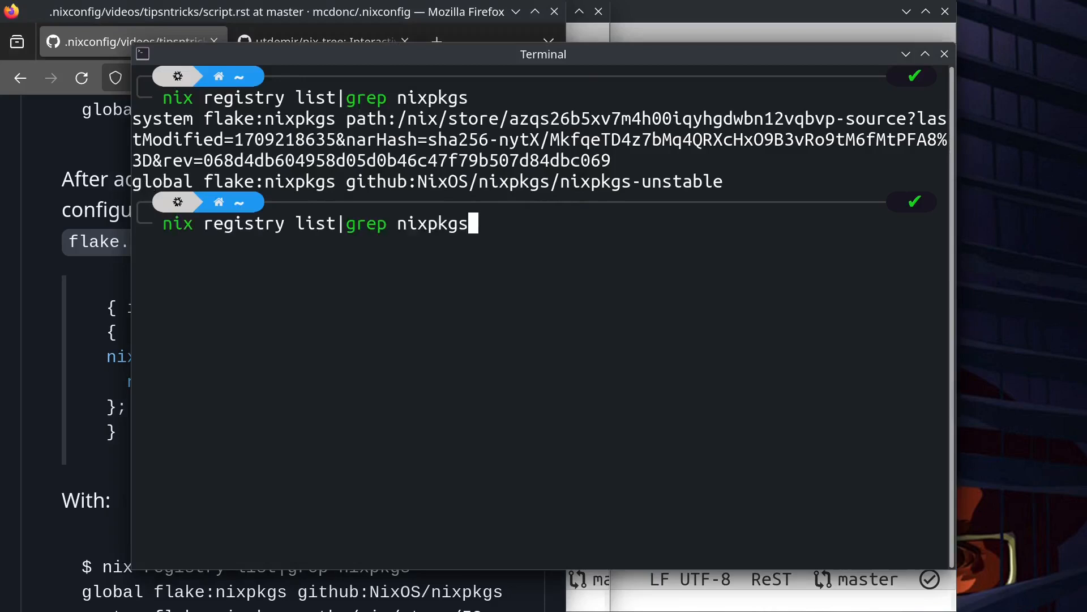
pyautogui.write('|grep -v')
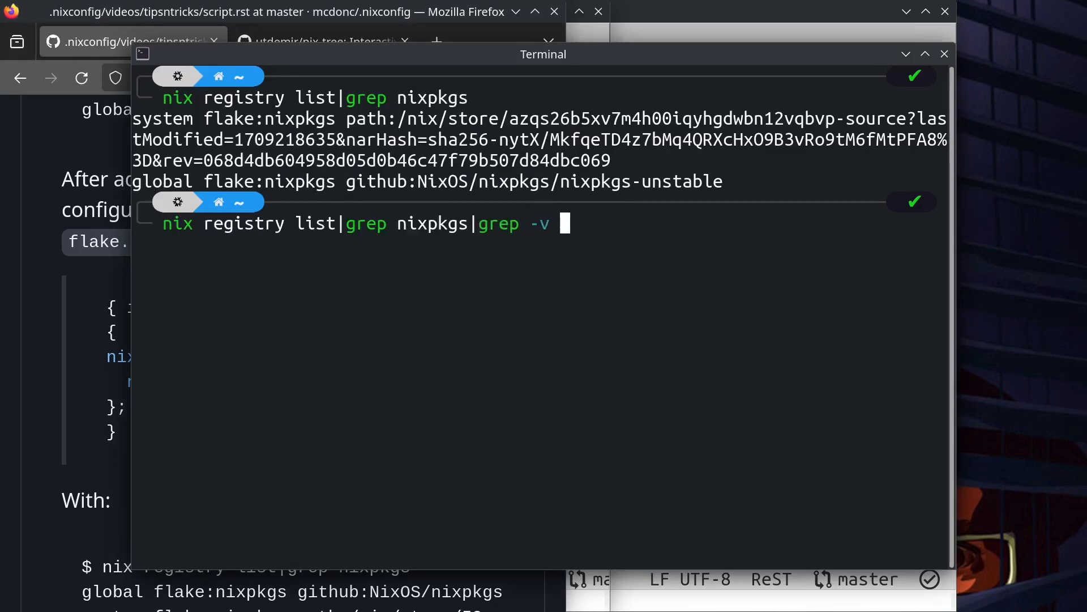
pyautogui.write('sy')
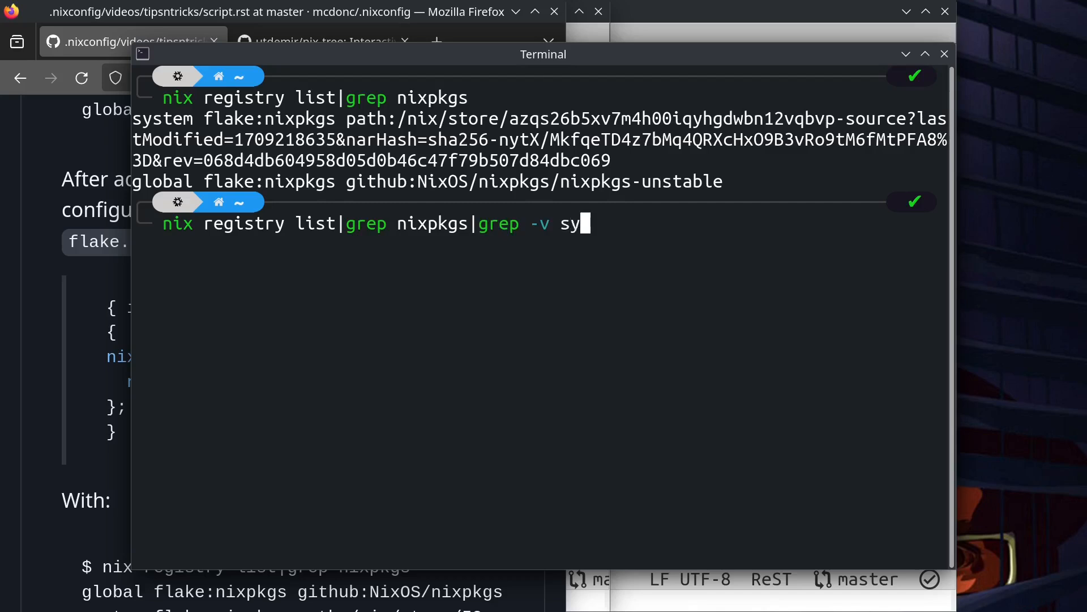
pyautogui.press('Return')
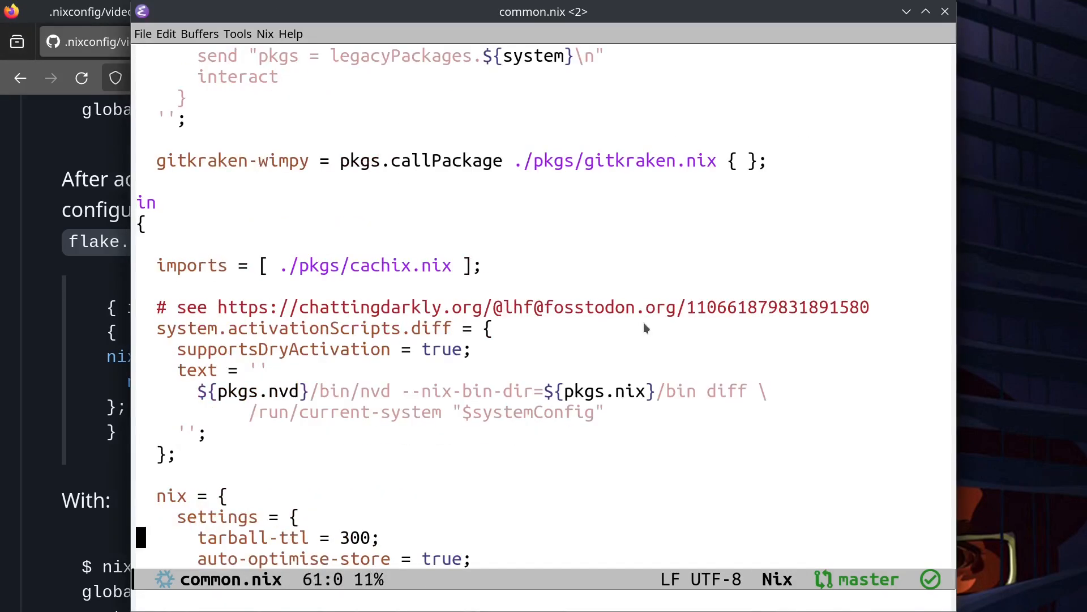
# - Scroll through flake.nix's nixpkgs inputs down to the specialArgs block
pyautogui.scroll(-3)
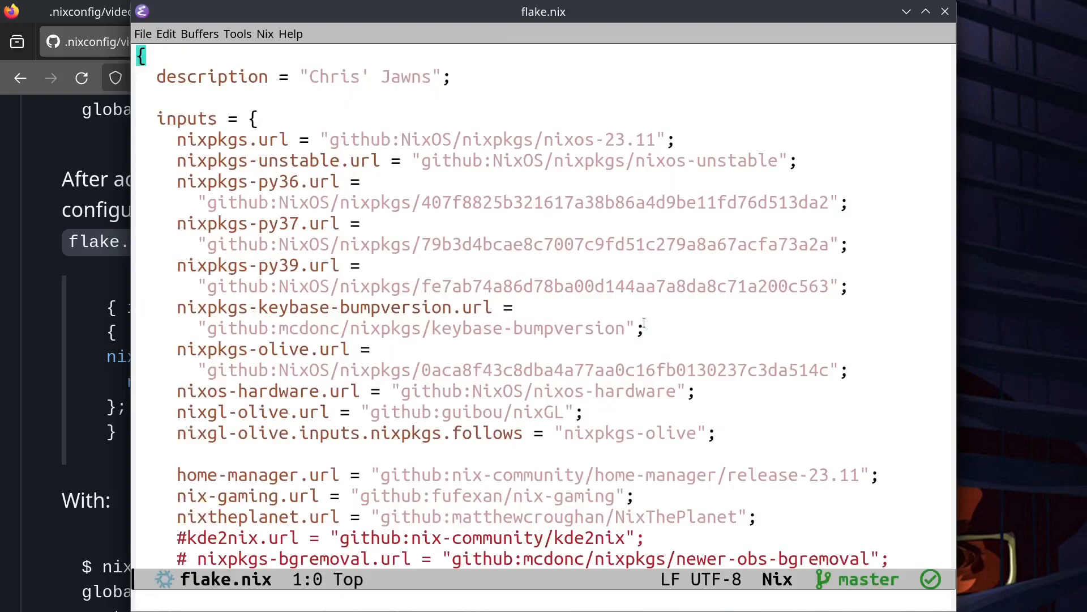
pyautogui.scroll(-3)
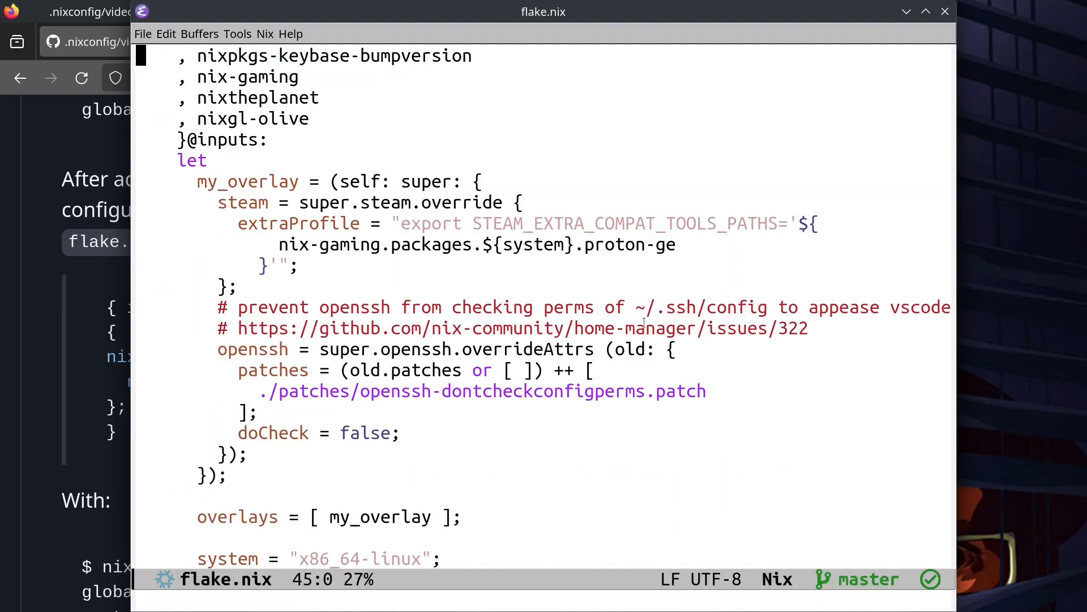
pyautogui.scroll(-3)
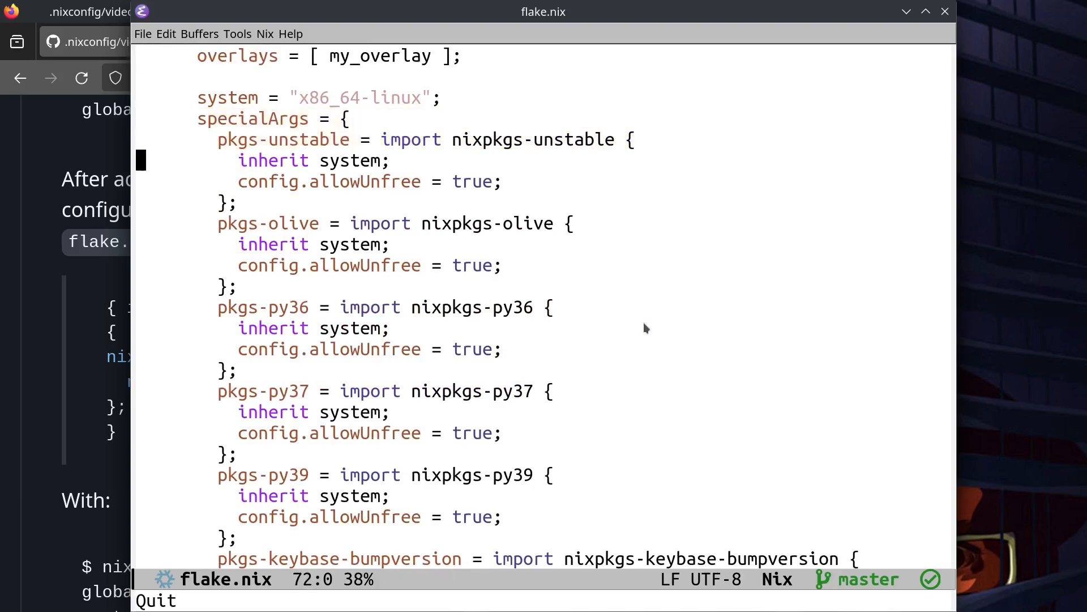
pyautogui.scroll(-3)
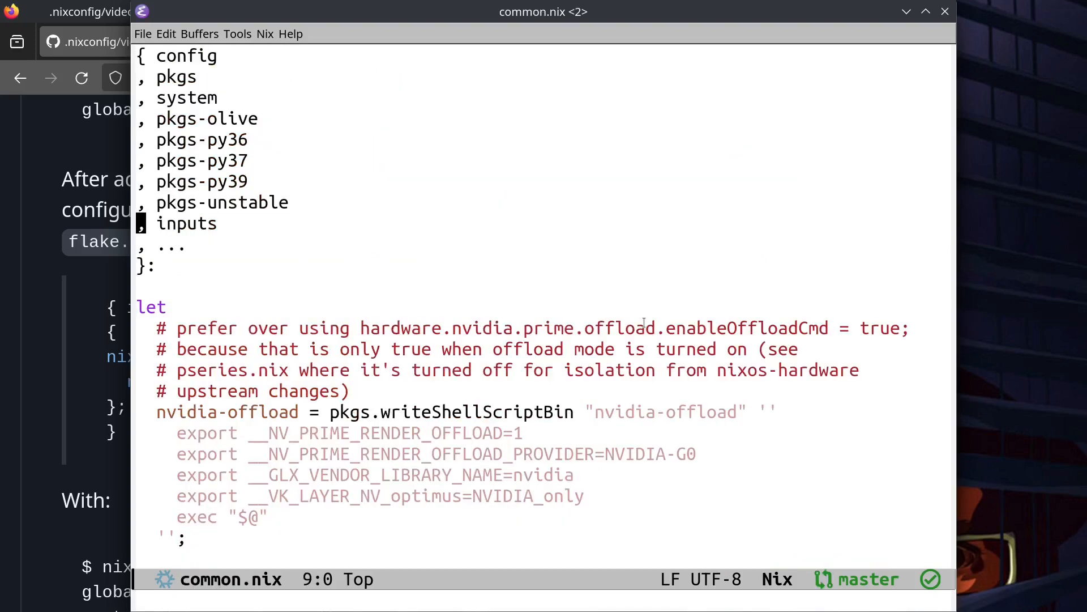
# - Search common.nix for 'inputs' to reach the registry block and its nixPath settings
pyautogui.press('ctrl+s')
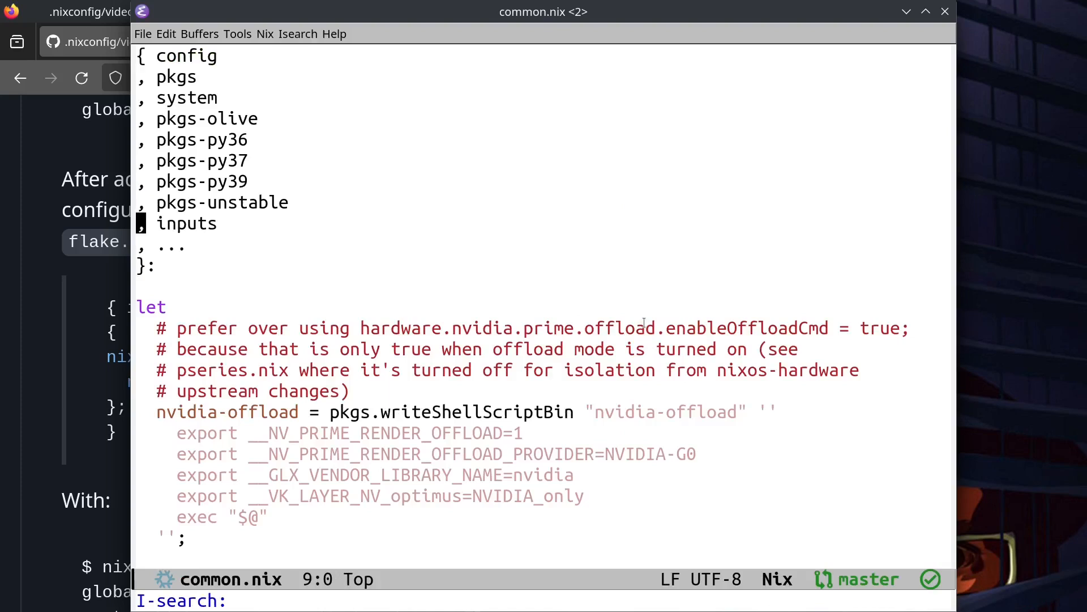
pyautogui.write('inputs')
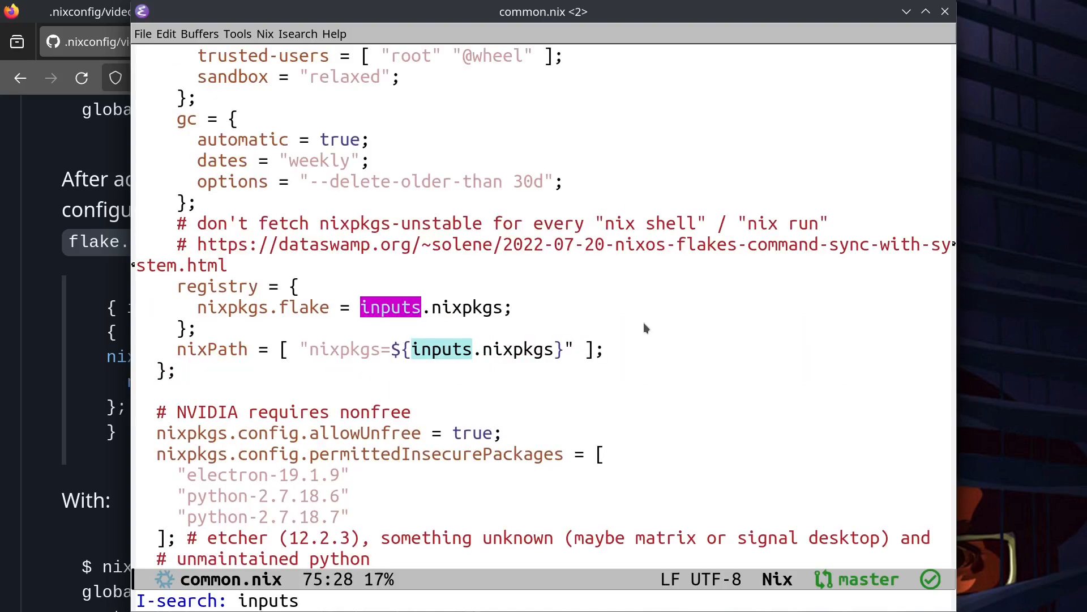
pyautogui.press('Return')
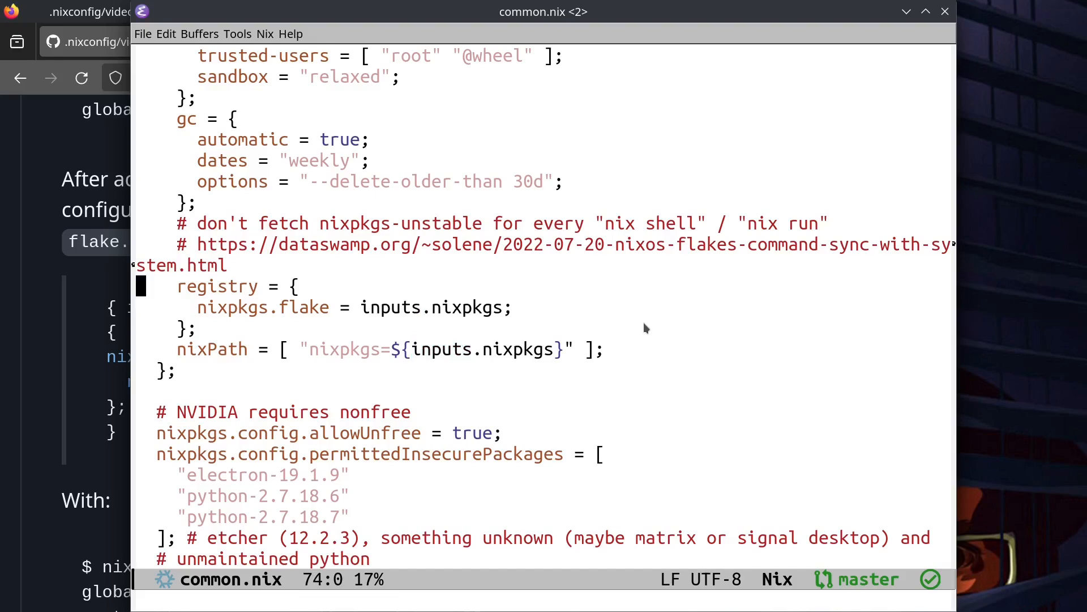
pyautogui.scroll(3)
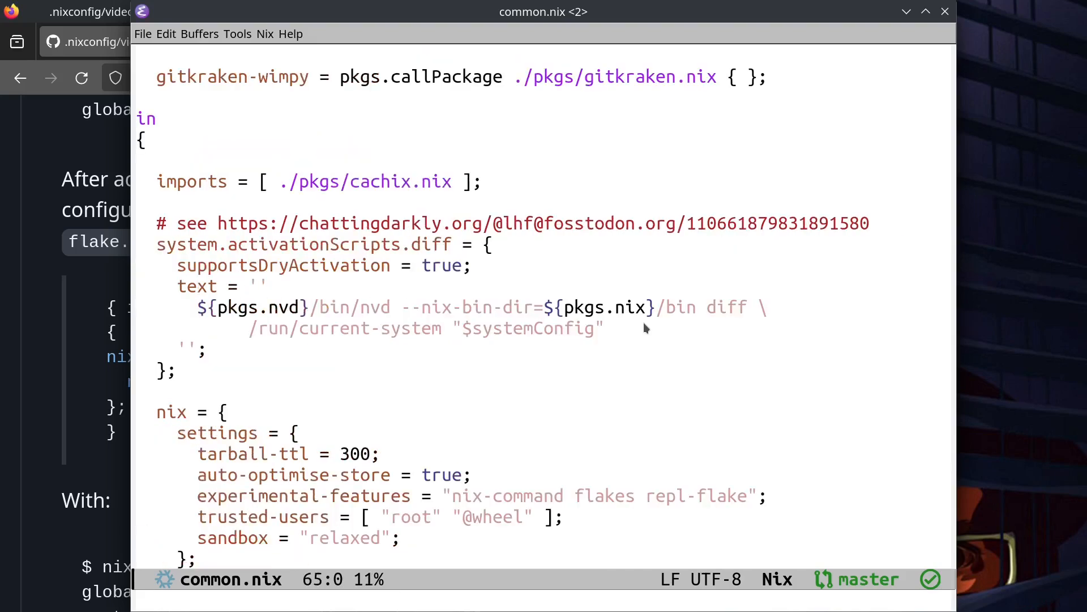
pyautogui.scroll(-3)
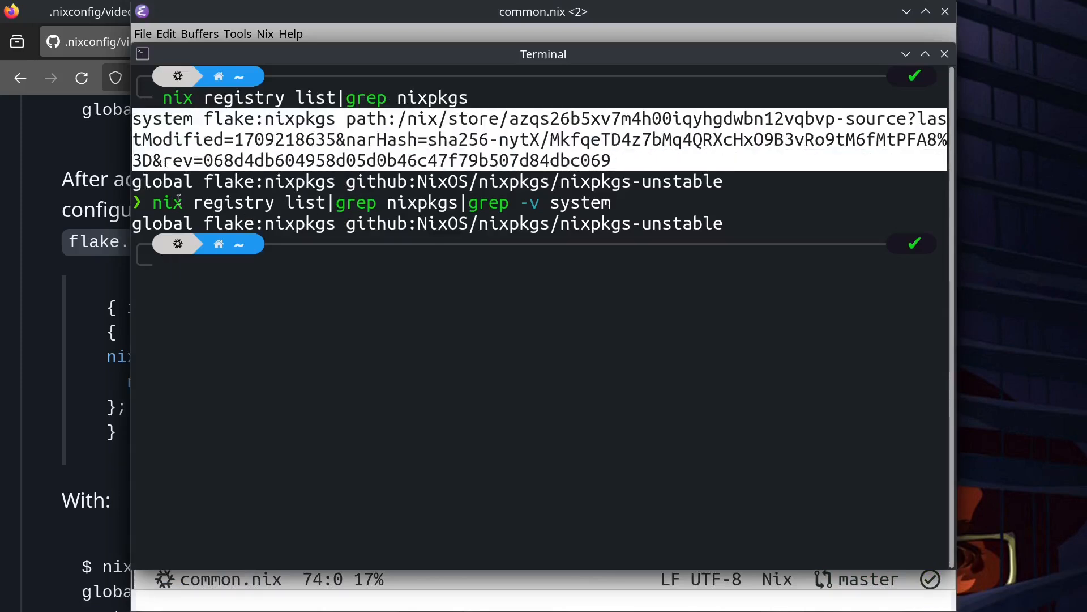
pyautogui.moveTo(38, 236)
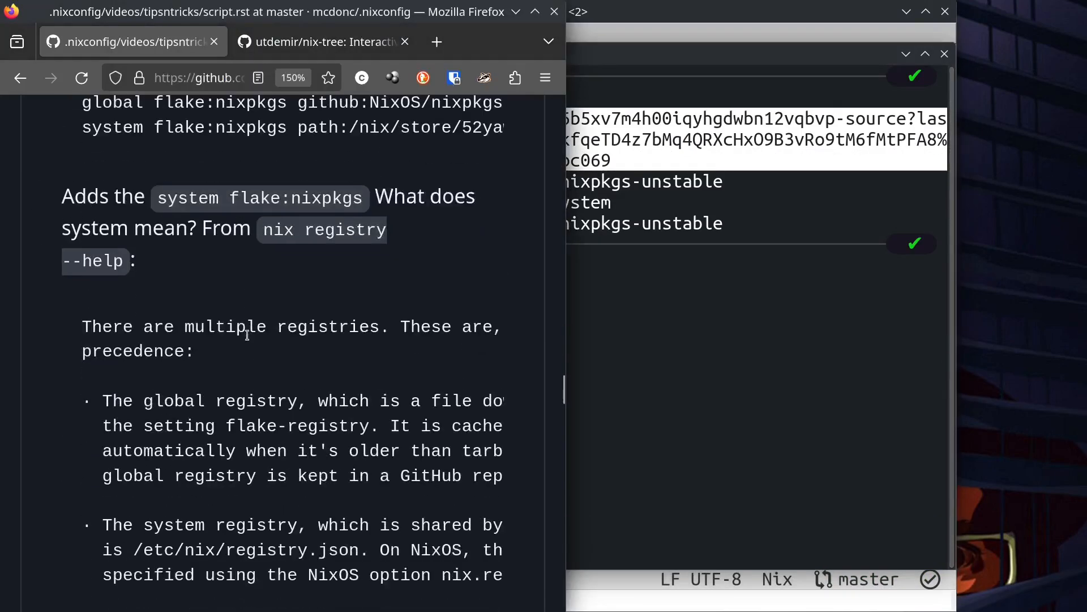
# - Scroll the tips script to the nix registry help on global versus system registries
pyautogui.scroll(-3)
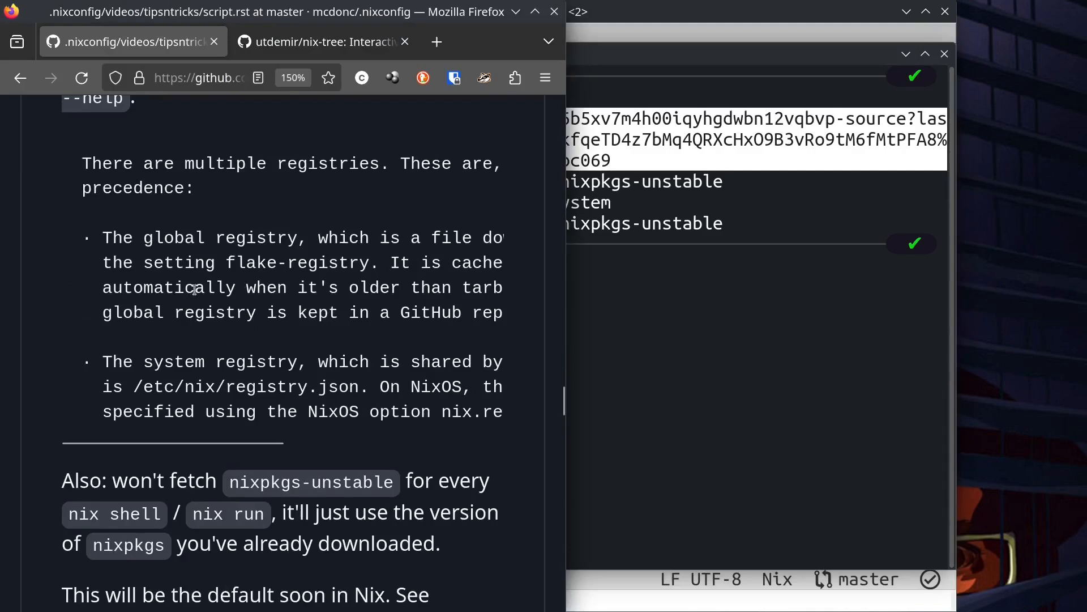
pyautogui.scroll(3)
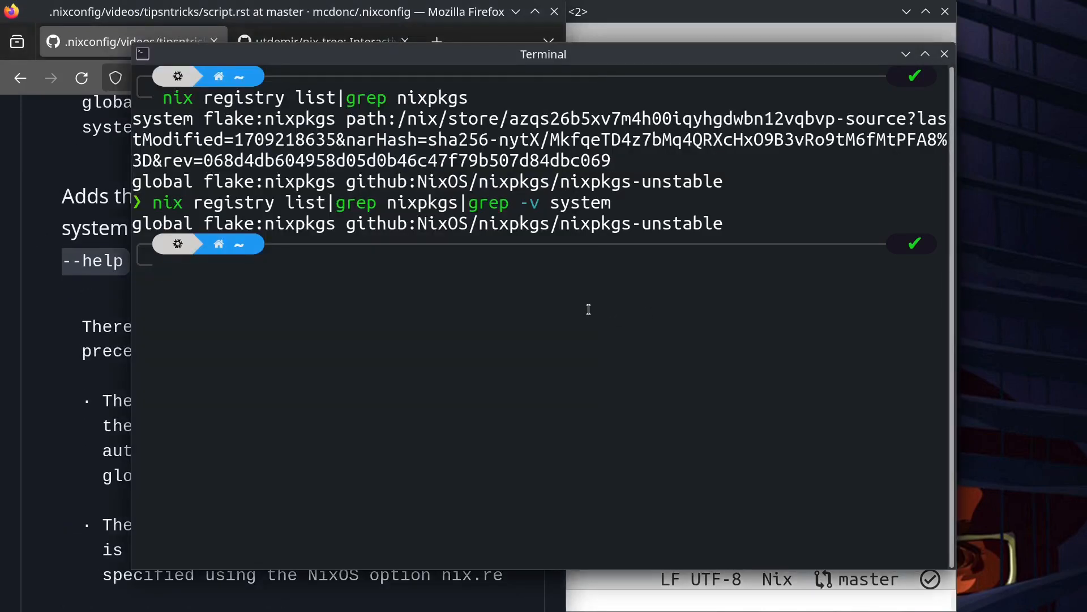
pyautogui.moveTo(74, 214)
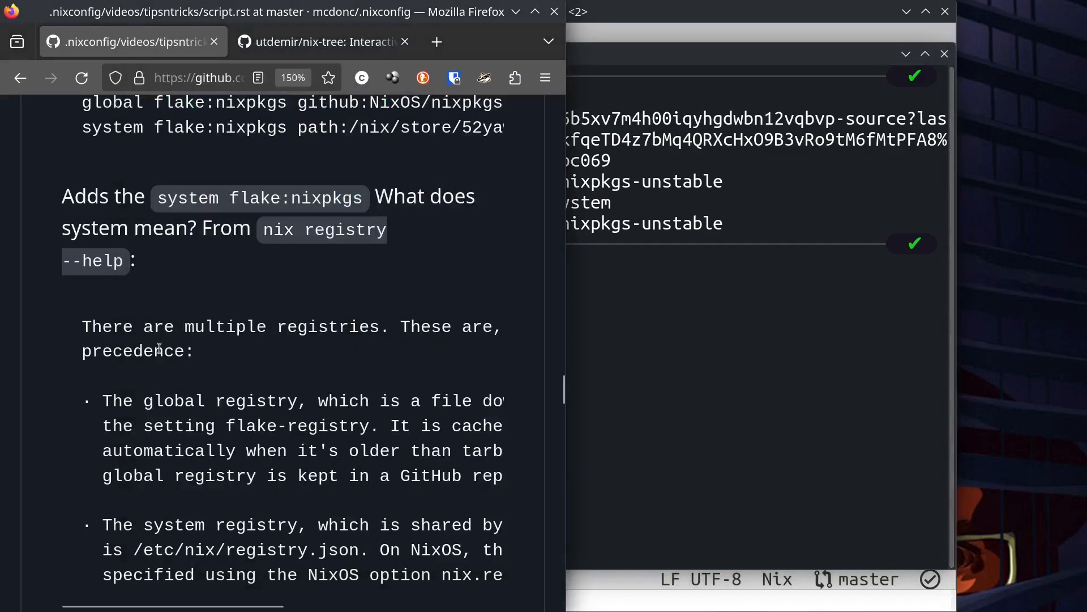
pyautogui.moveTo(395, 400)
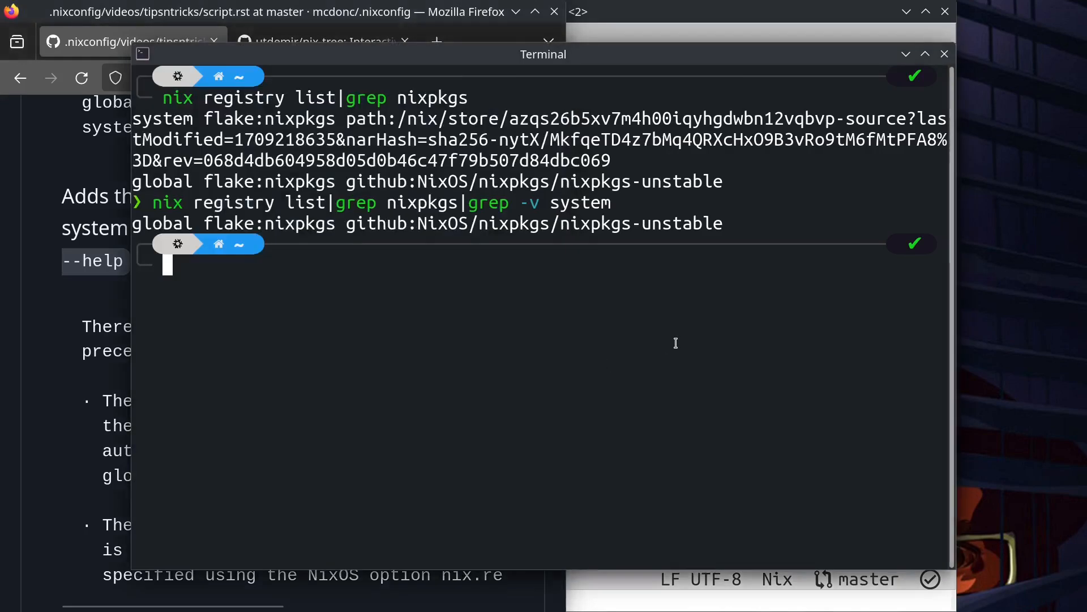
pyautogui.moveTo(599, 341)
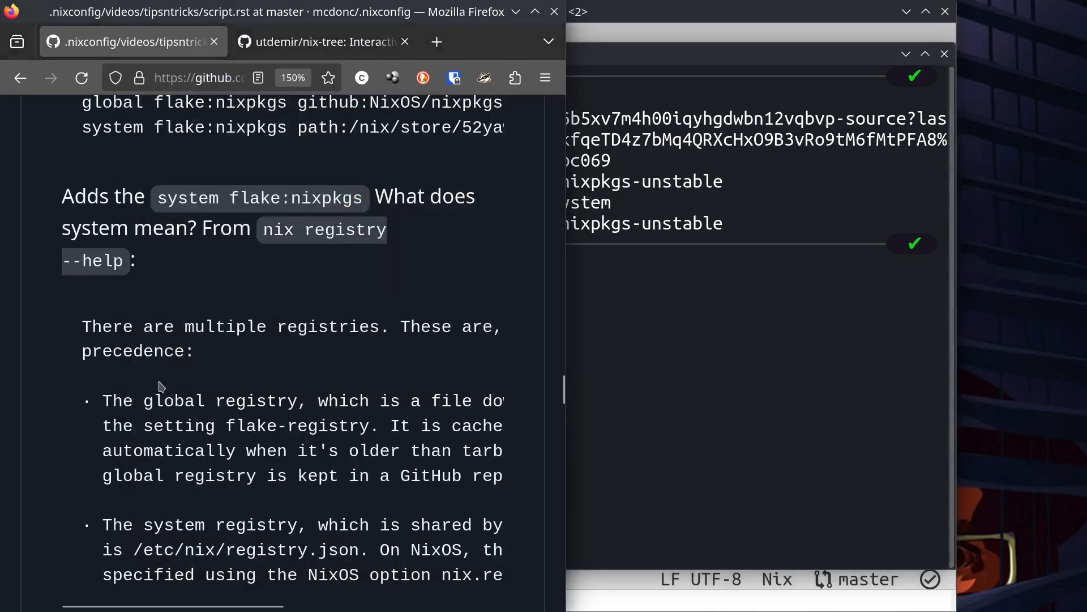
pyautogui.scroll(-3)
pyautogui.write('cat /etc/nix/')
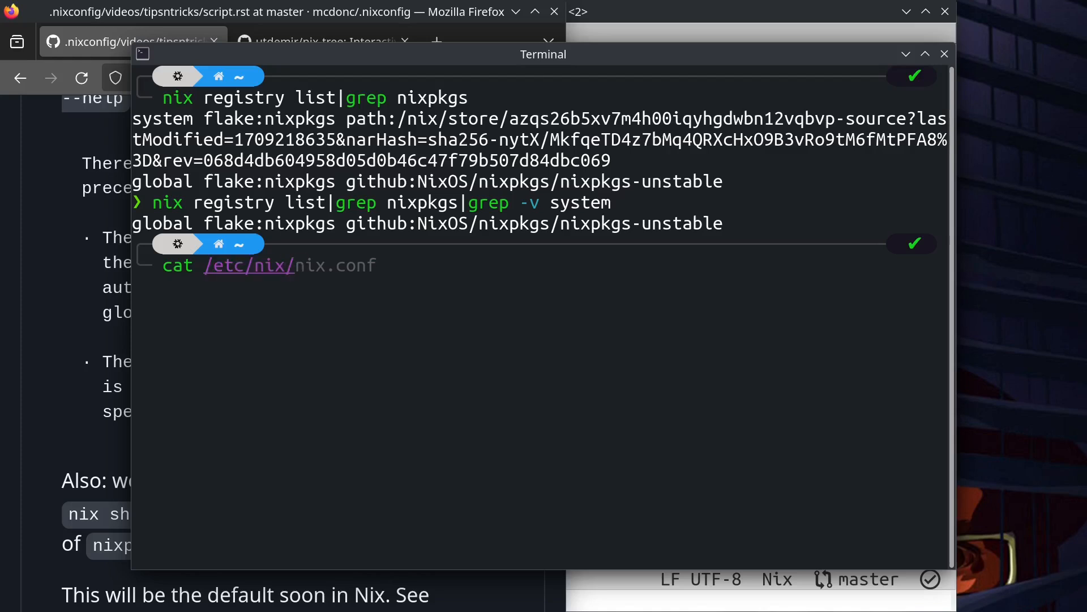
# - Print /etc/nix/registry.json, showing nixpkgs pinned to a local store path
pyautogui.press('Return')
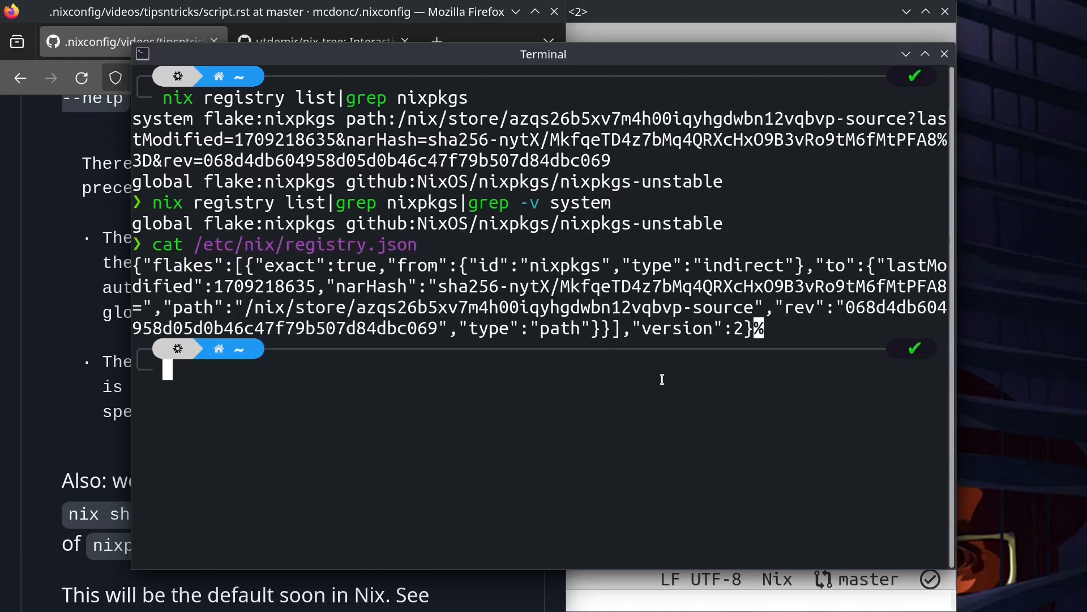
pyautogui.moveTo(282, 236)
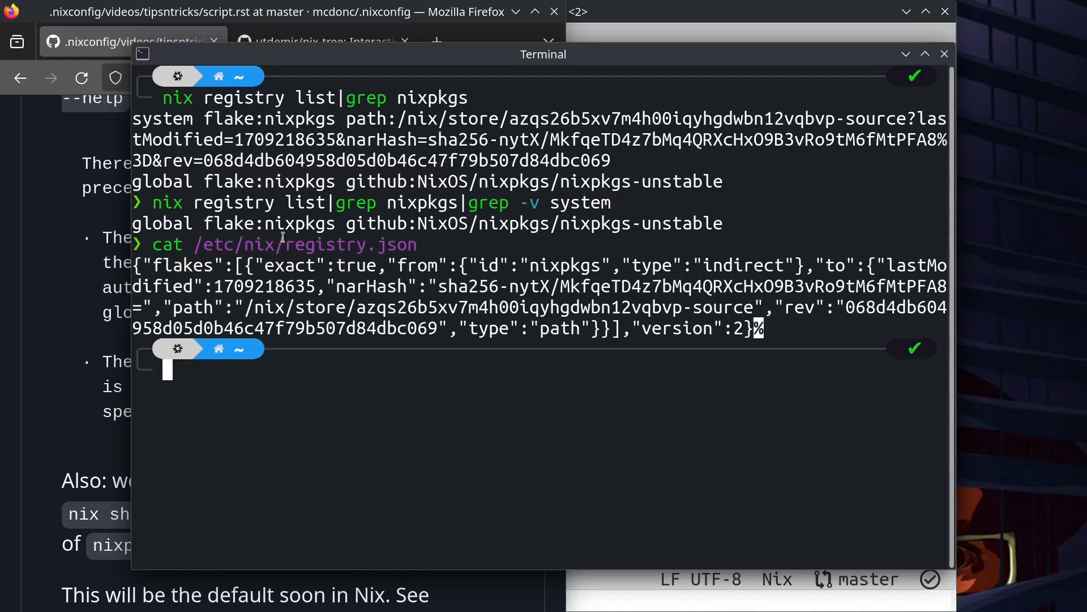
pyautogui.moveTo(102, 277)
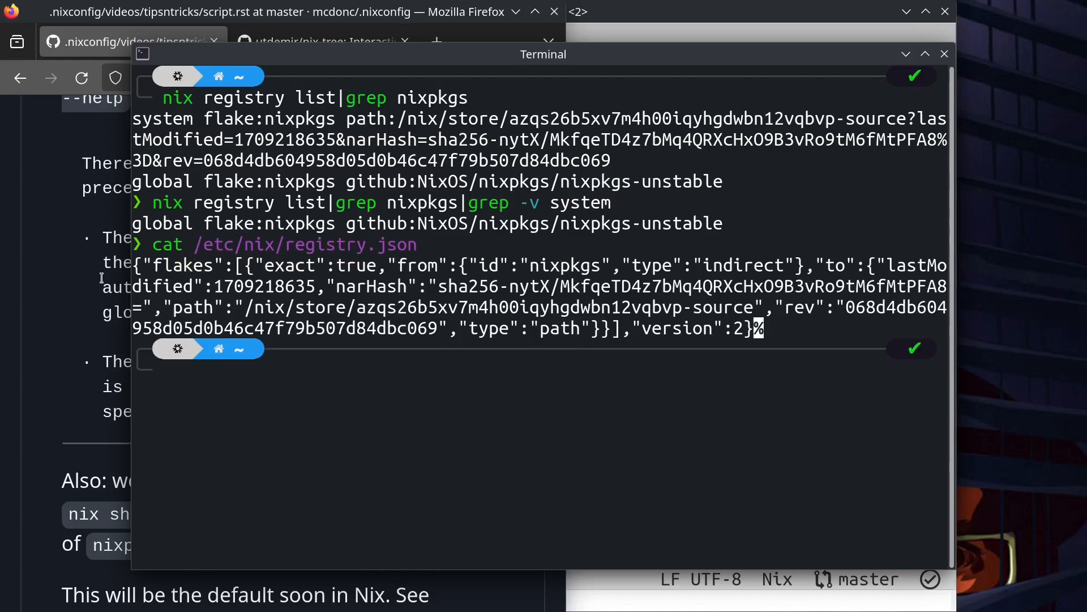
pyautogui.press('Return')
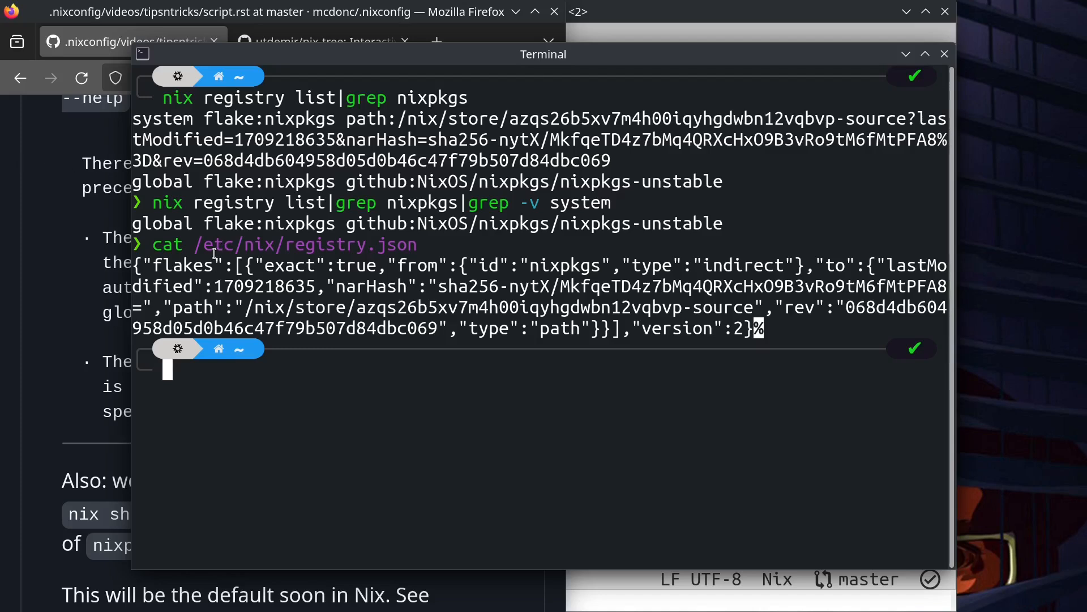
pyautogui.moveTo(64, 355)
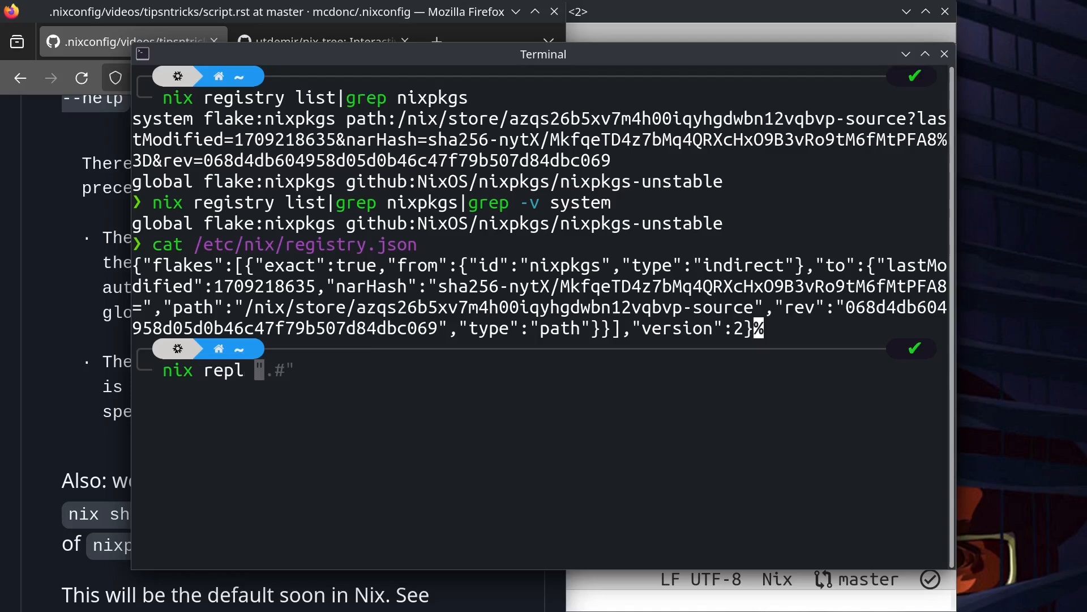
# - Type 'nixpkge' at the Terminal prompt for the nix repl command
pyautogui.write('nixpkge')
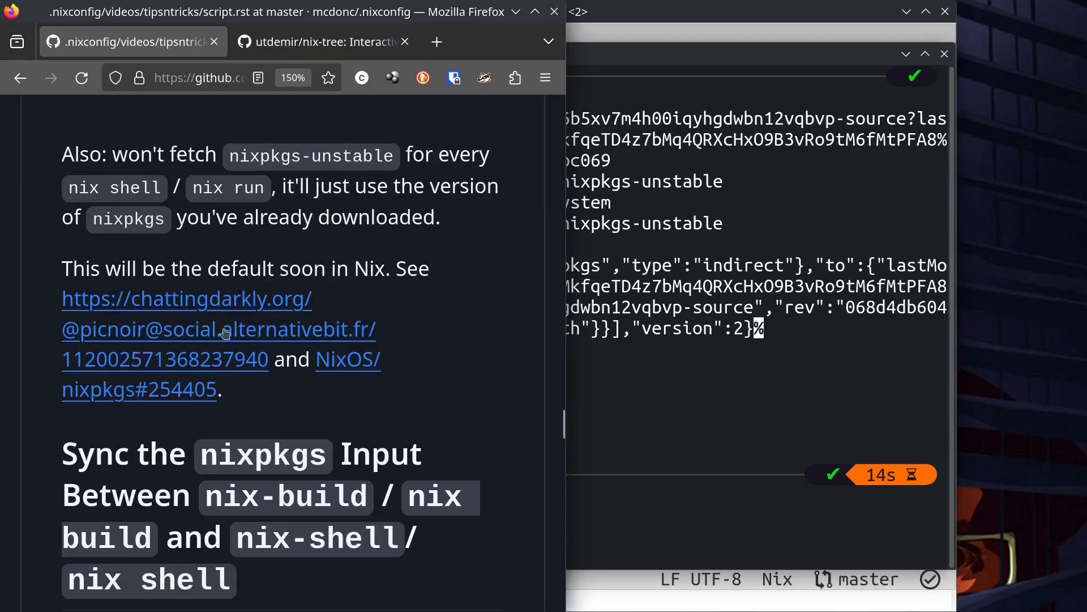
pyautogui.moveTo(491, 438)
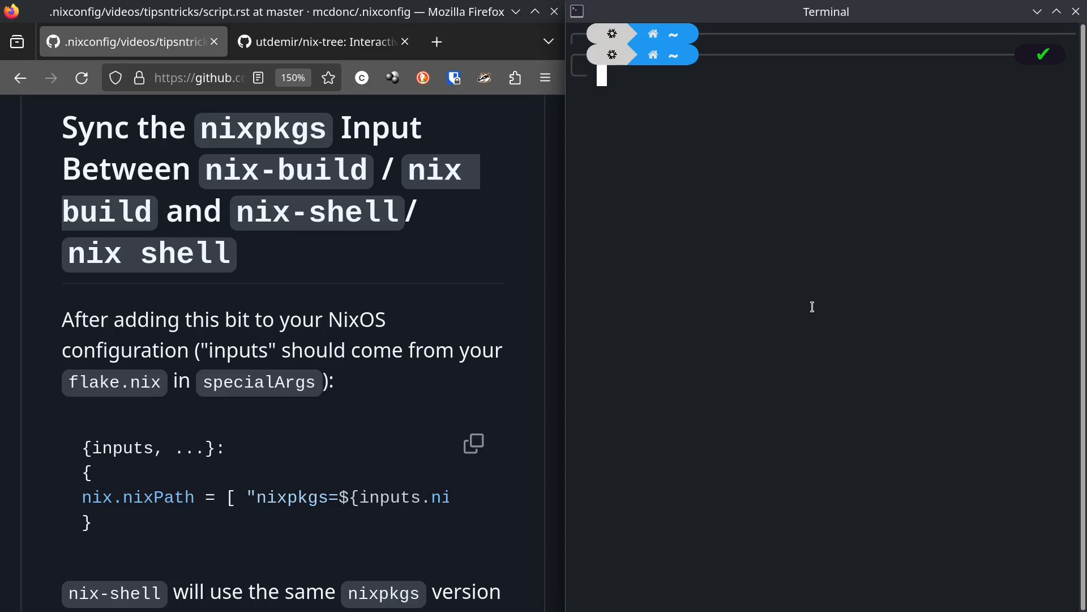
# - Type 'nix-shell -p macchanger', then replace it with 'nix shell' at the prompt
pyautogui.write('nix-shell')
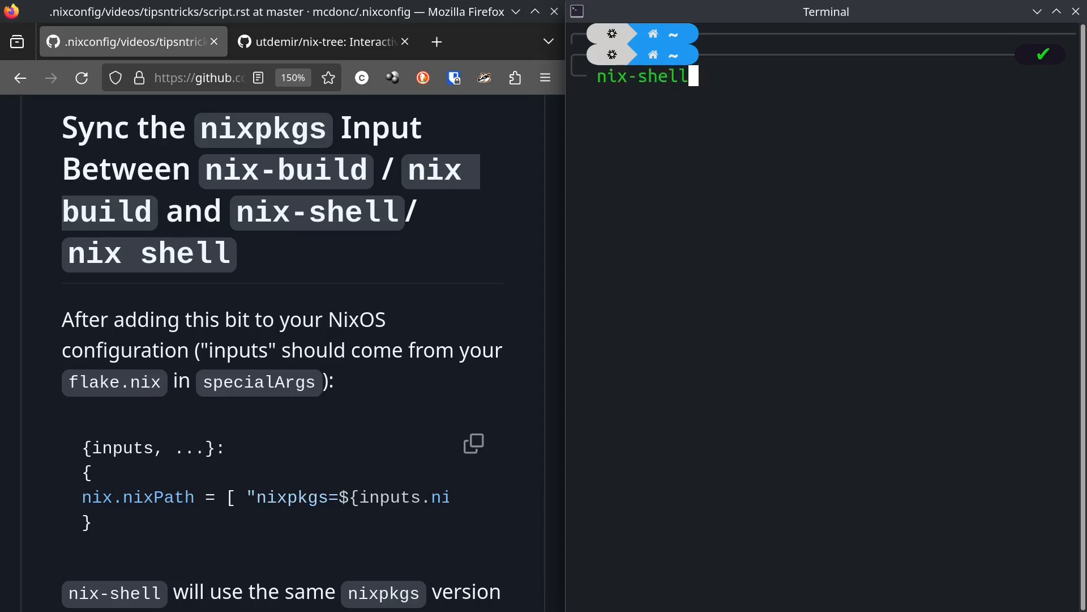
pyautogui.write('-p macchanger')
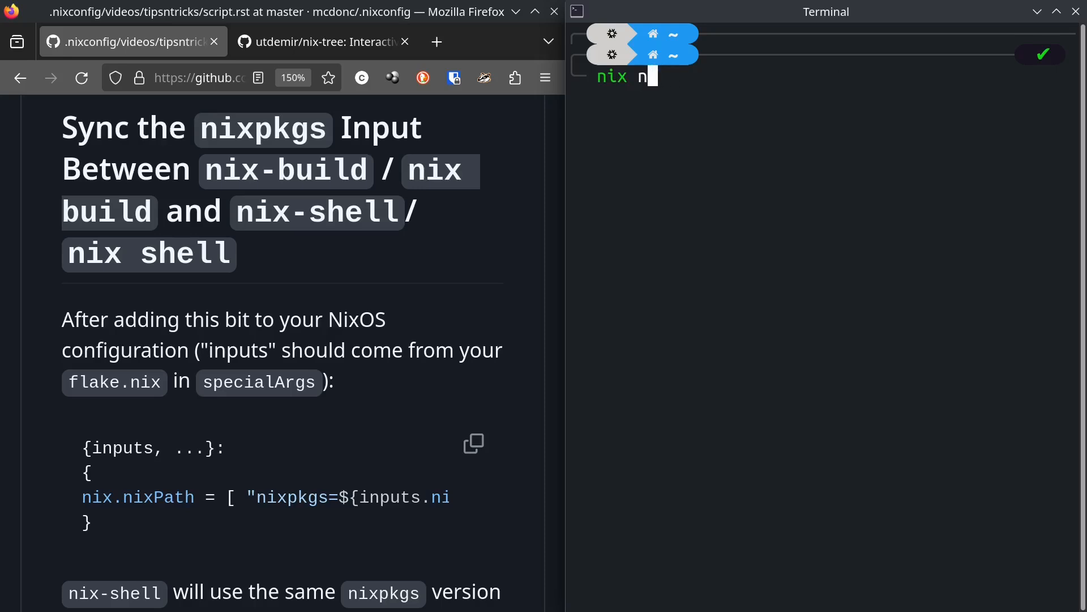
pyautogui.write('shell')
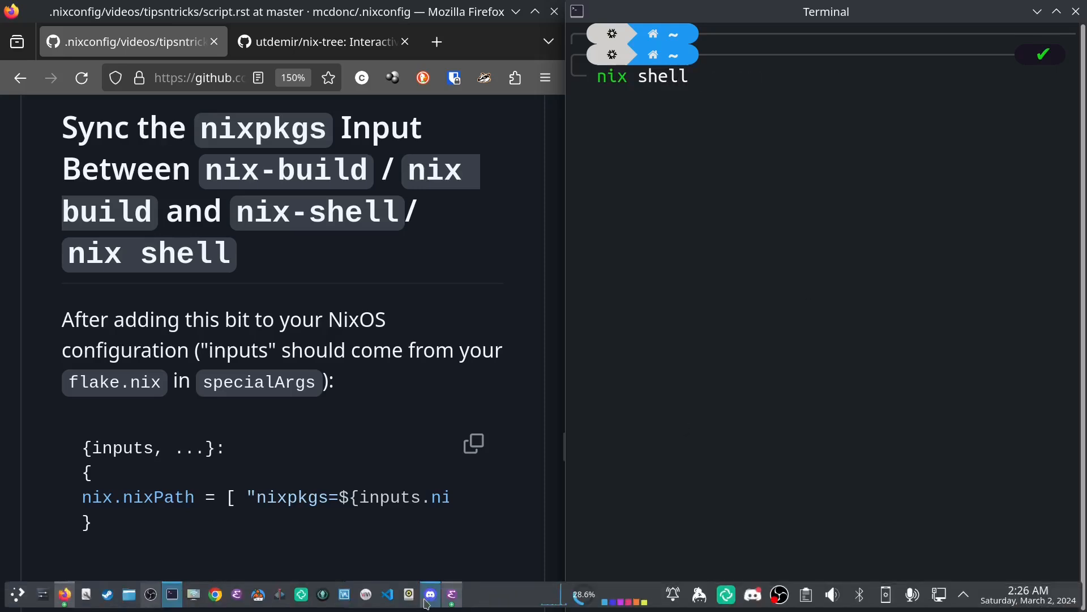
# - Switch back to common.nix in Emacs and mark its nixPath setting
pyautogui.click(450, 594)
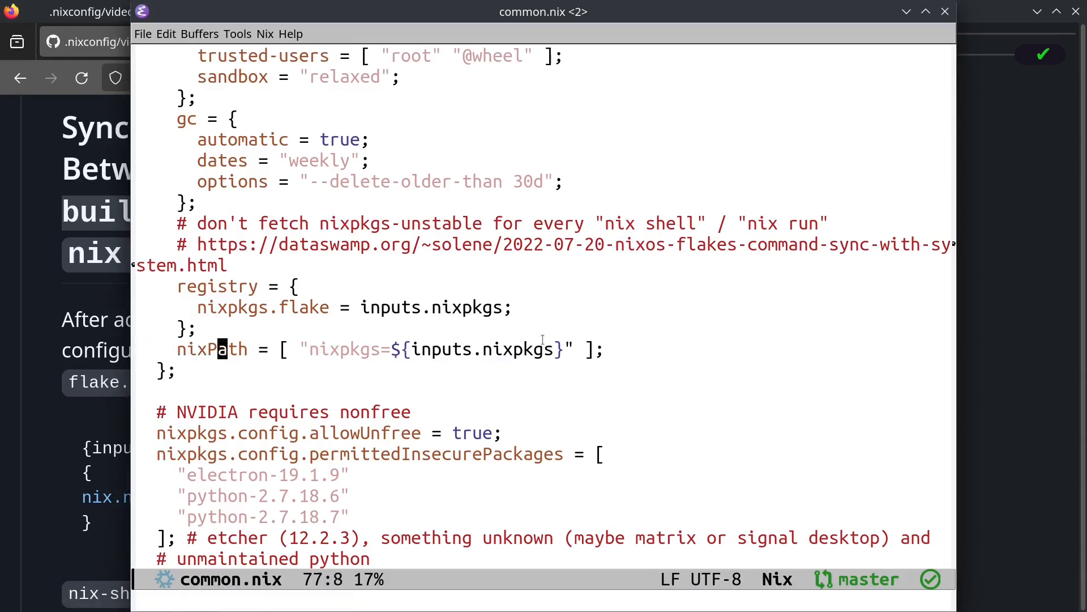
pyautogui.click(485, 349)
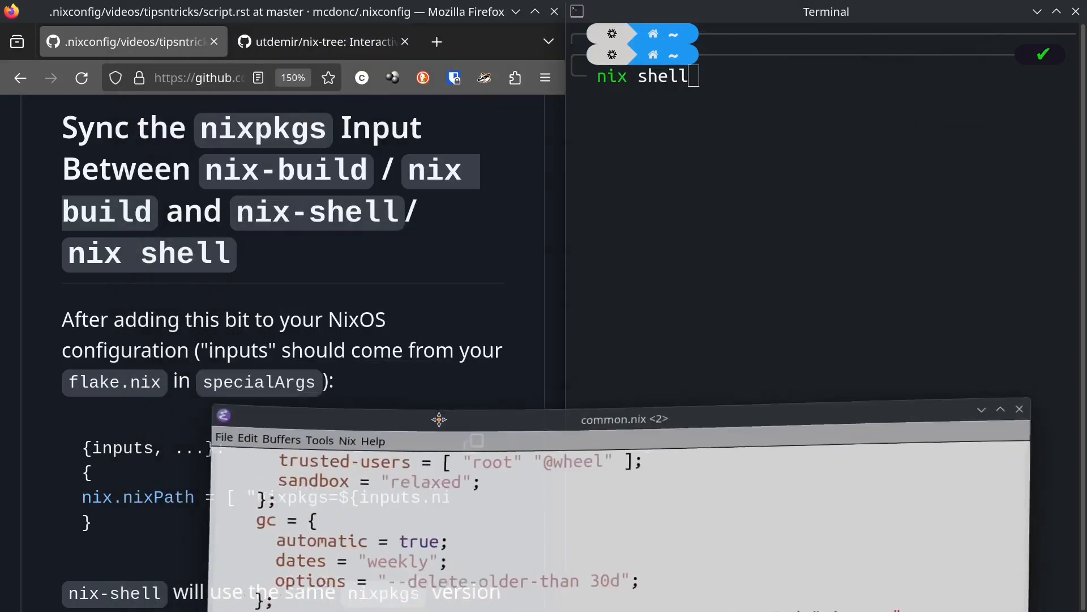
pyautogui.scroll(-3)
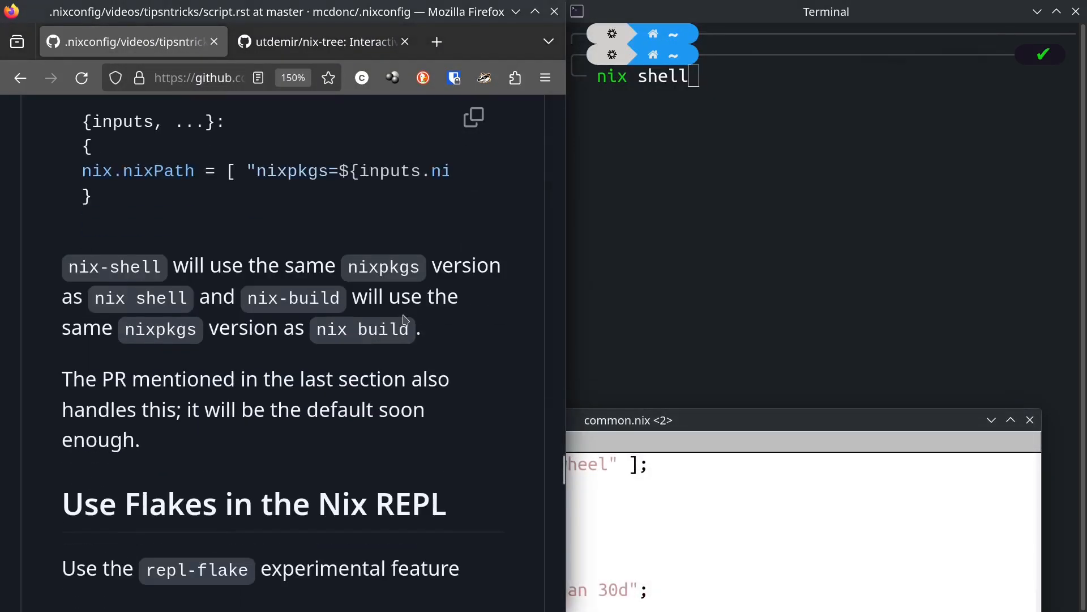
pyautogui.moveTo(290, 359)
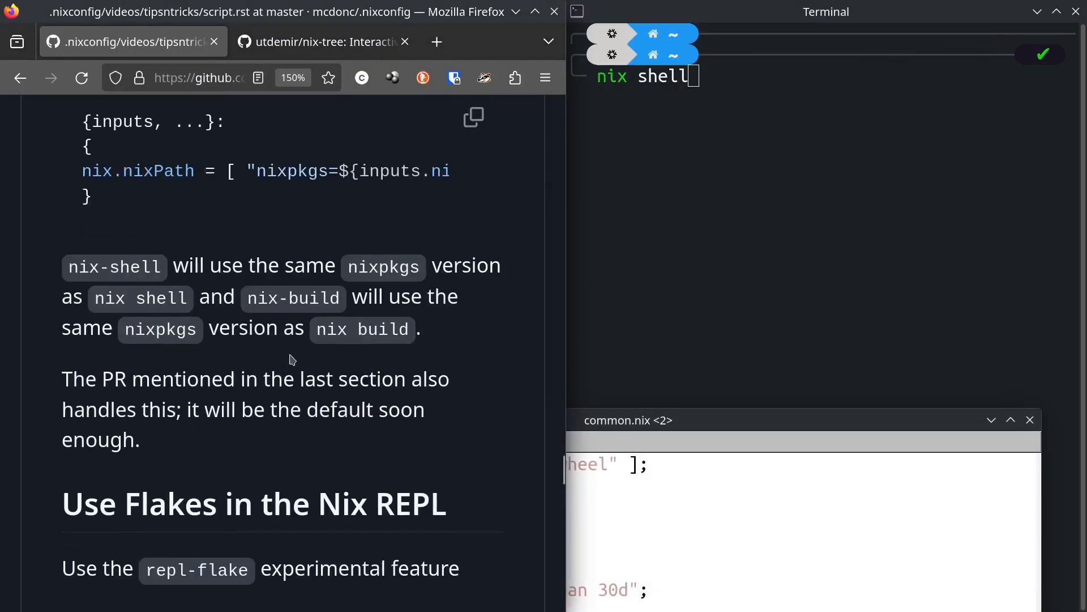
pyautogui.moveTo(250, 398)
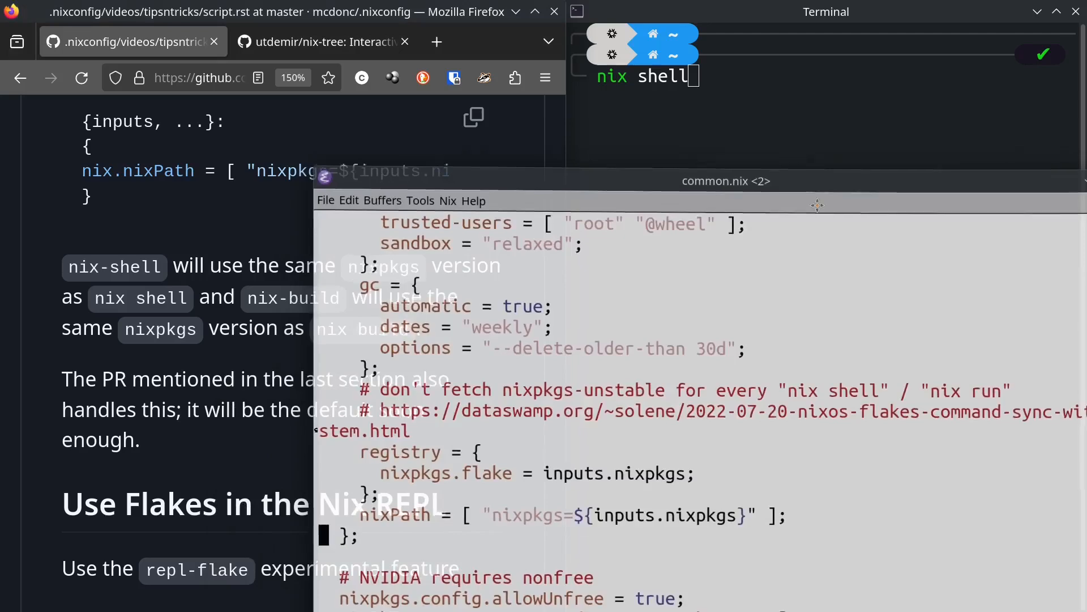
pyautogui.scroll(-3)
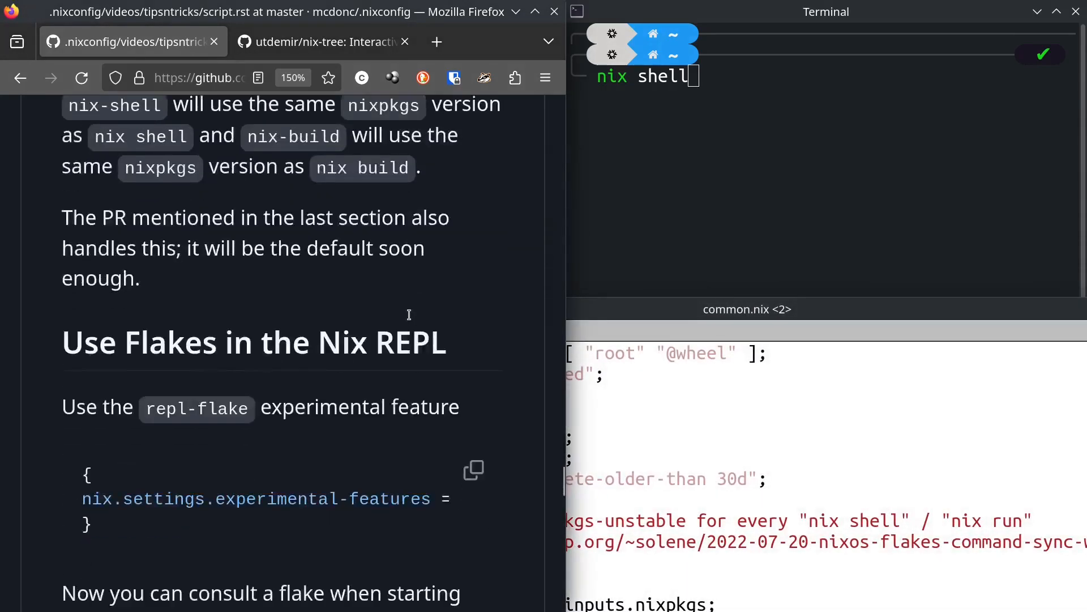
# - Bring common.nix forward and select repl-flake among its experimental-features
pyautogui.scroll(-3)
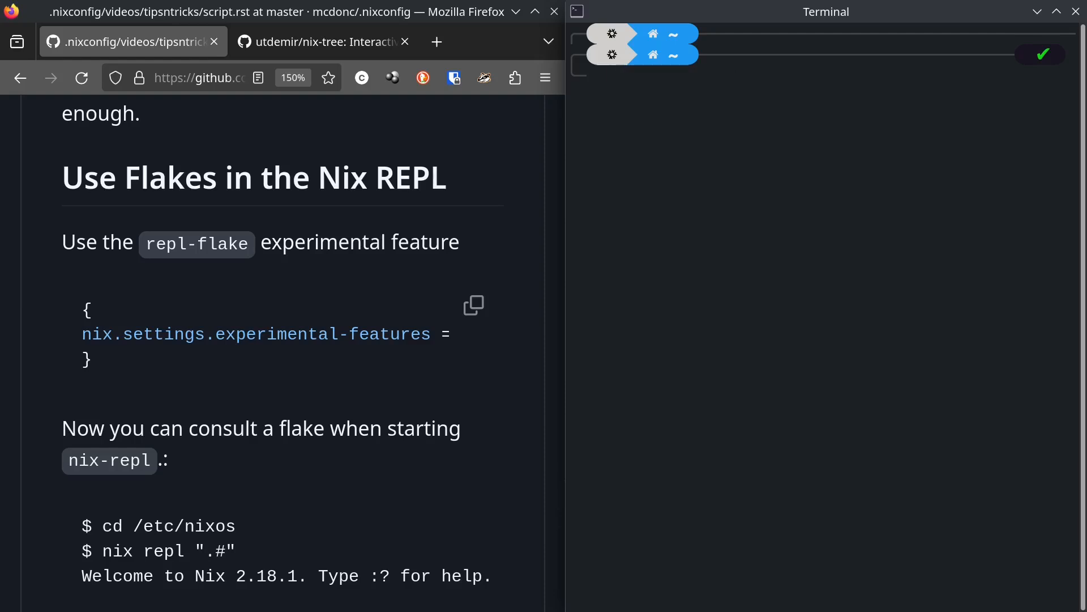
pyautogui.moveTo(434, 603)
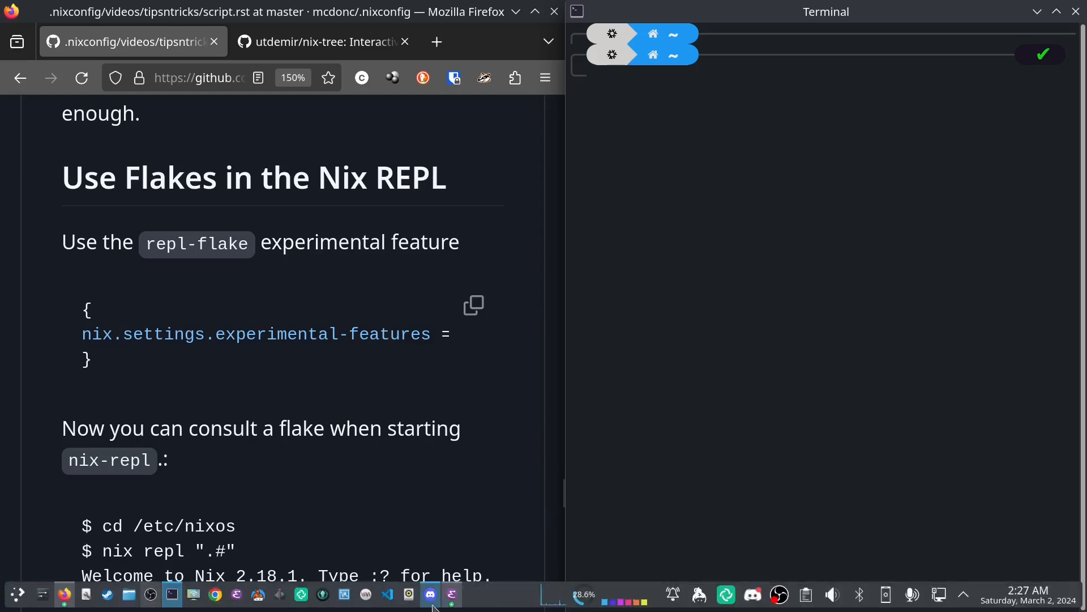
pyautogui.click(451, 594)
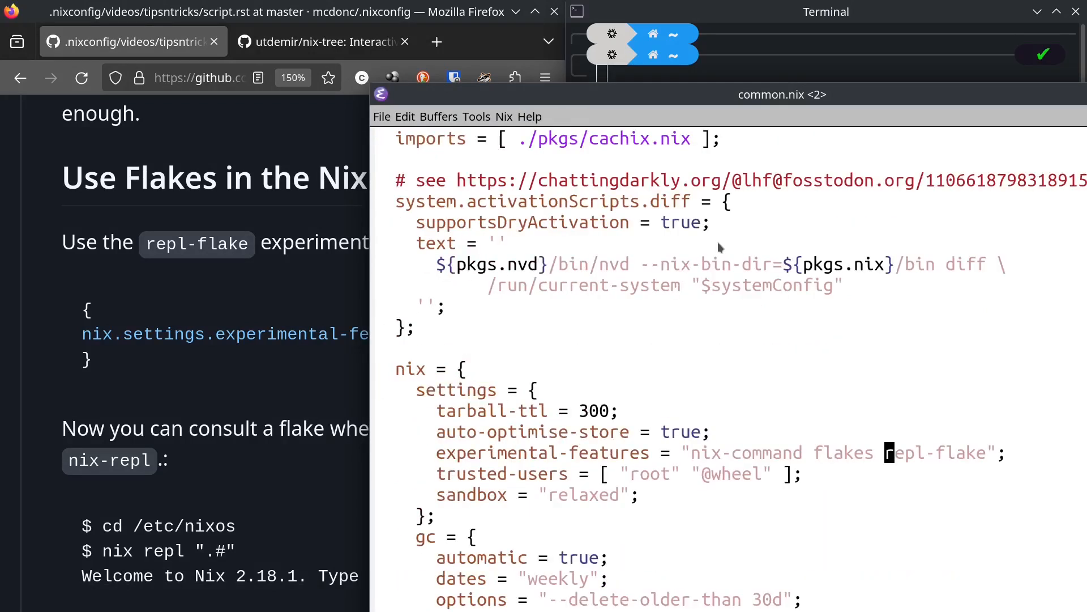
pyautogui.doubleClick(936, 453)
pyautogui.write('cd /etc/nixos')
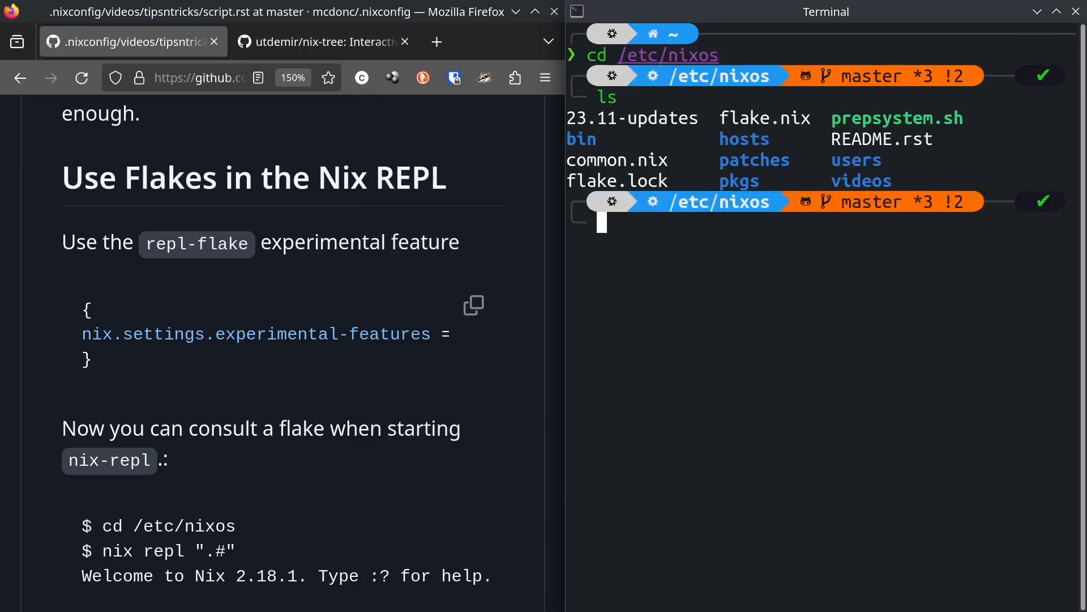
# - Start 'nix repl ".#"' on the local flake and list the nixosConfigurations entries, typing toward optinix
pyautogui.write('nix repl nixpkgs')
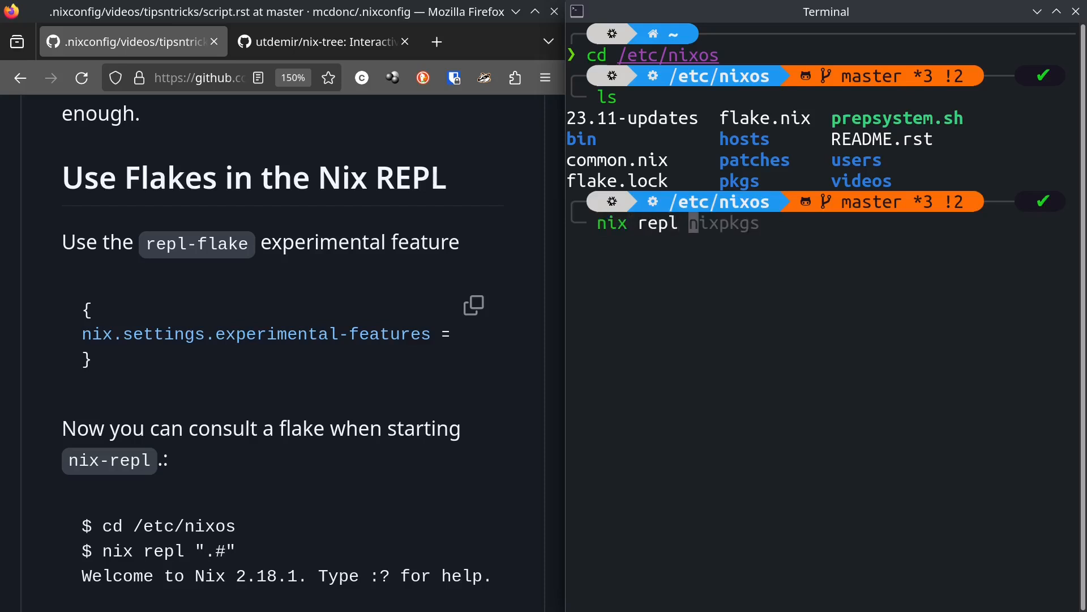
pyautogui.write('".#"')
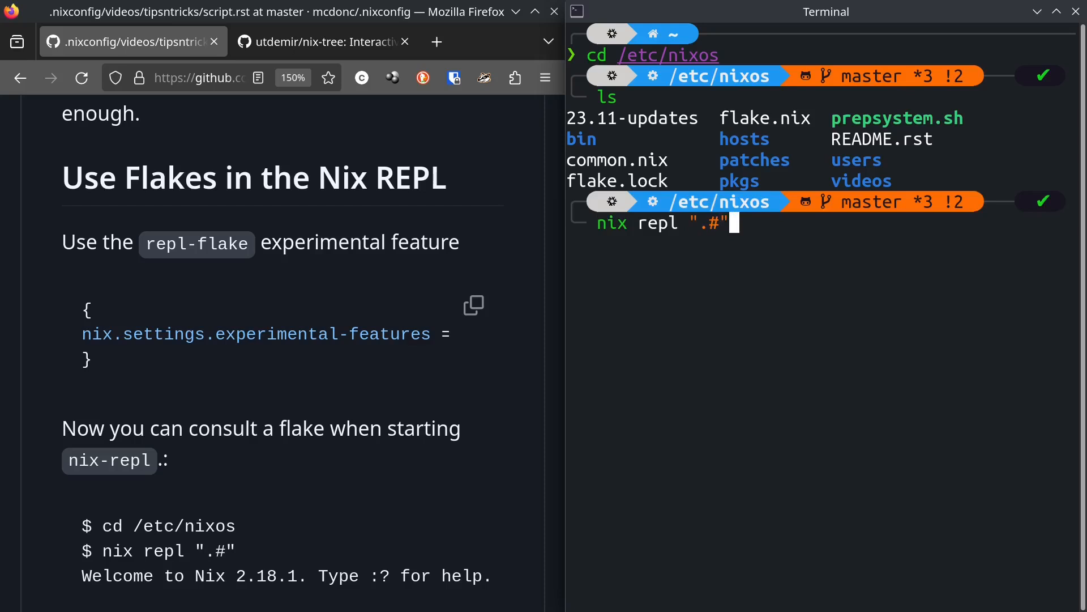
pyautogui.press('Return')
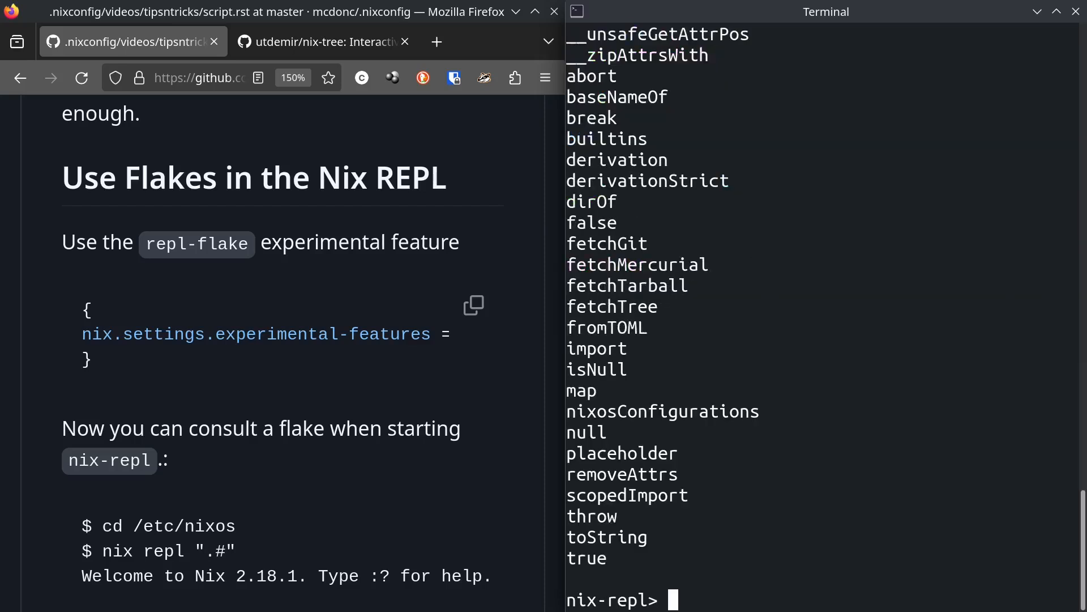
pyautogui.write('nixosConfigurations')
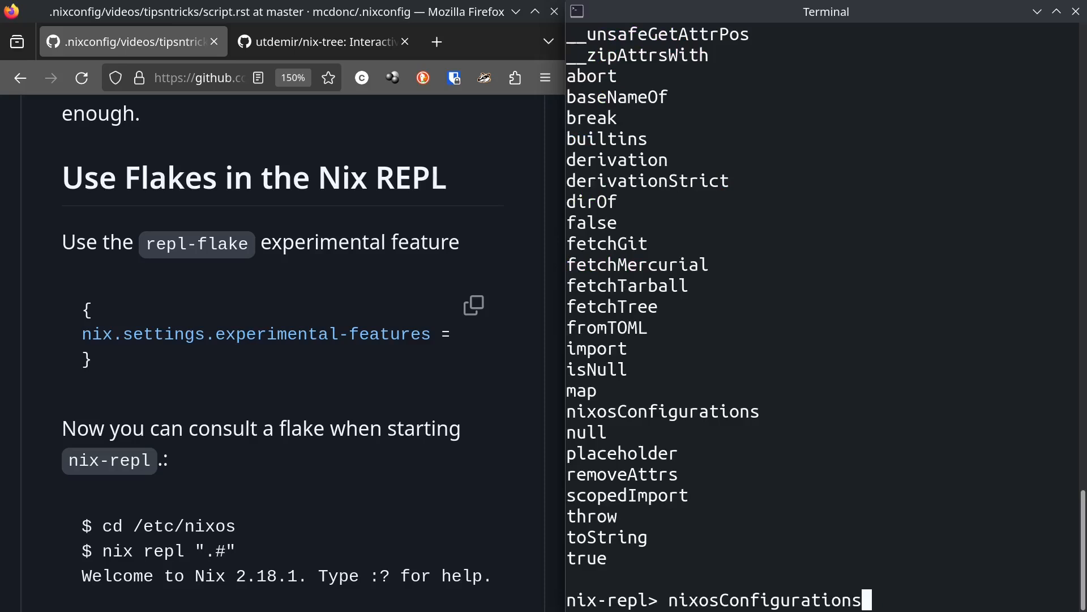
pyautogui.press('Return')
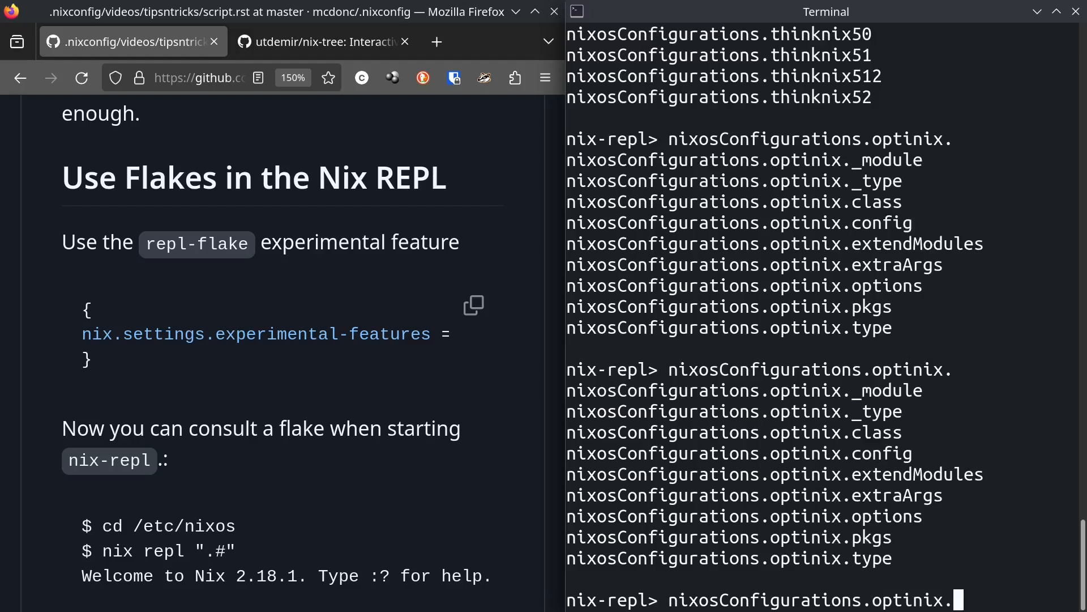
pyautogui.write('option')
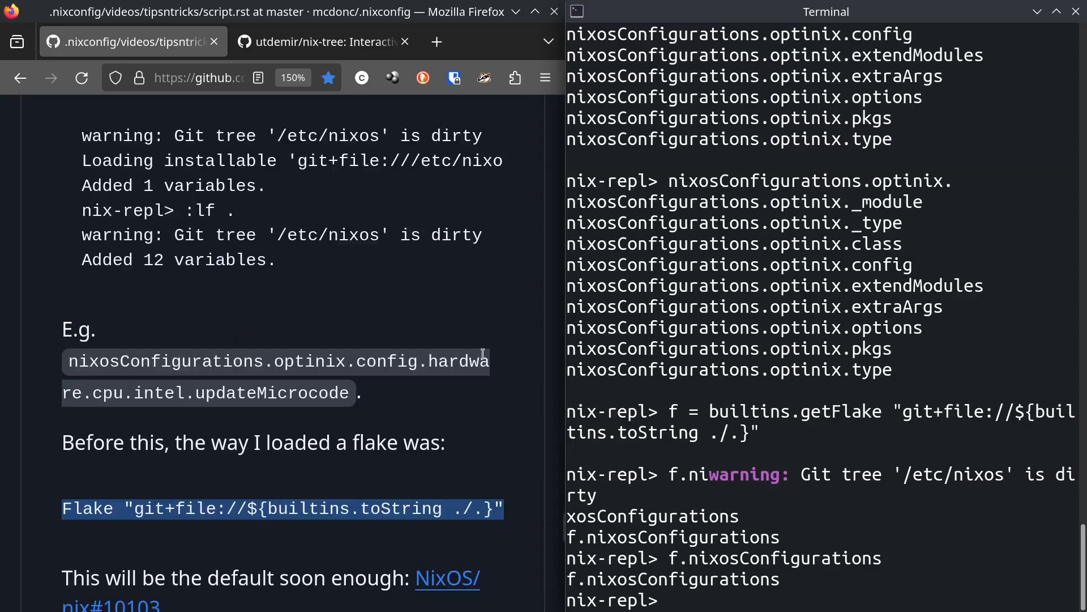
# - Scroll the GitHub script down to the nixos-repl wrapper script section
pyautogui.scroll(-3)
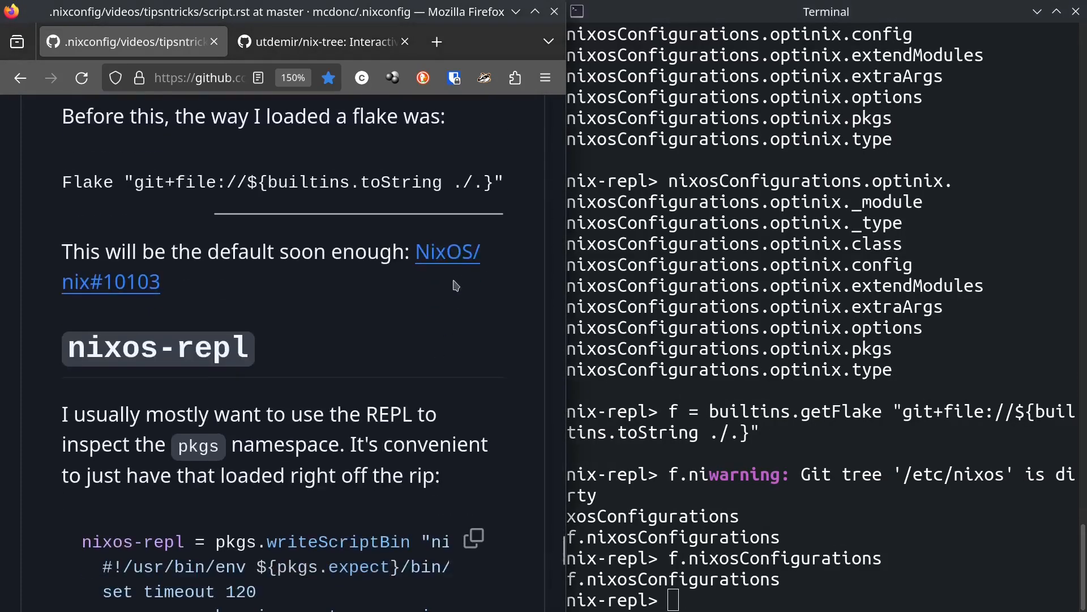
pyautogui.moveTo(111, 287)
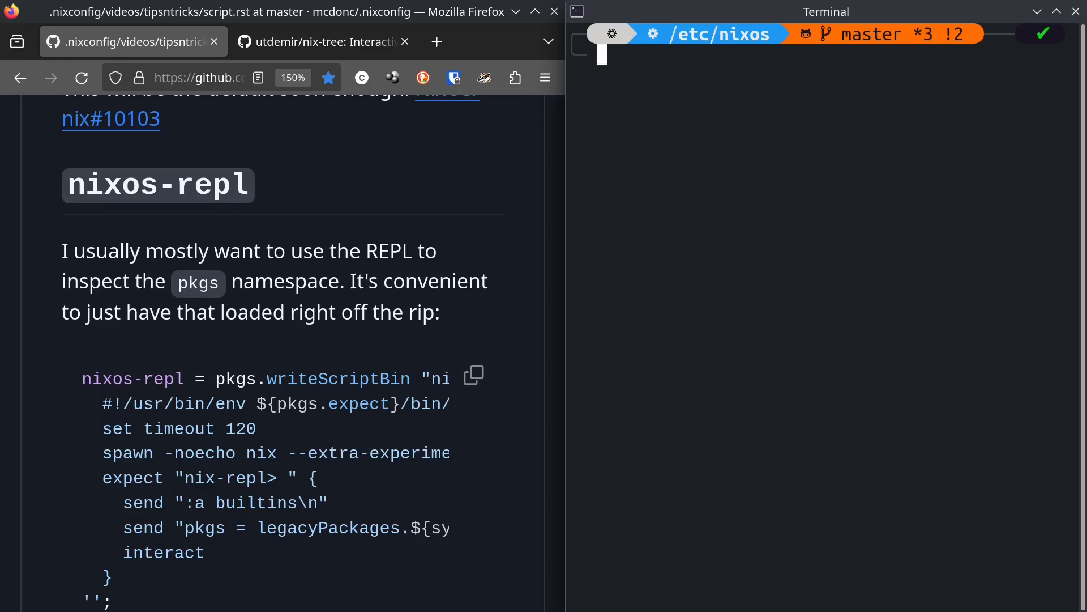
pyautogui.scroll(-3)
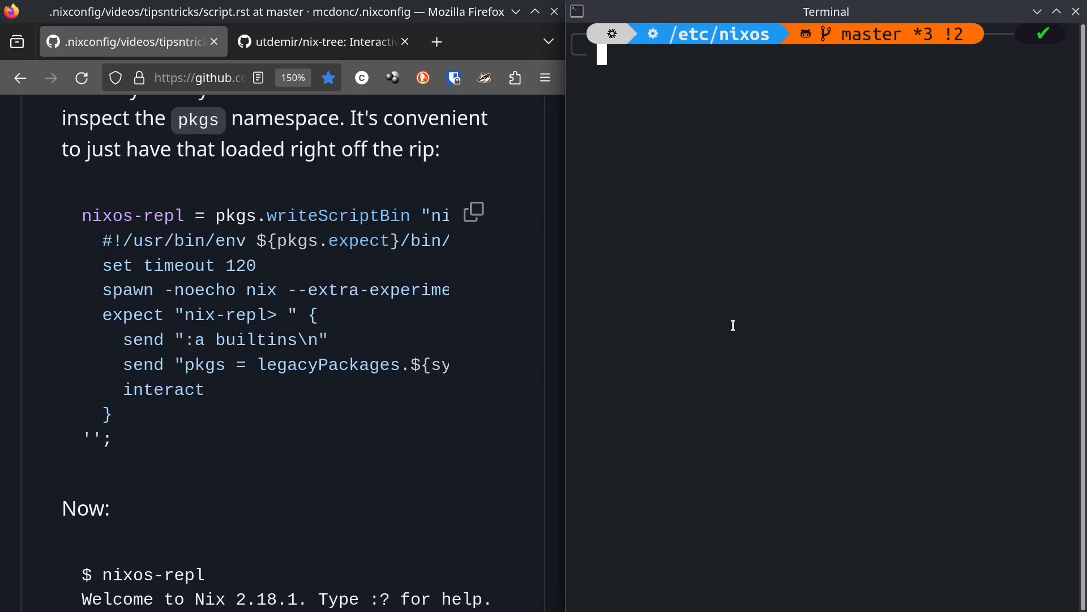
# - Run nixos-repl and tab-complete pkgs.linux to list available kernel packages
pyautogui.write('nixos-repl')
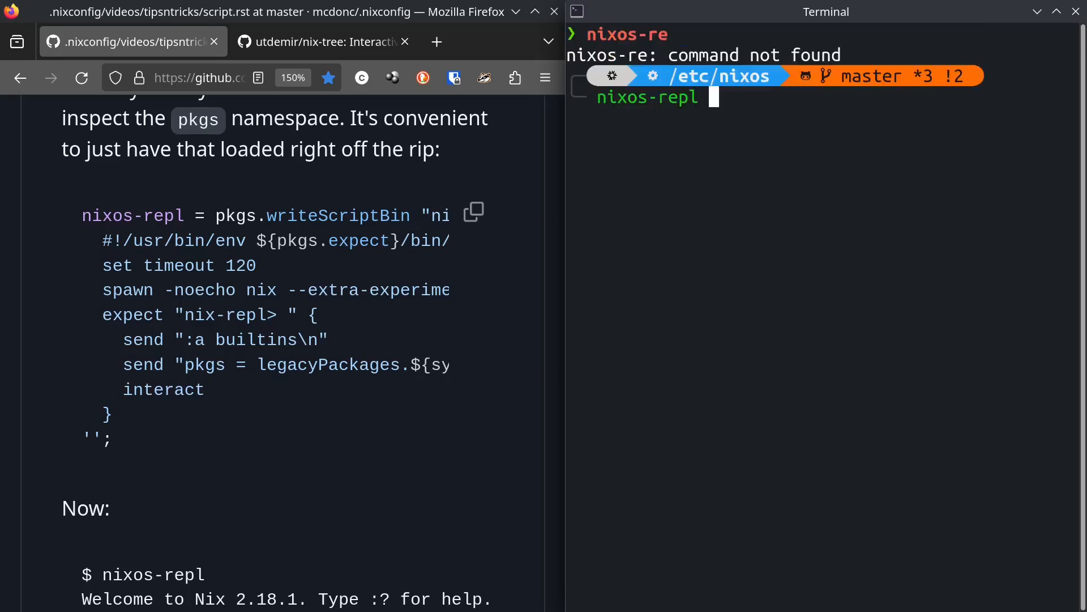
pyautogui.press('Return')
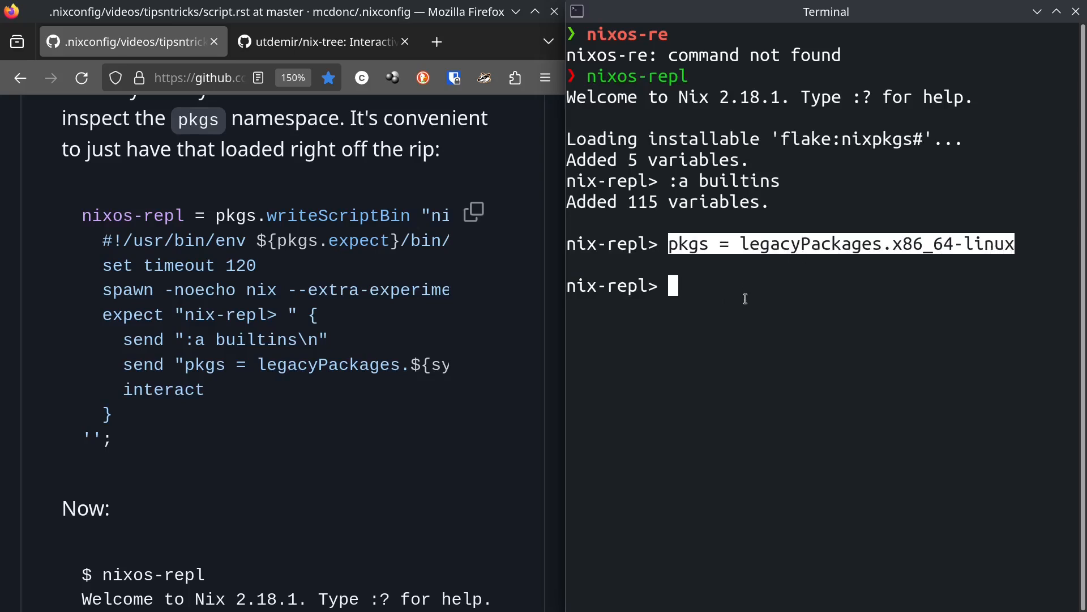
pyautogui.write('pkg.lin')
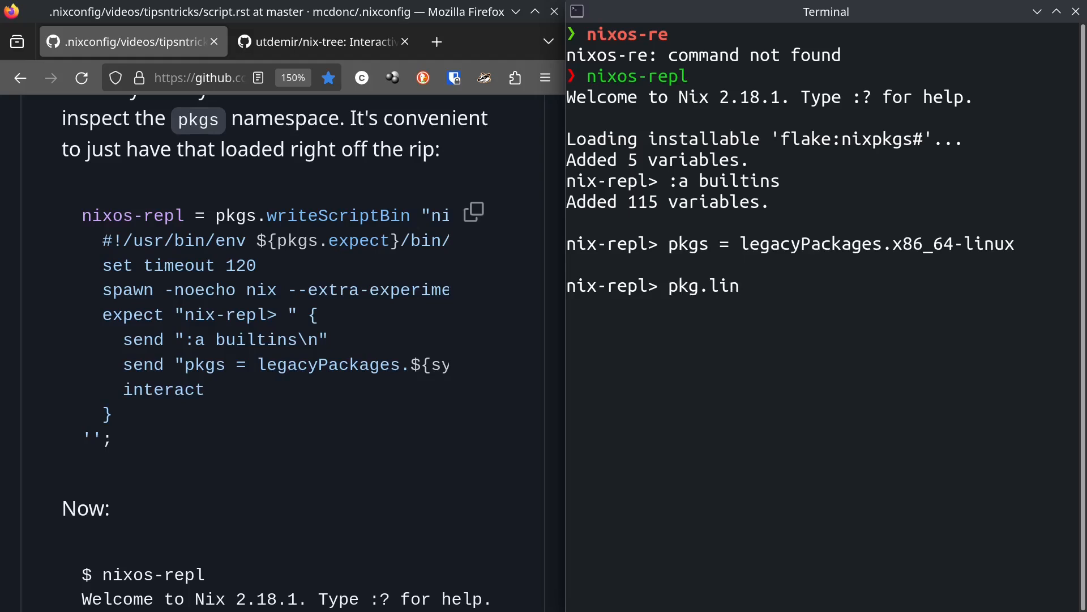
pyautogui.press('BackSpace')
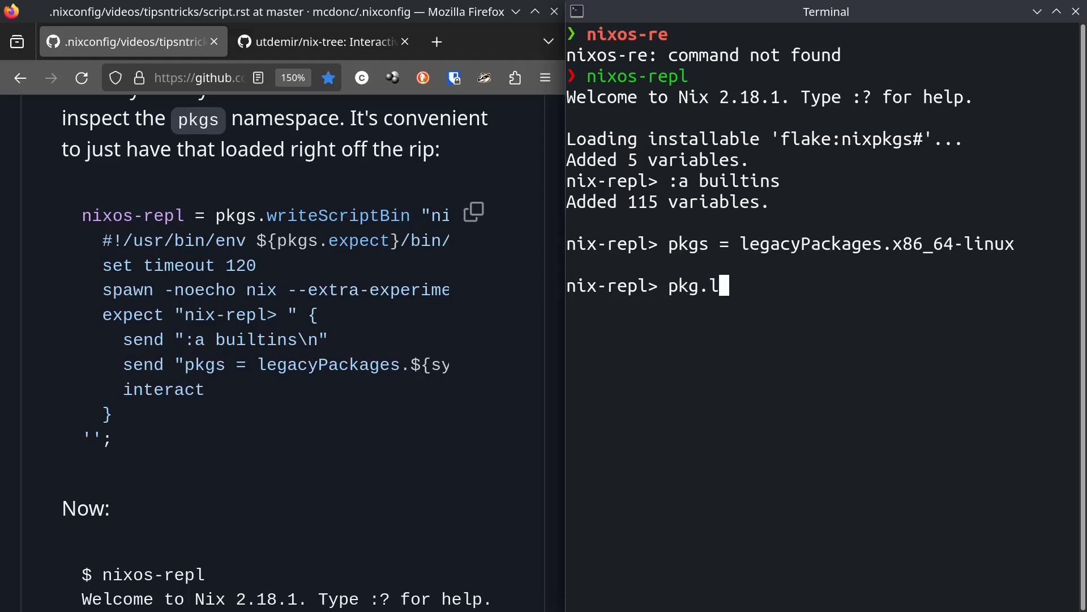
pyautogui.press('Tab')
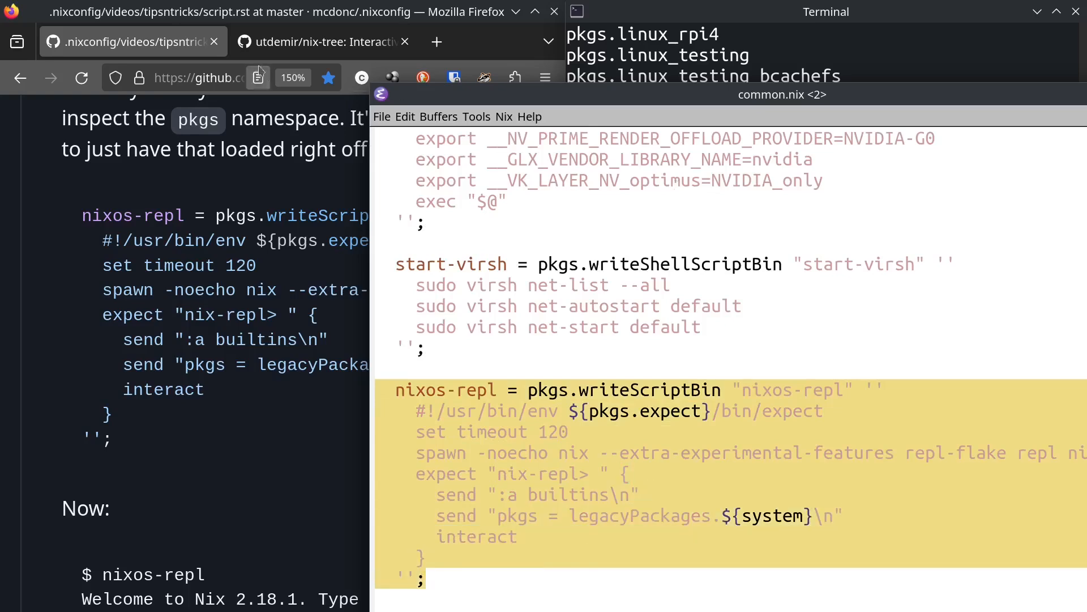
# - Scroll common.nix from the nixos-repl definition up to the argument list with system
pyautogui.scroll(-3)
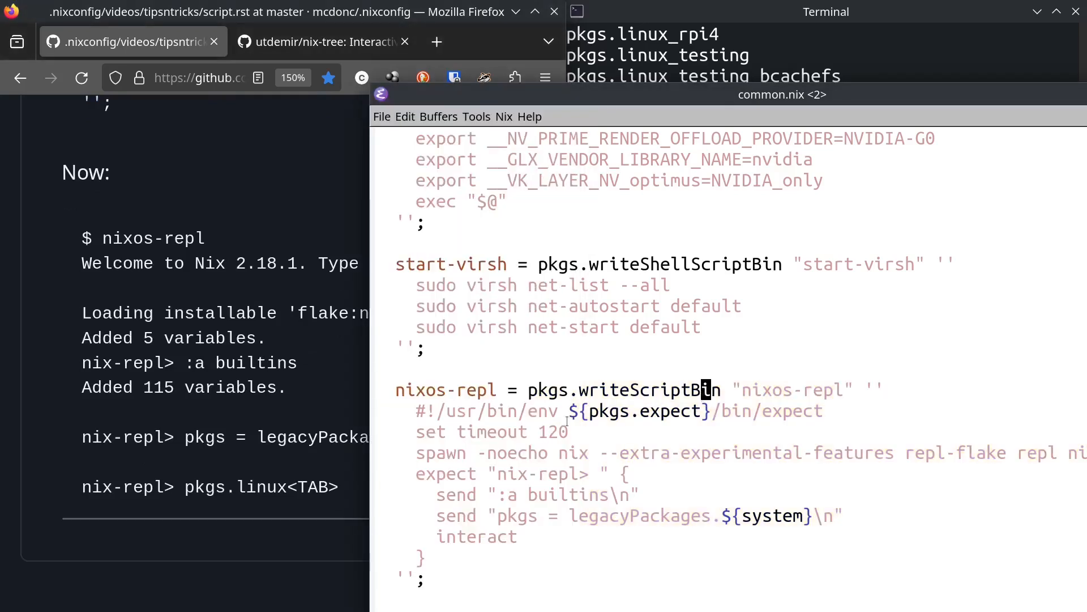
pyautogui.scroll(3)
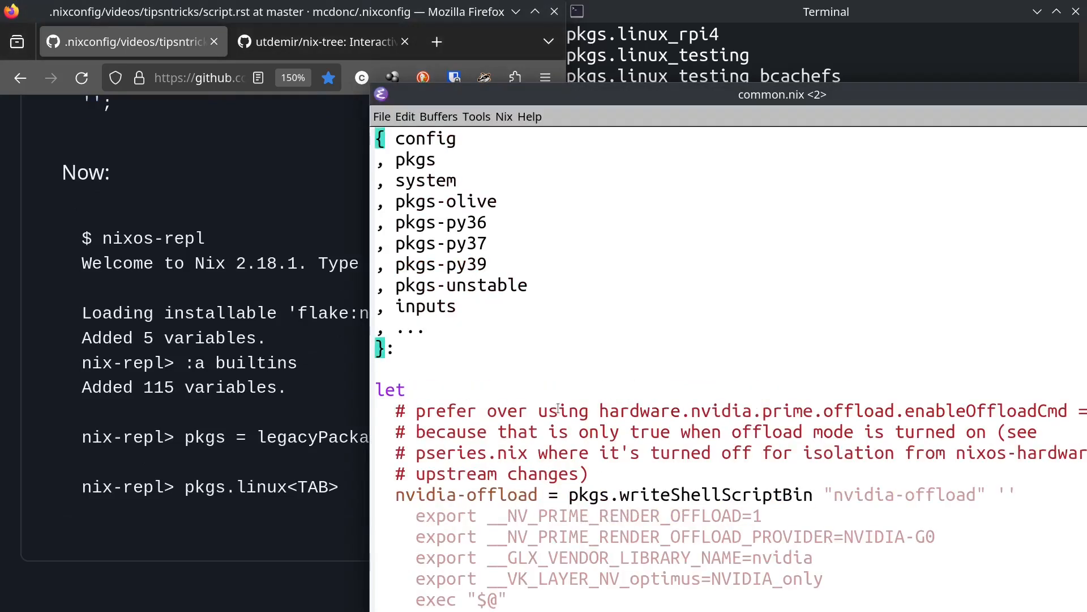
pyautogui.moveTo(527, 370)
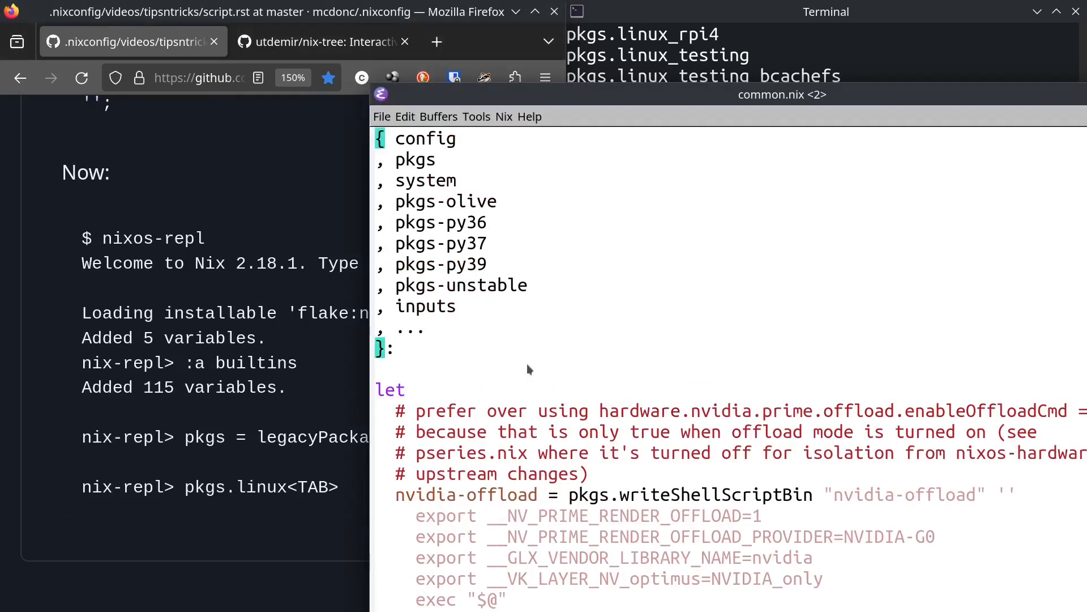